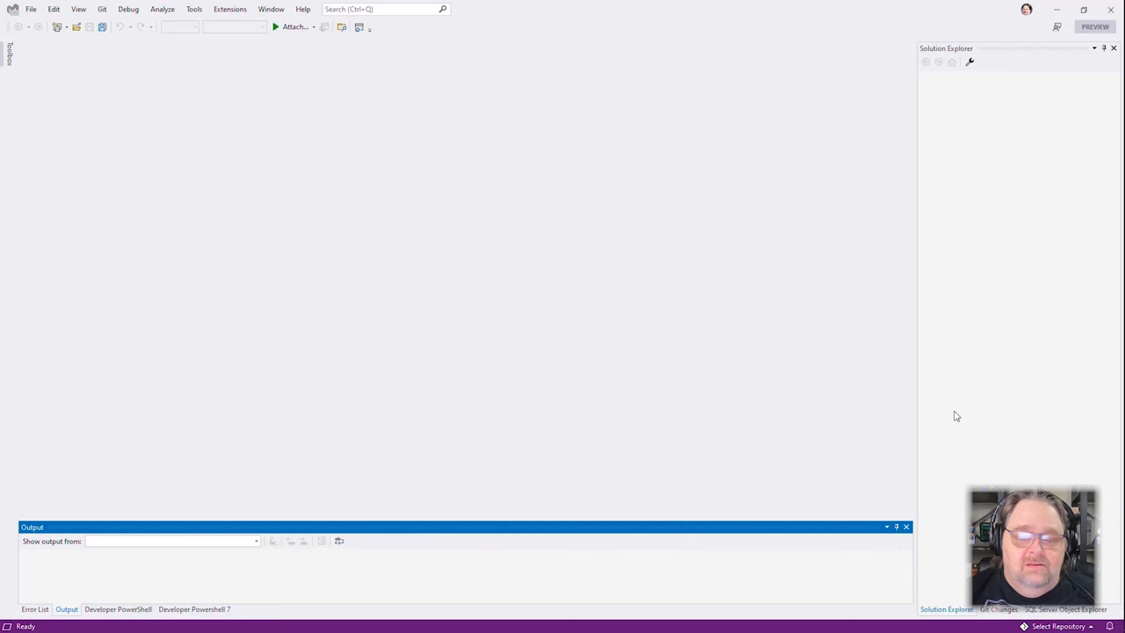
mouse_move(905, 444)
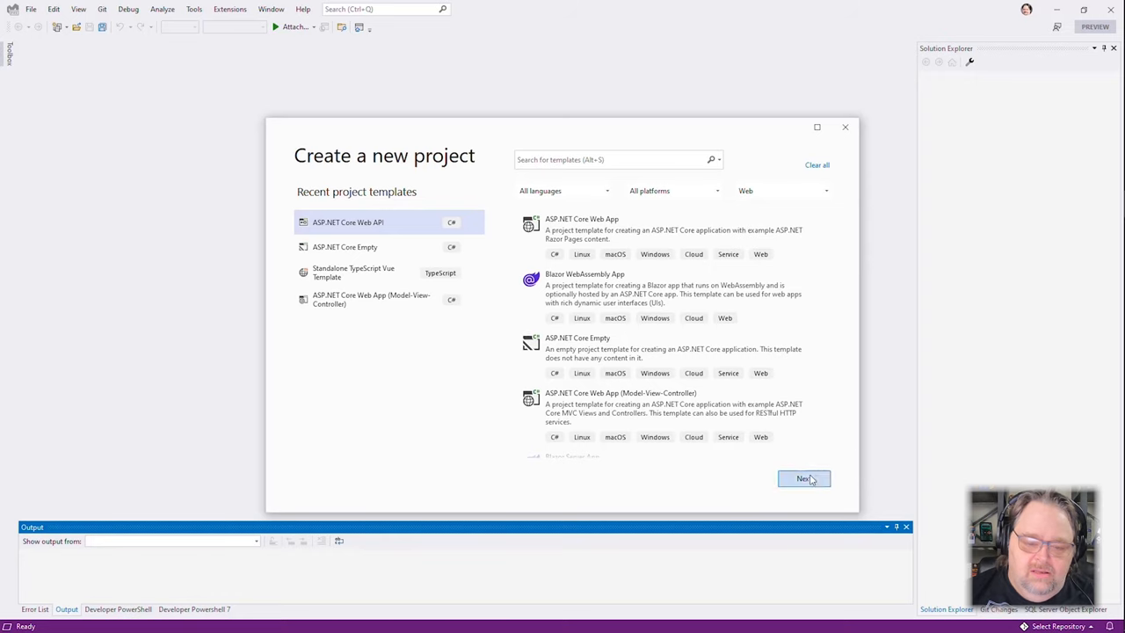
Continue with the ASP.NET Core Web API template and name the project First.
left_click(803, 478)
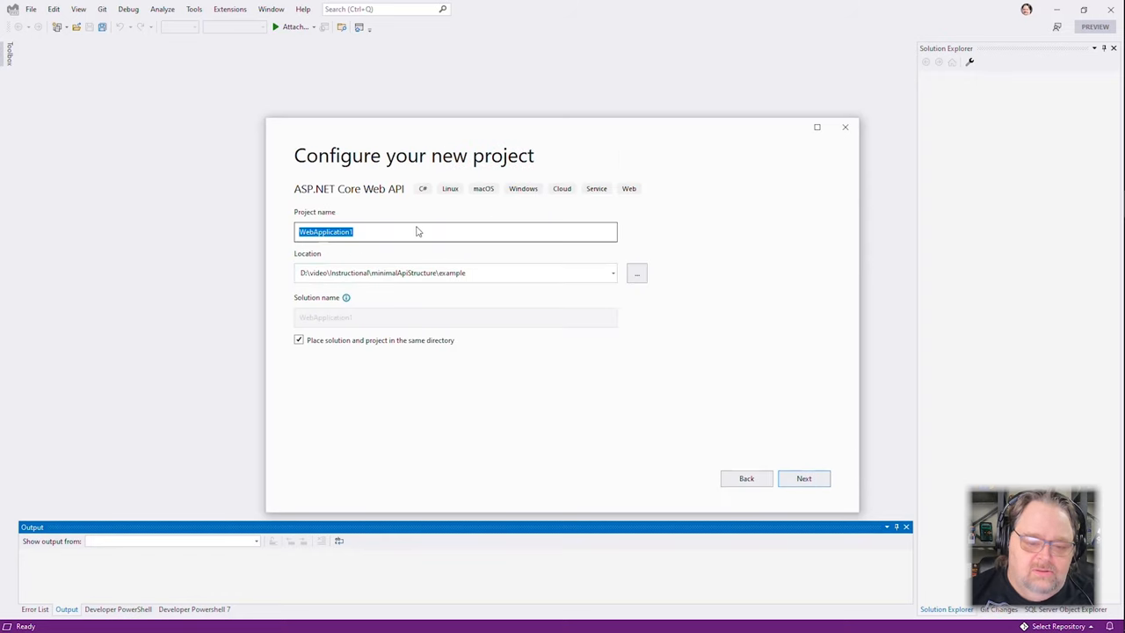
type("First")
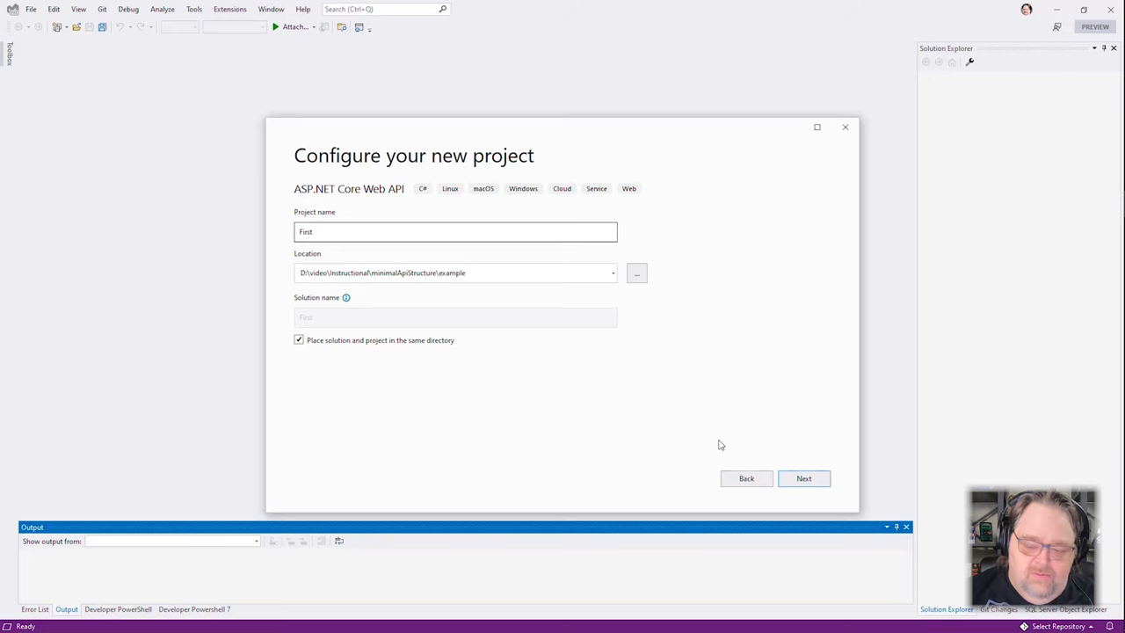
left_click(803, 478)
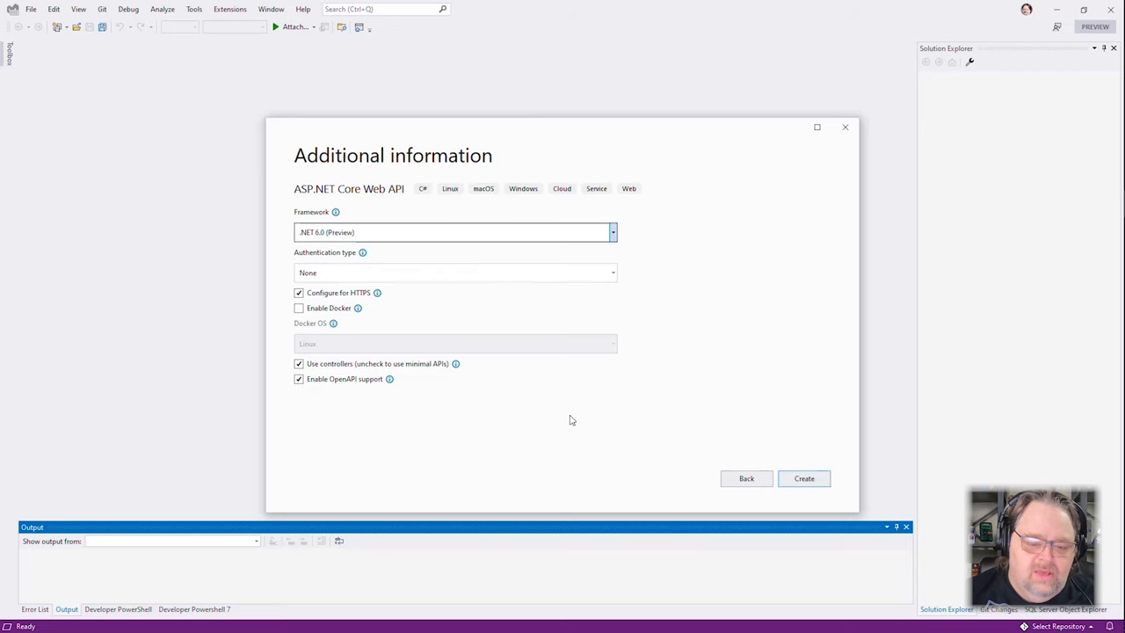
mouse_move(409, 447)
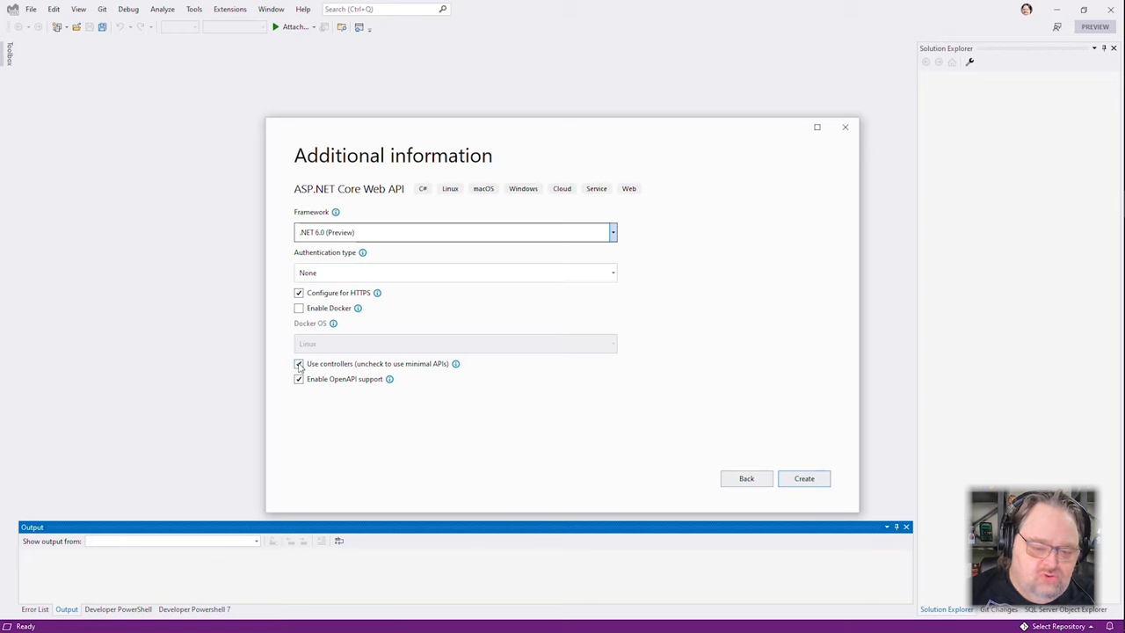
Toggle the controllers option and leave controllers enabled for the project.
left_click(299, 362)
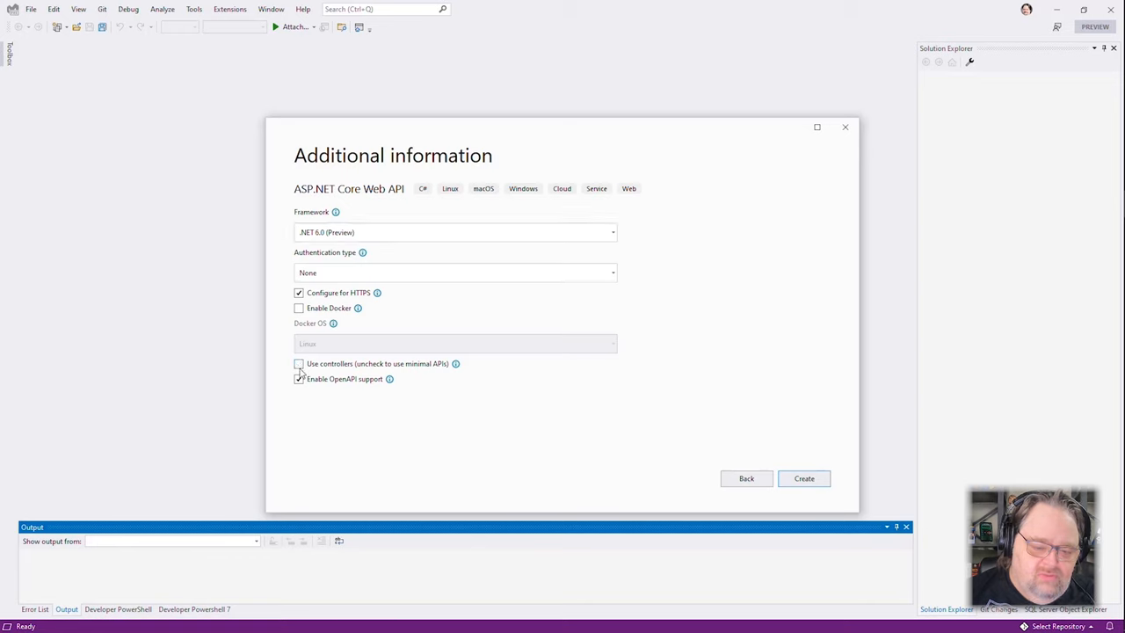
left_click(298, 363)
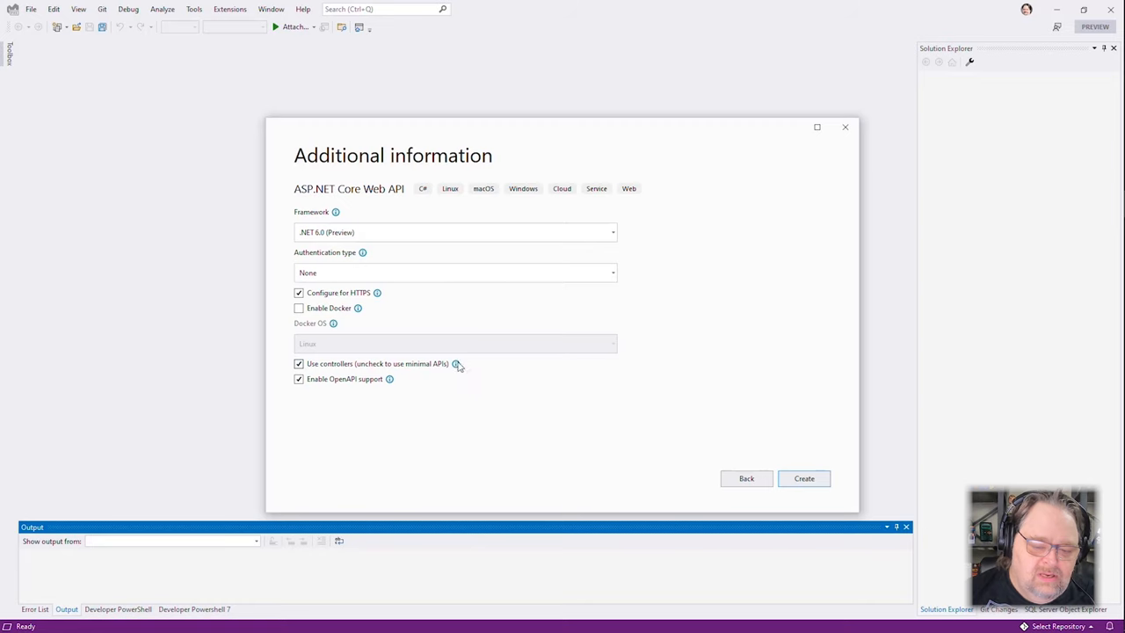
mouse_move(455, 363)
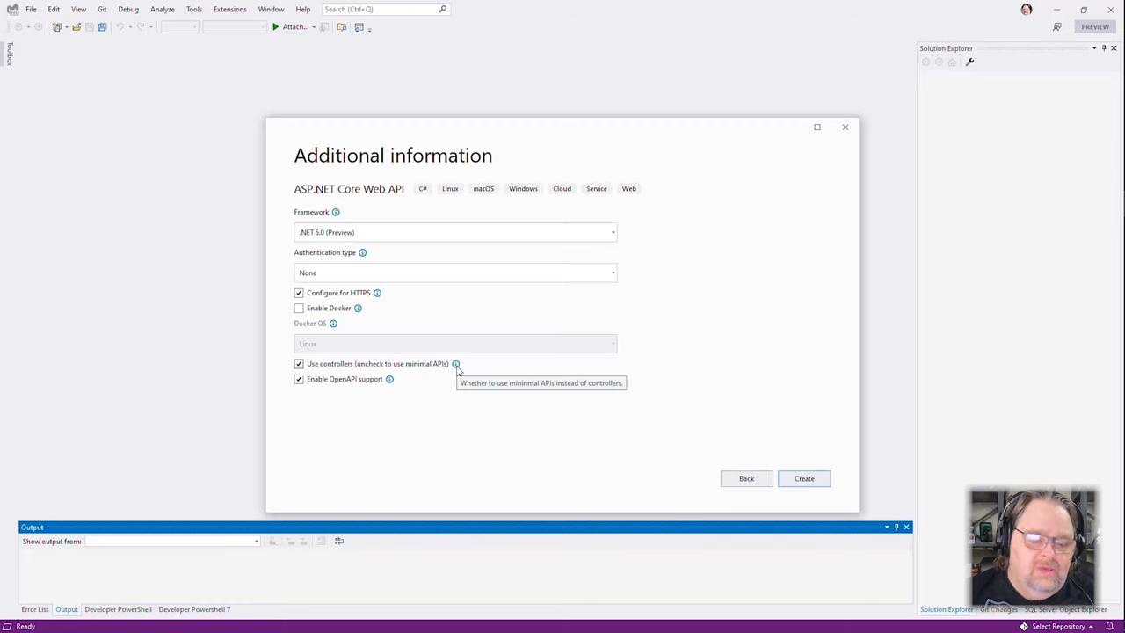
mouse_move(779, 468)
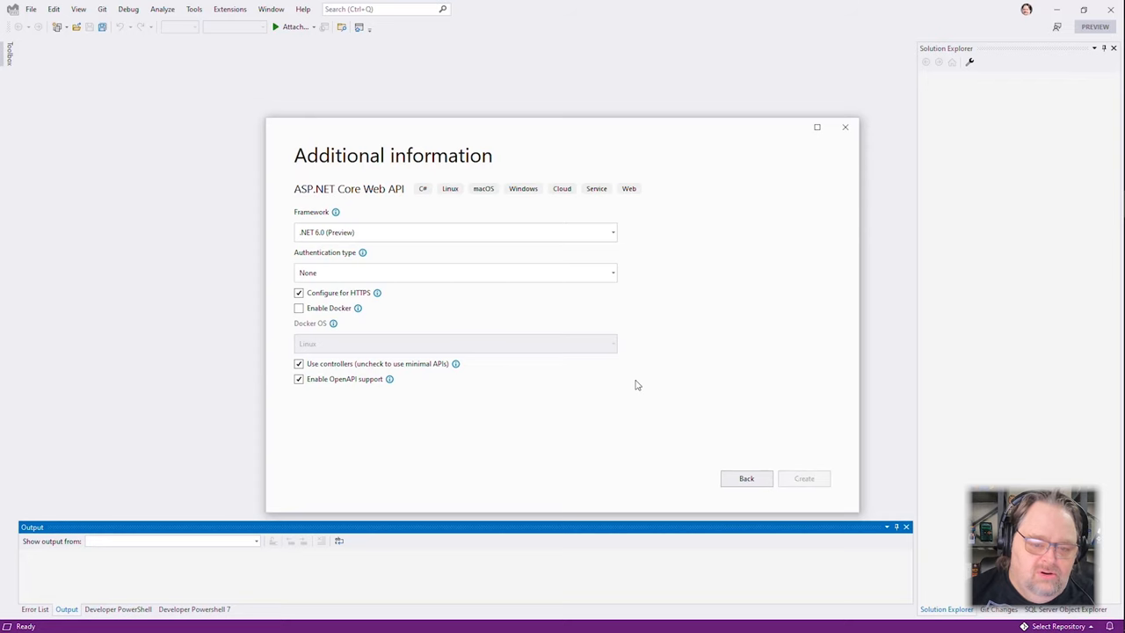
Create the First project so its generated Program.cs with controllers and Swagger appears.
left_click(802, 478)
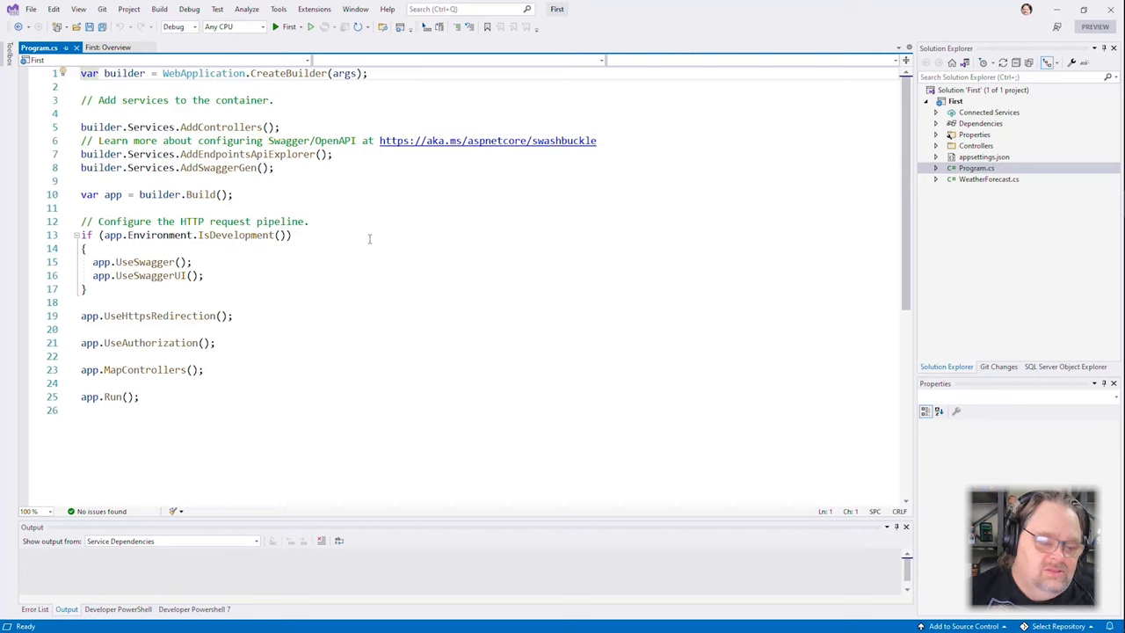
Close the Debug Console output and collapse the .vscode and Properties folders in Explorer.
double_click(144, 369)
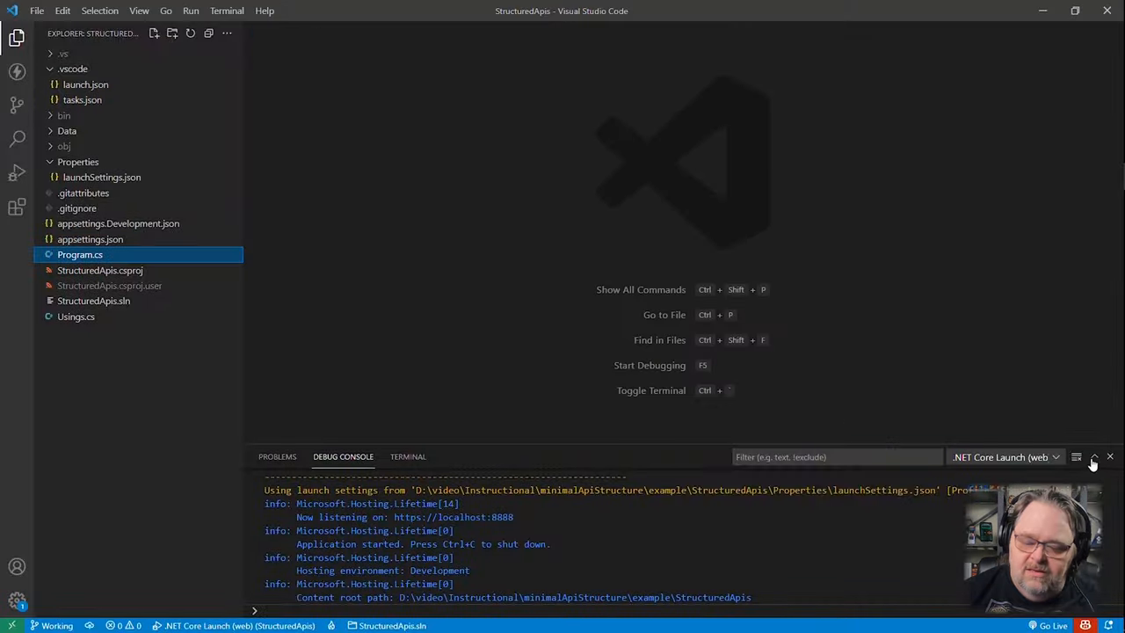
left_click(1109, 456)
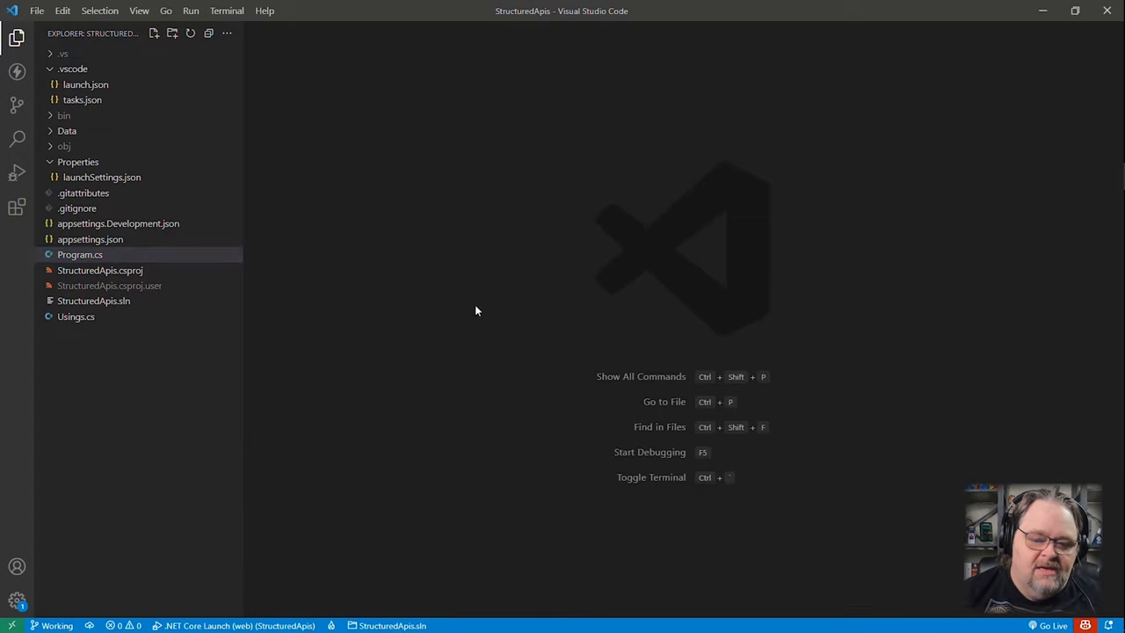
mouse_move(584, 211)
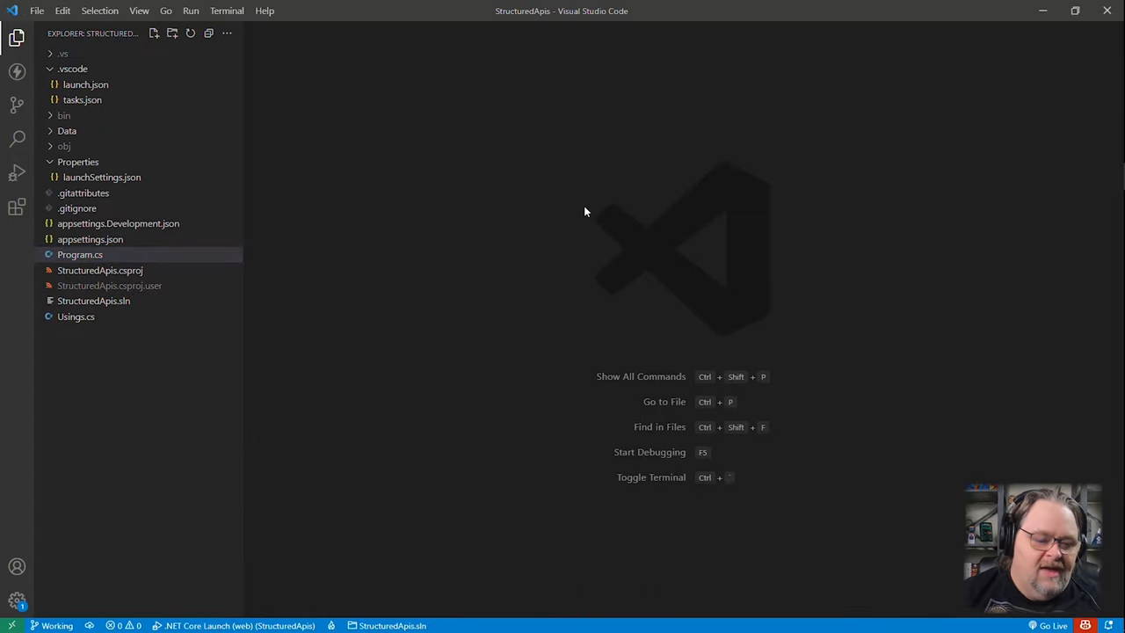
mouse_move(615, 327)
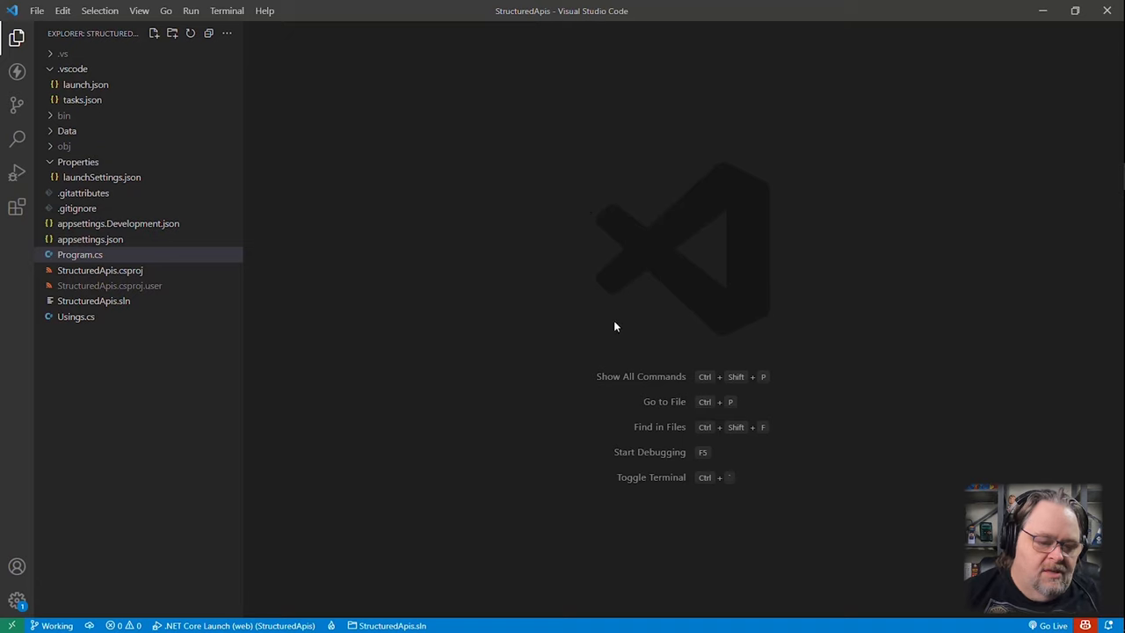
left_click(73, 68)
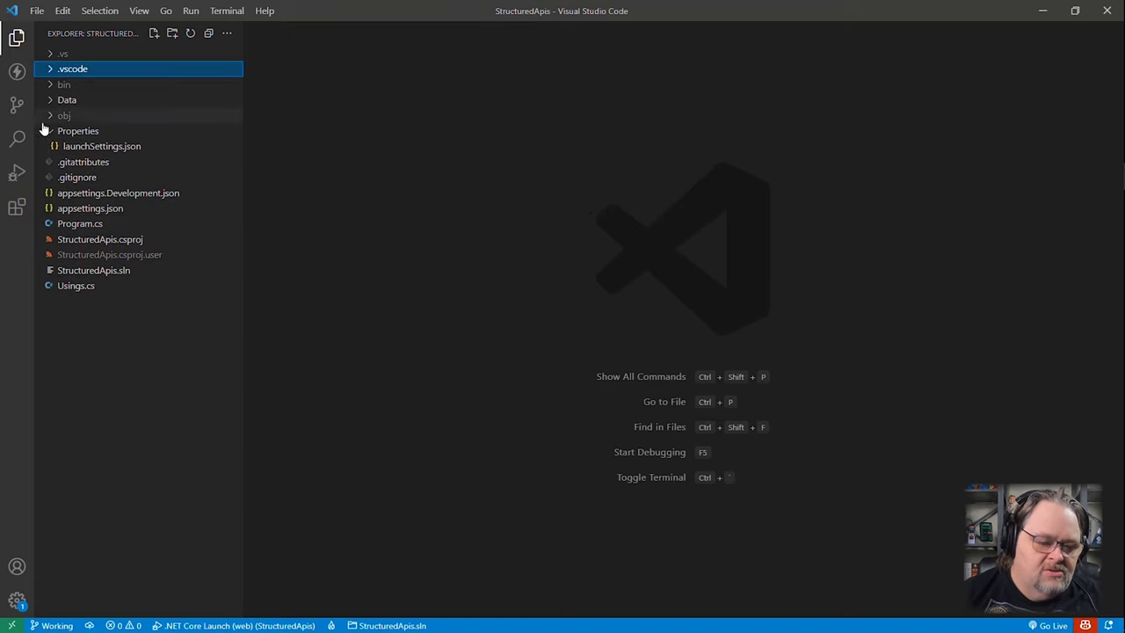
left_click(77, 130)
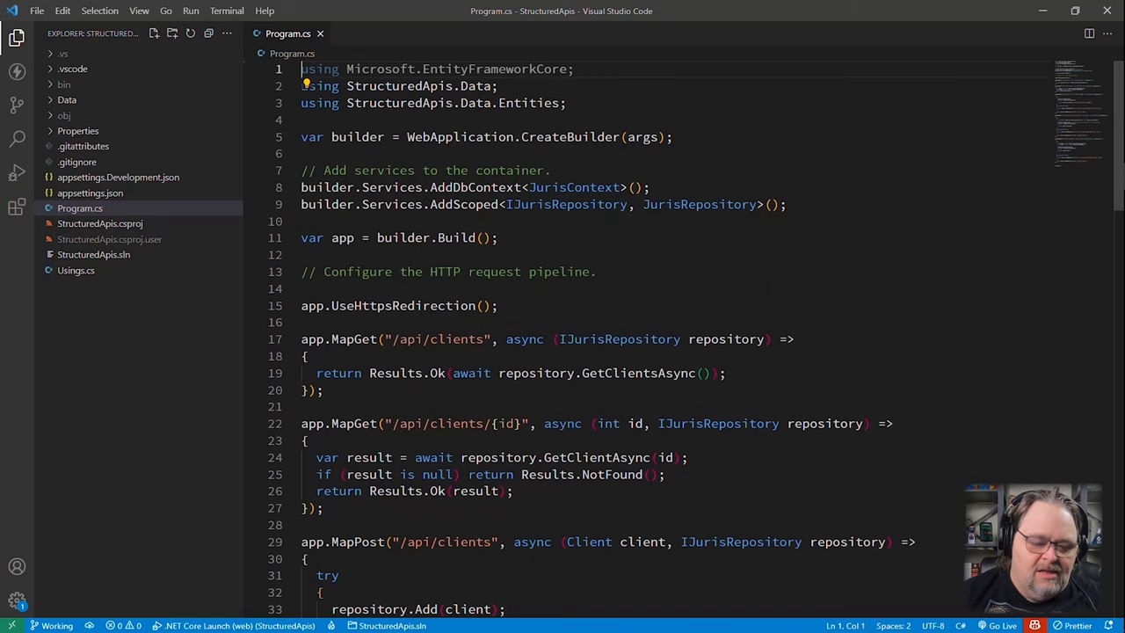
scroll("down", 3)
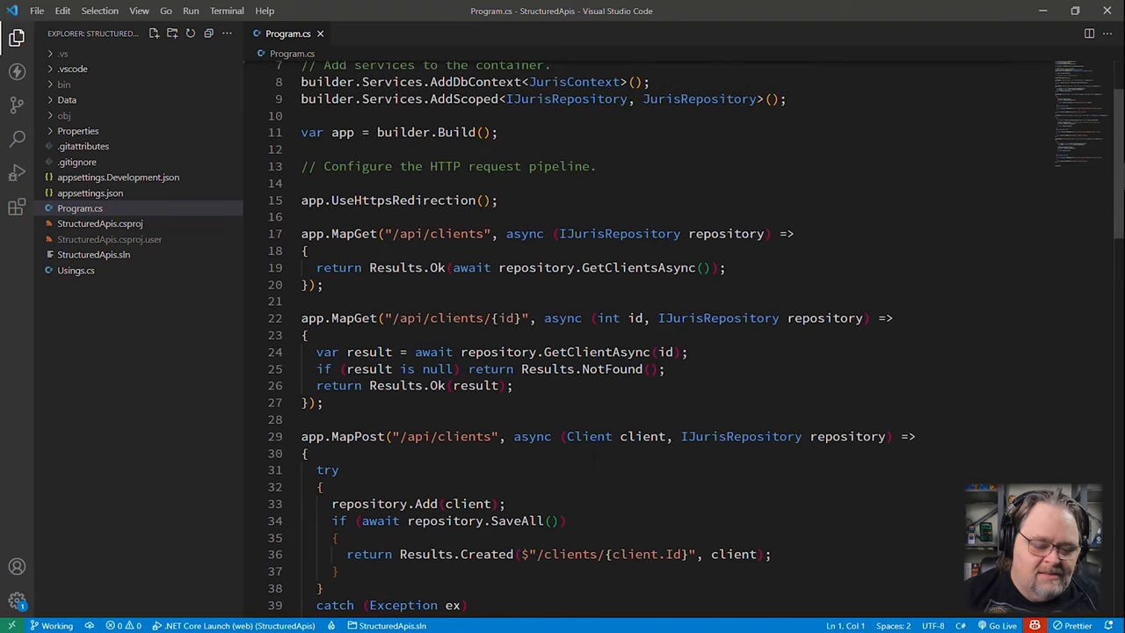
scroll("down", 3)
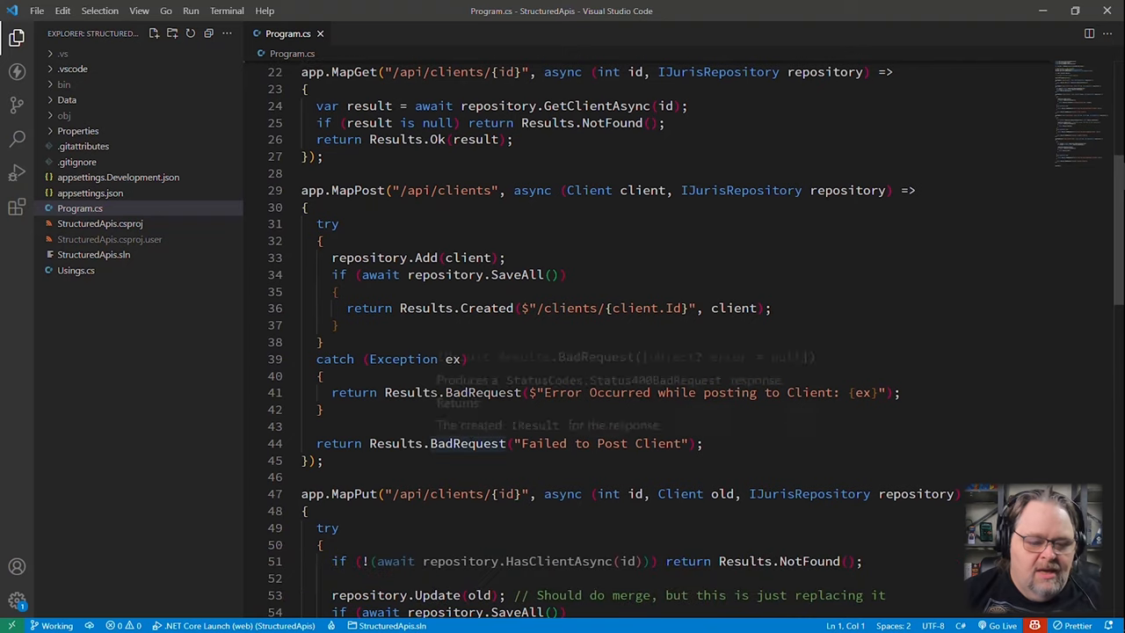
scroll("up", 3)
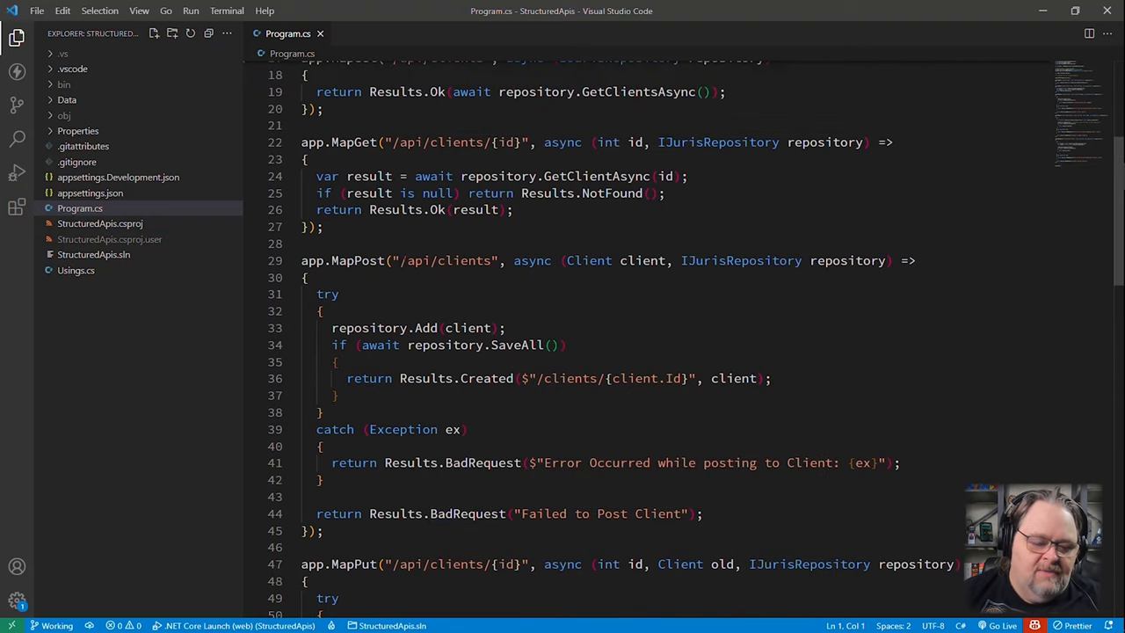
double_click(446, 260)
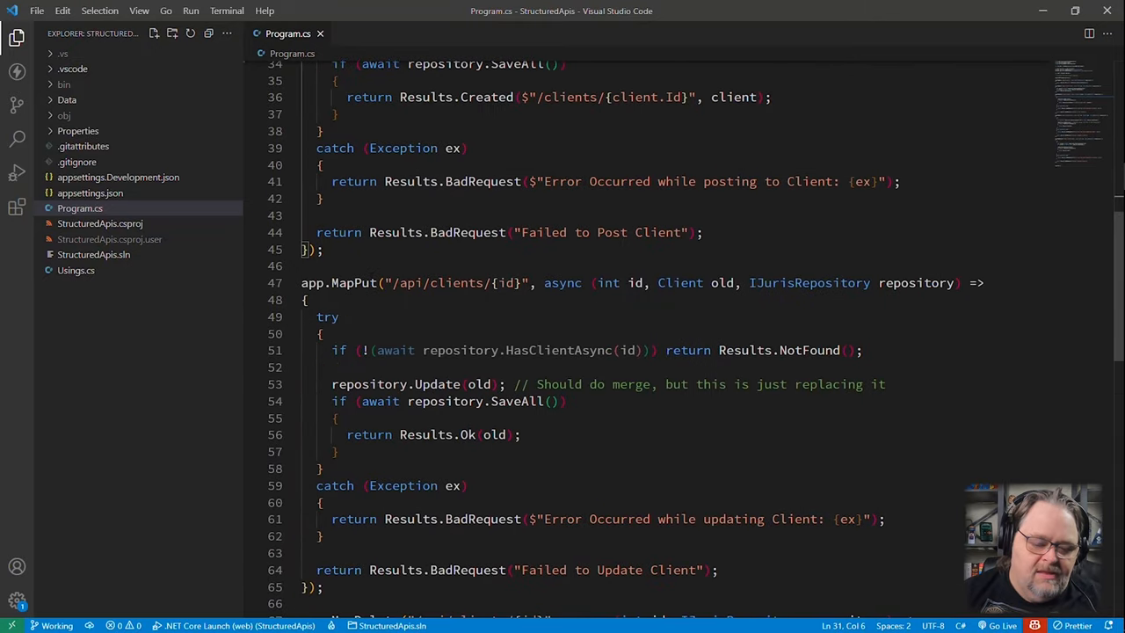
scroll("down", 3)
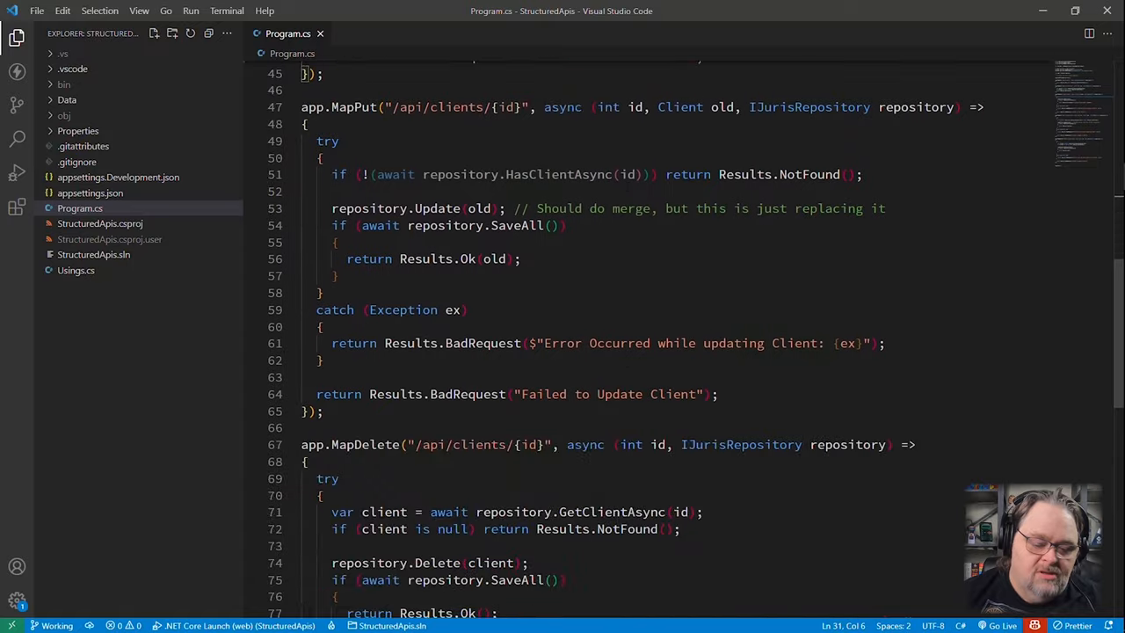
scroll("down", 3)
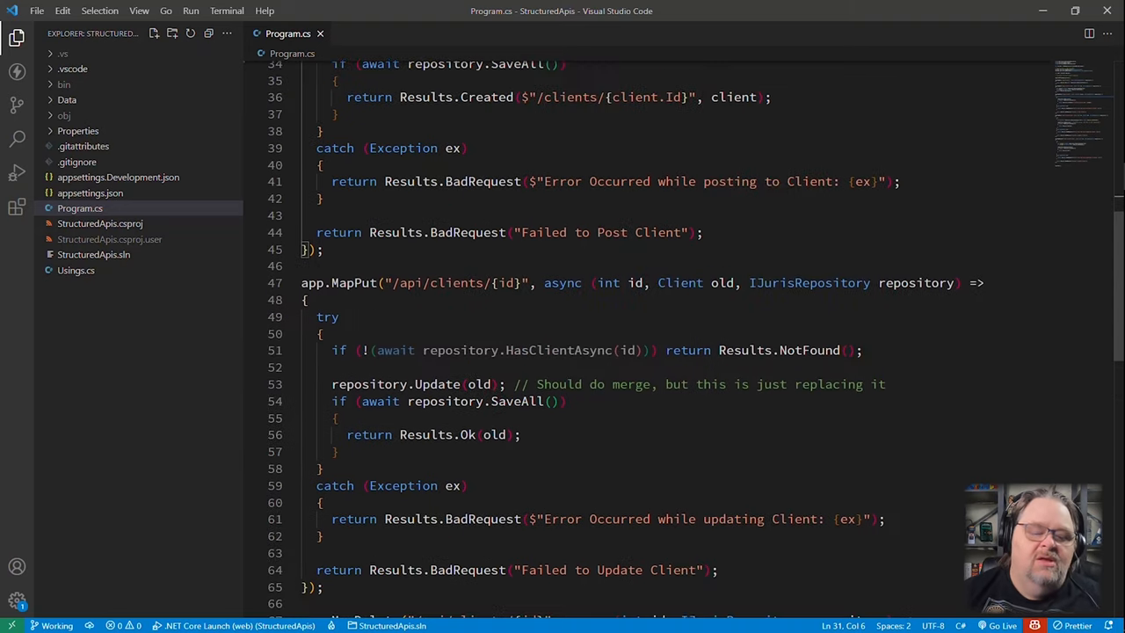
scroll("down", 3)
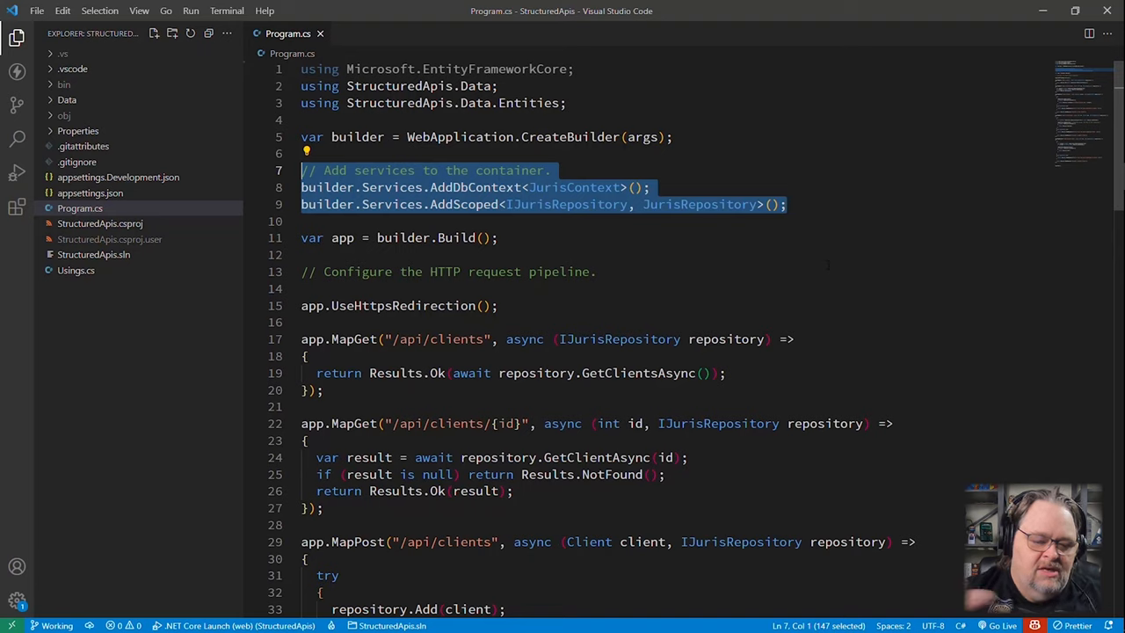
Call RegisterServices() in Program.cs right after the builder is created.
left_click(651, 187)
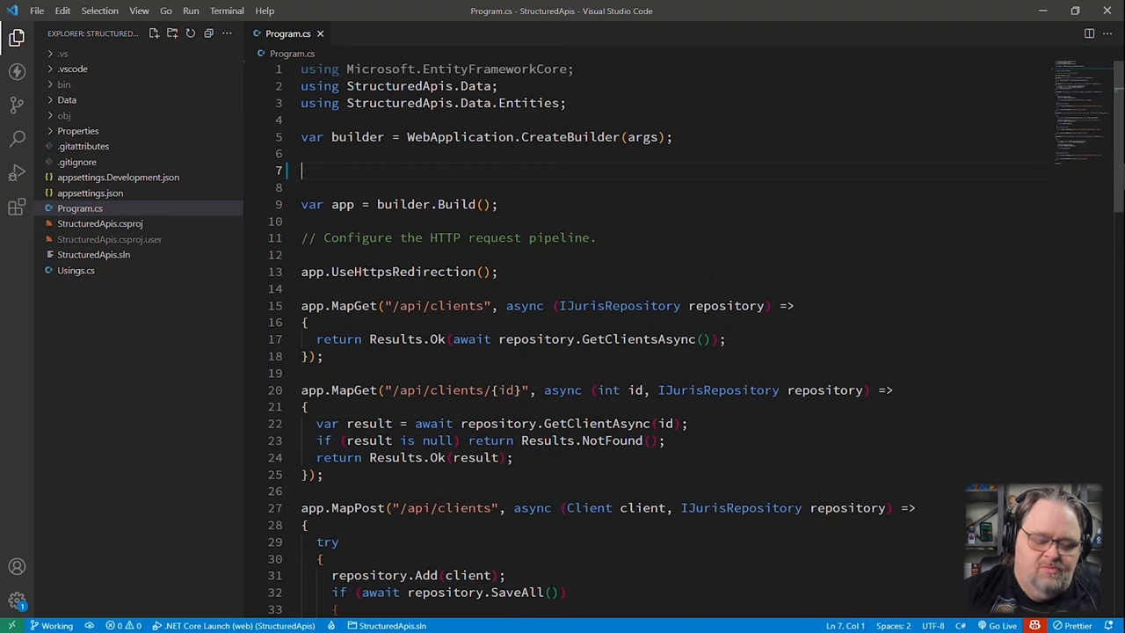
type("Reg")
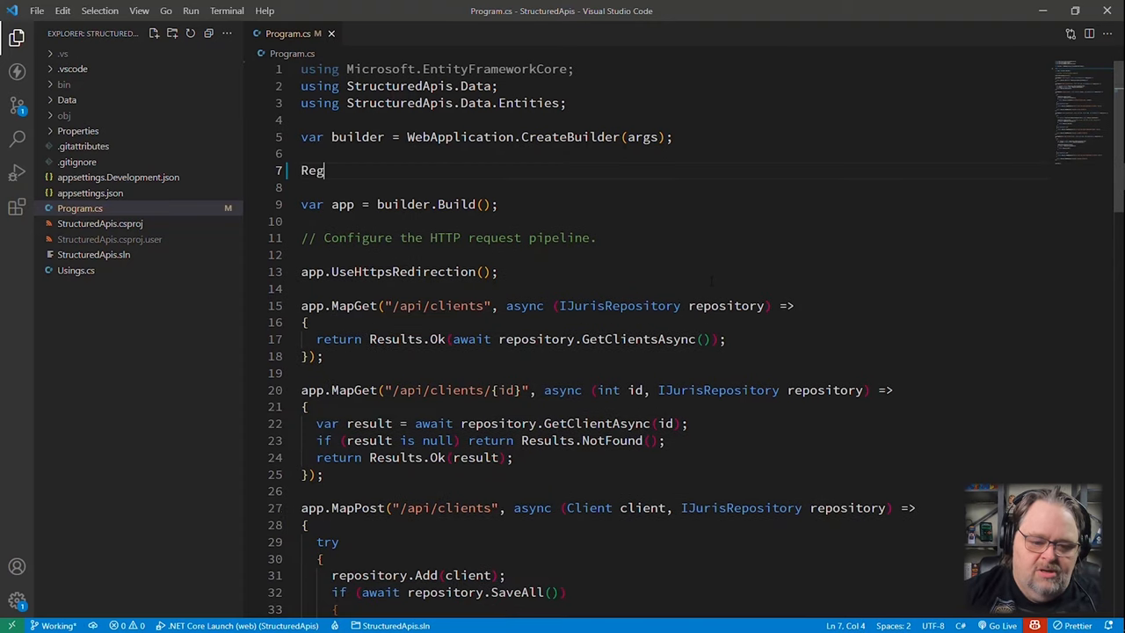
type("isterService")
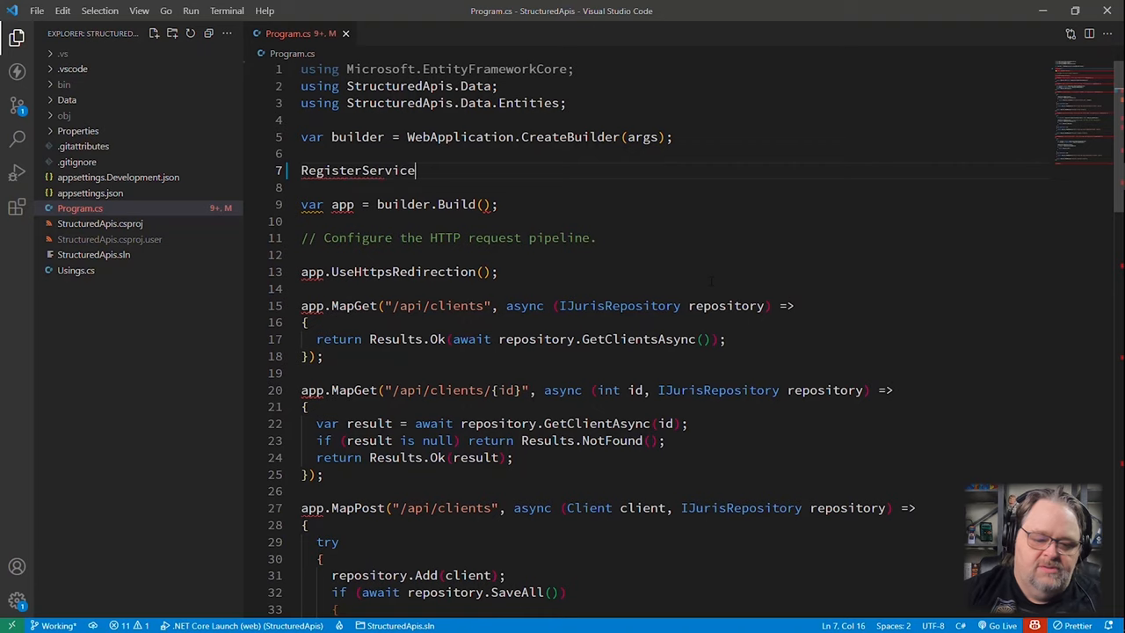
type("s()")
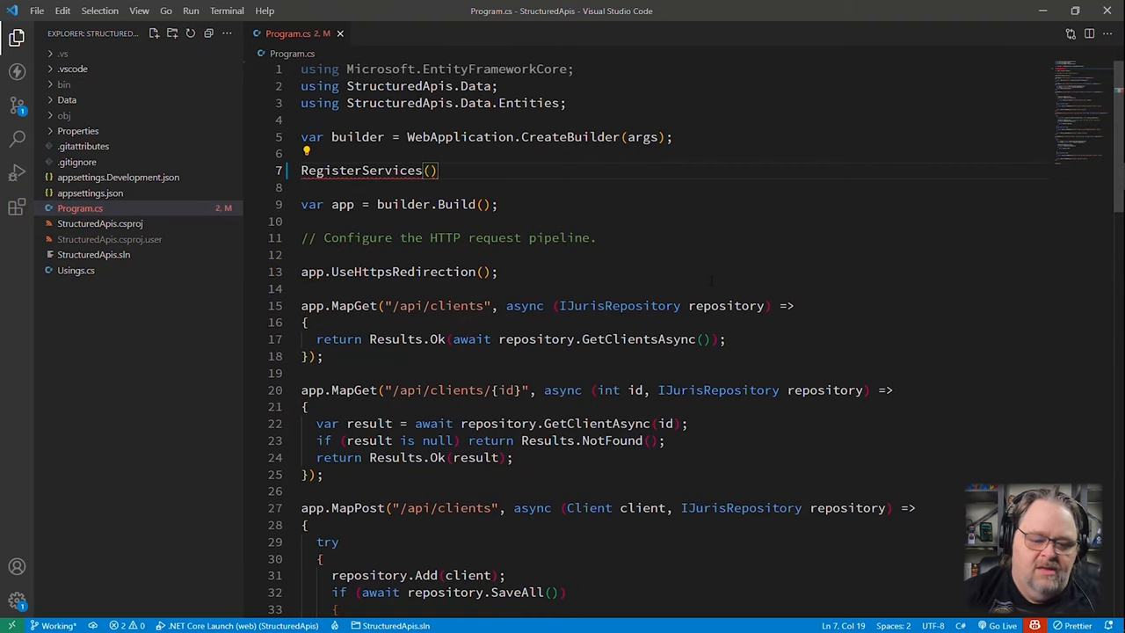
Start the void RegisterServices local function at the bottom of Program.cs.
scroll("down", 3)
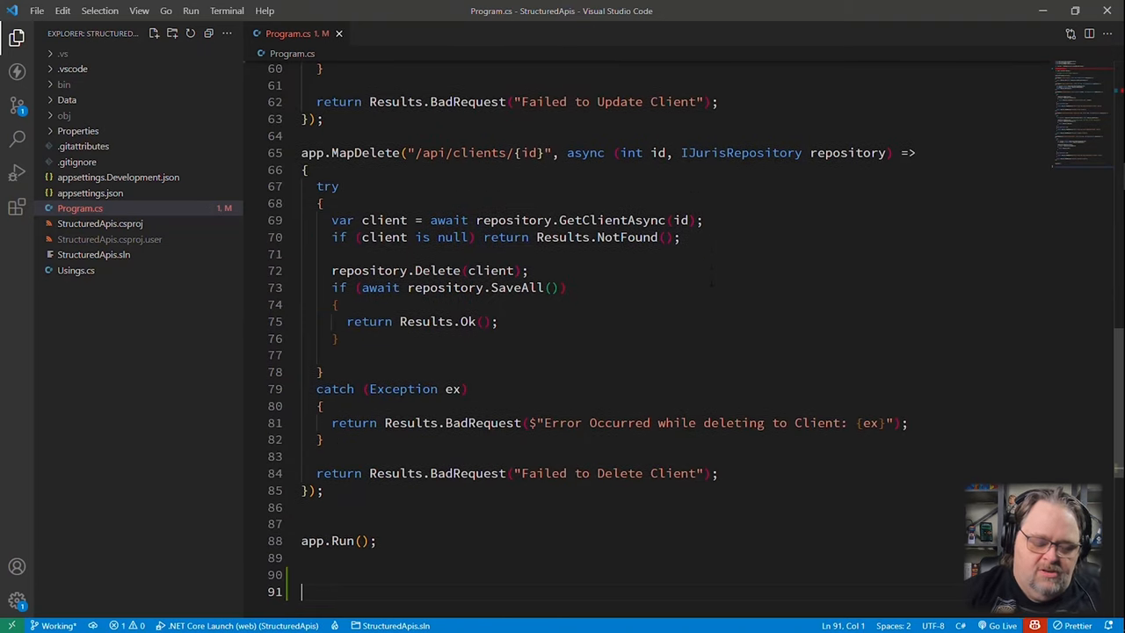
type("void RegisterServices(")
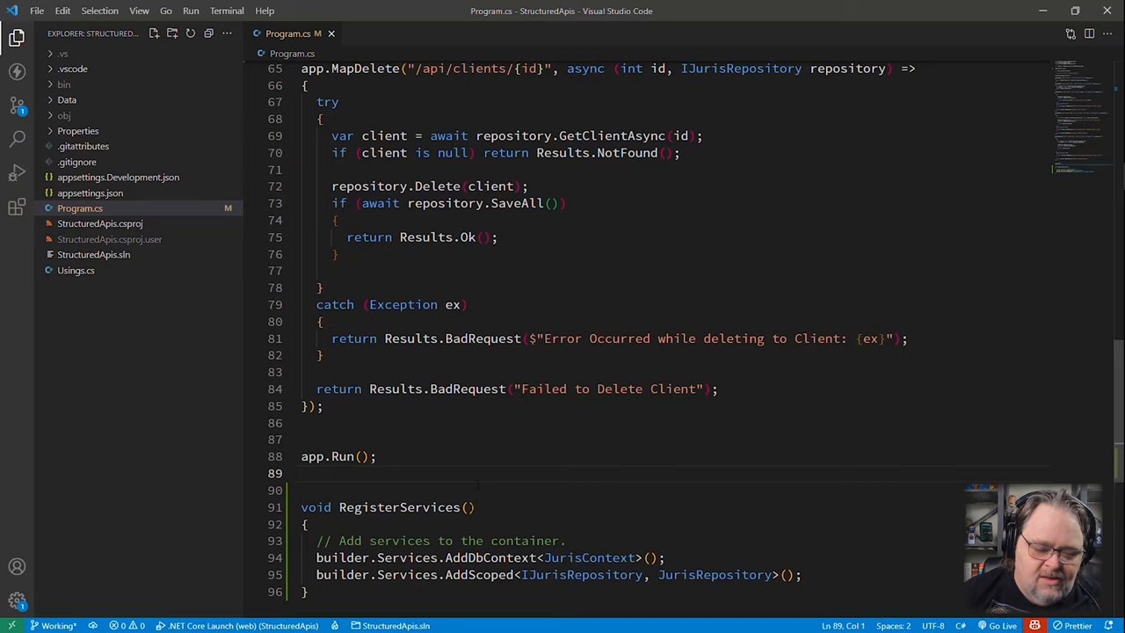
mouse_move(325, 456)
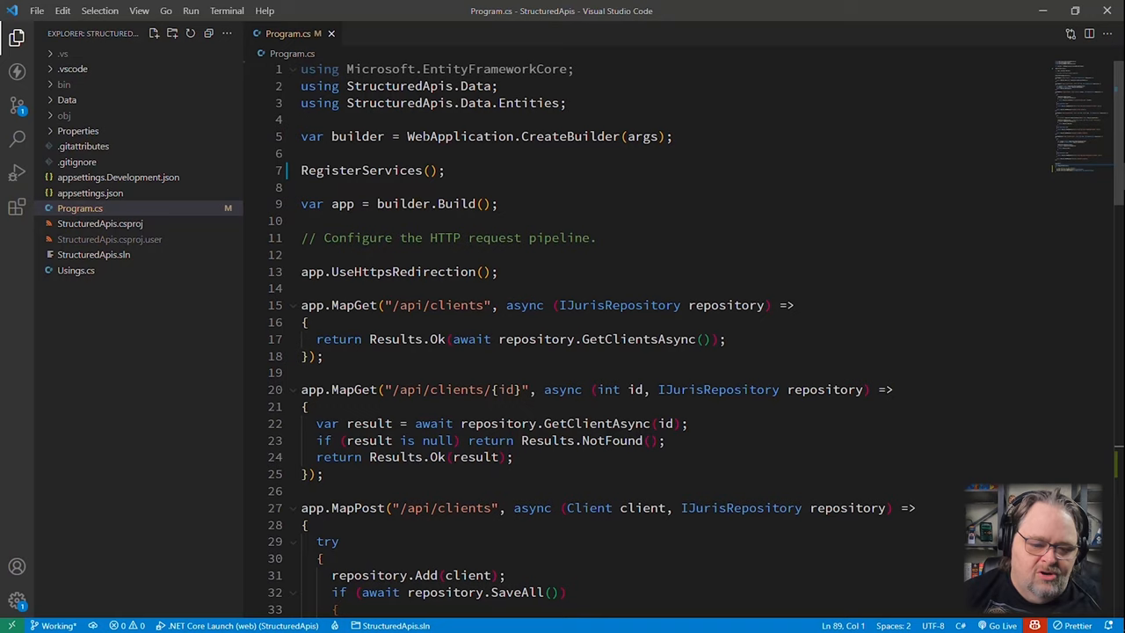
Give RegisterServices an IServiceCollection svcs parameter and pass builder.Services into the call.
scroll("down", 3)
type("void RegisterServices(I")
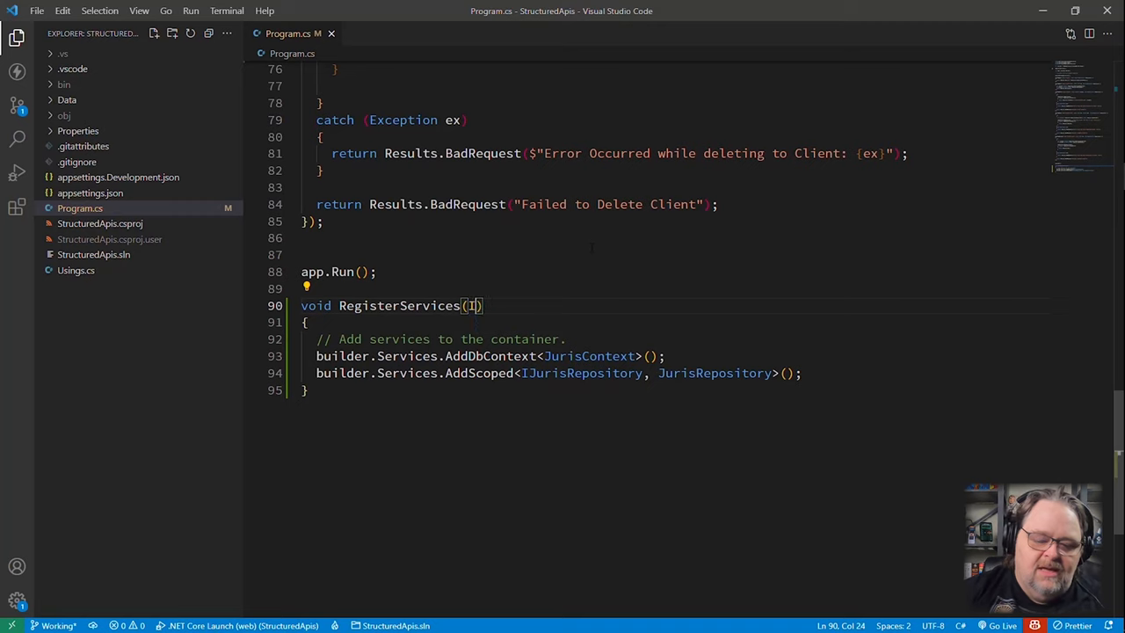
type("ServiceCollection svcs")
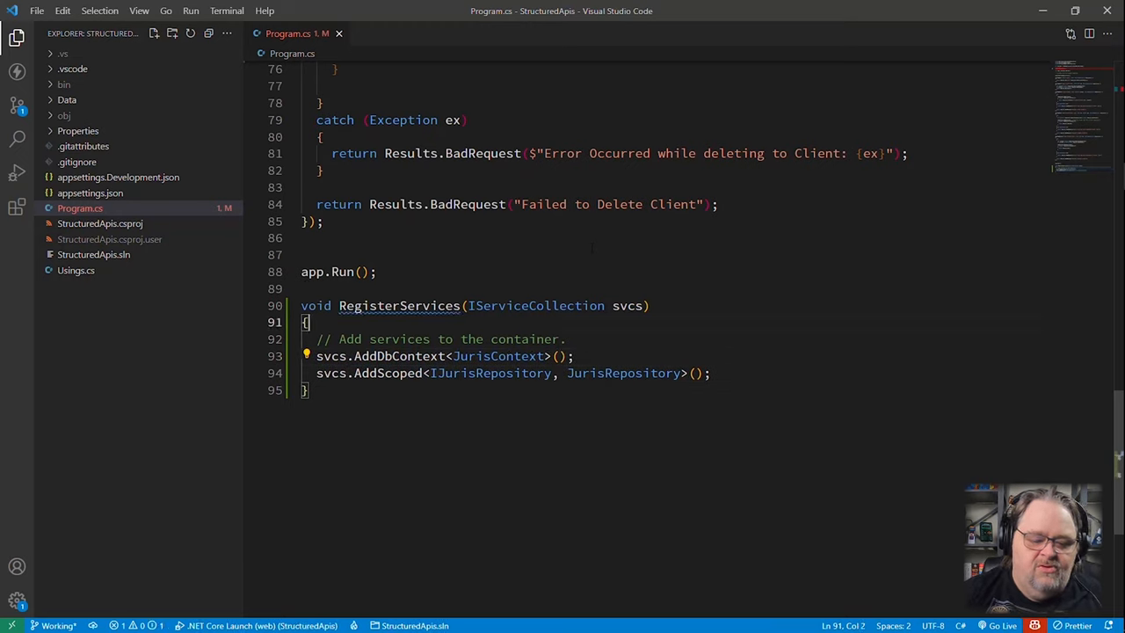
mouse_move(398, 305)
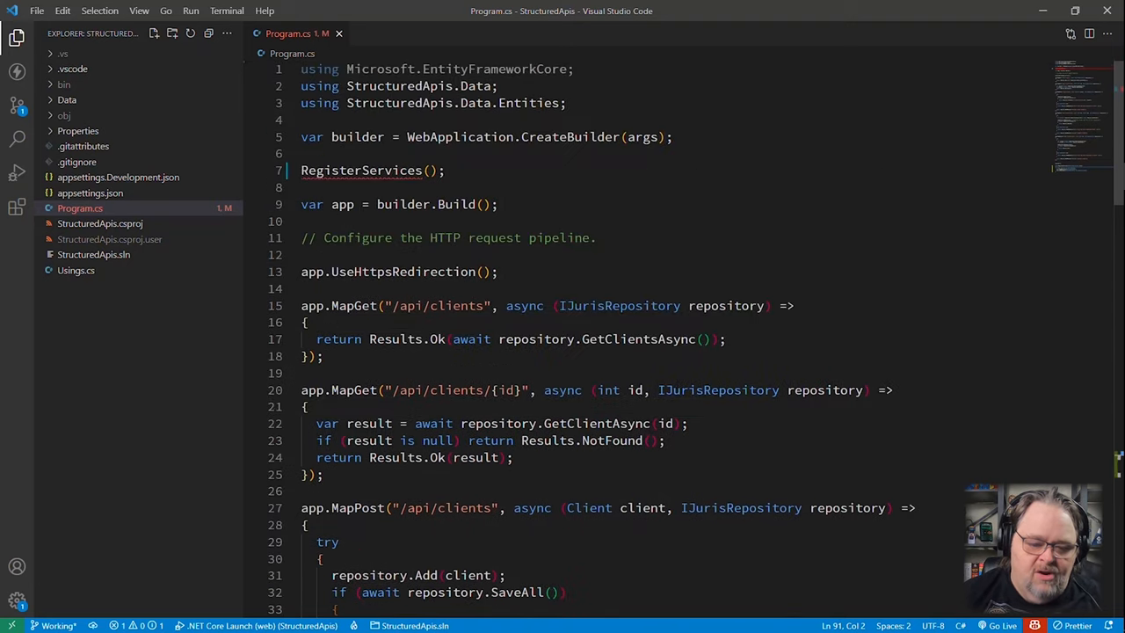
type("buode")
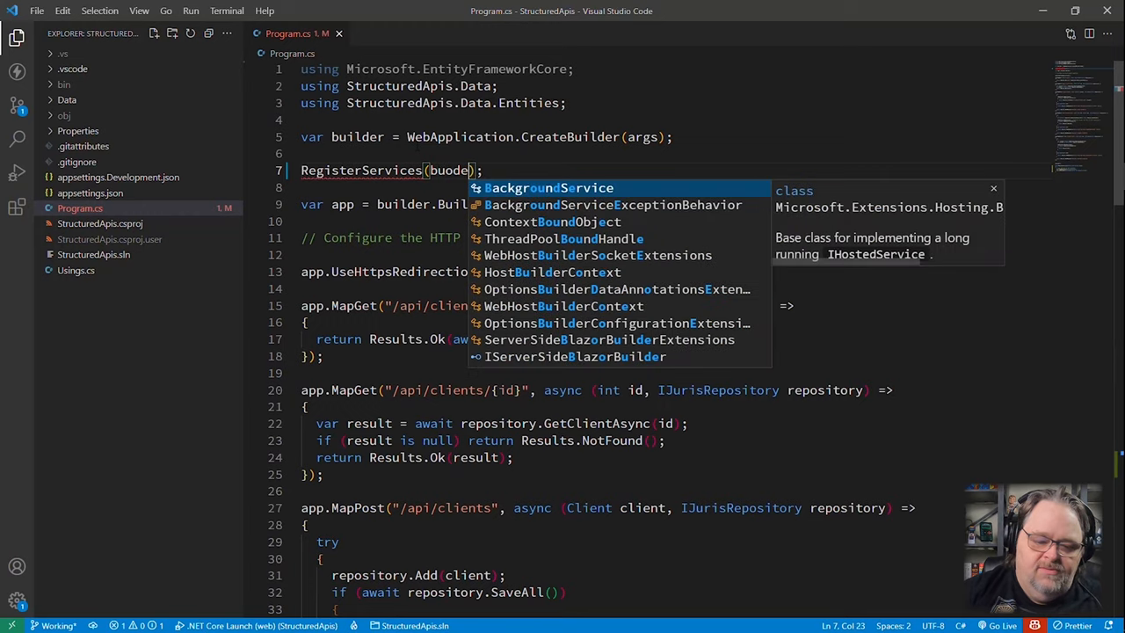
type("builder.Services")
type("bldr")
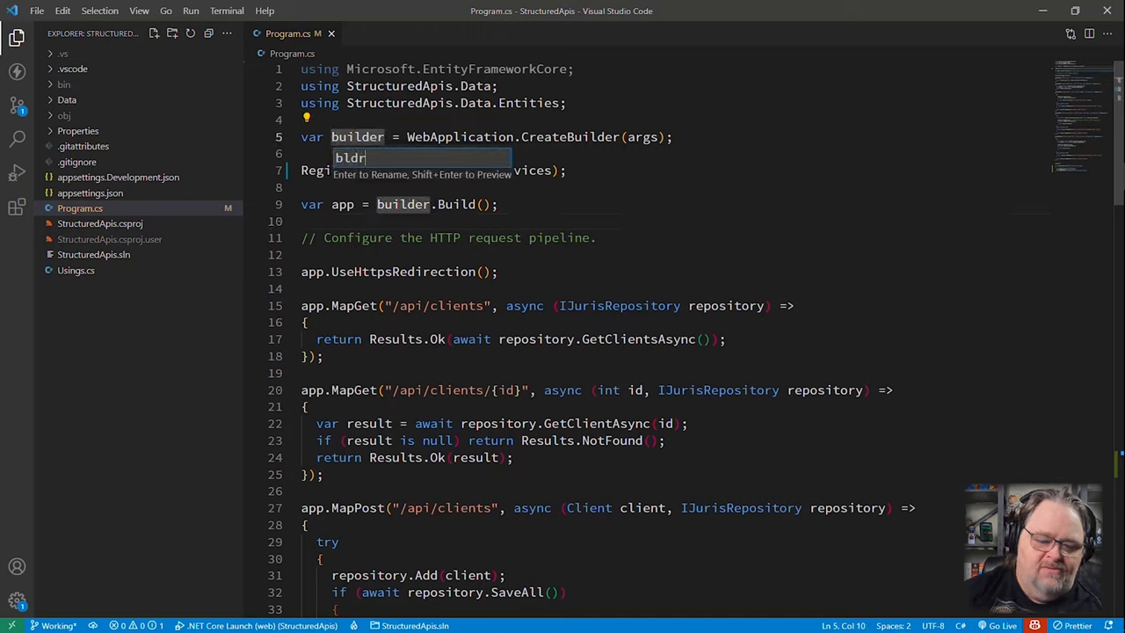
Confirm renaming builder to bldr throughout Program.cs.
key("Enter")
type("// Co")
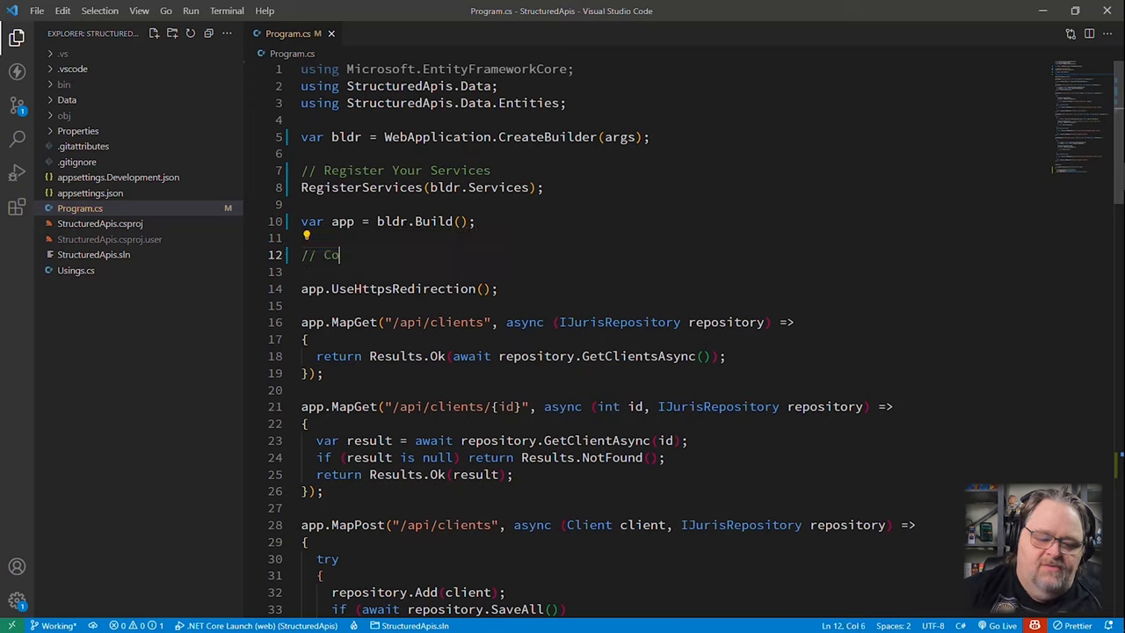
Finish the '// Configure the Middleware' comment and add a line after app.UseHttpsRedirection().
type("nfigure the Middleware")
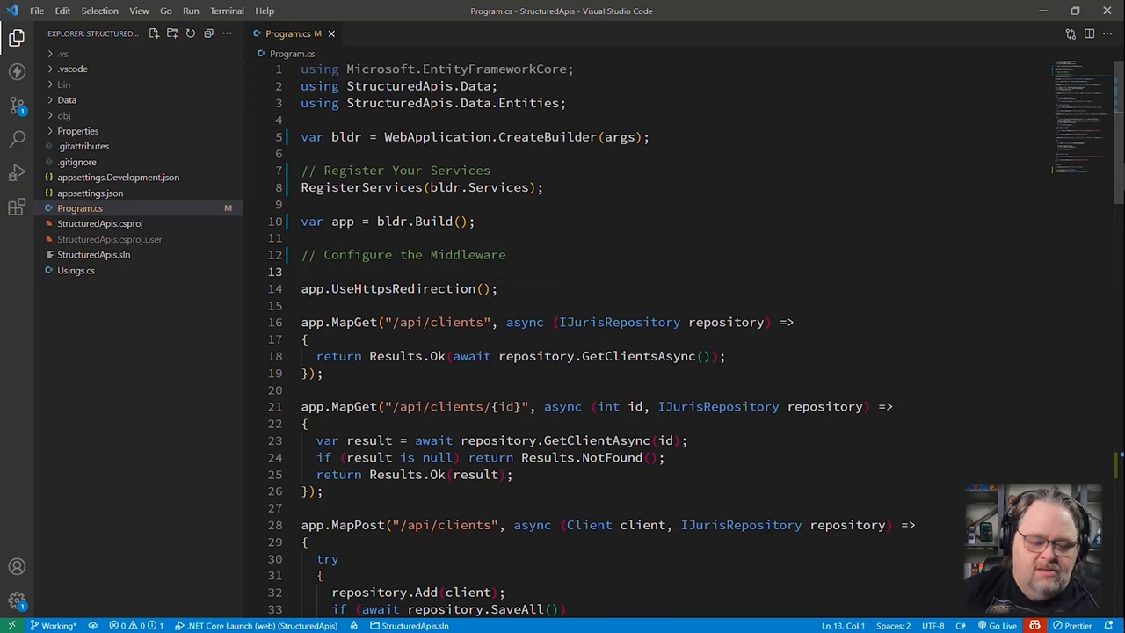
left_click(497, 289)
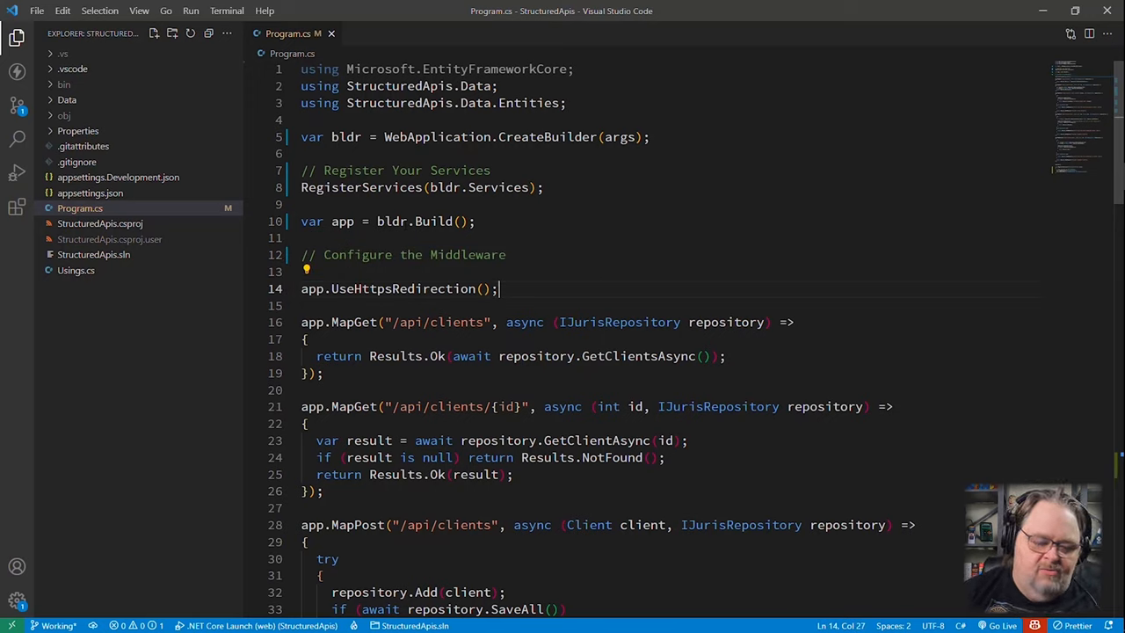
scroll("down", 3)
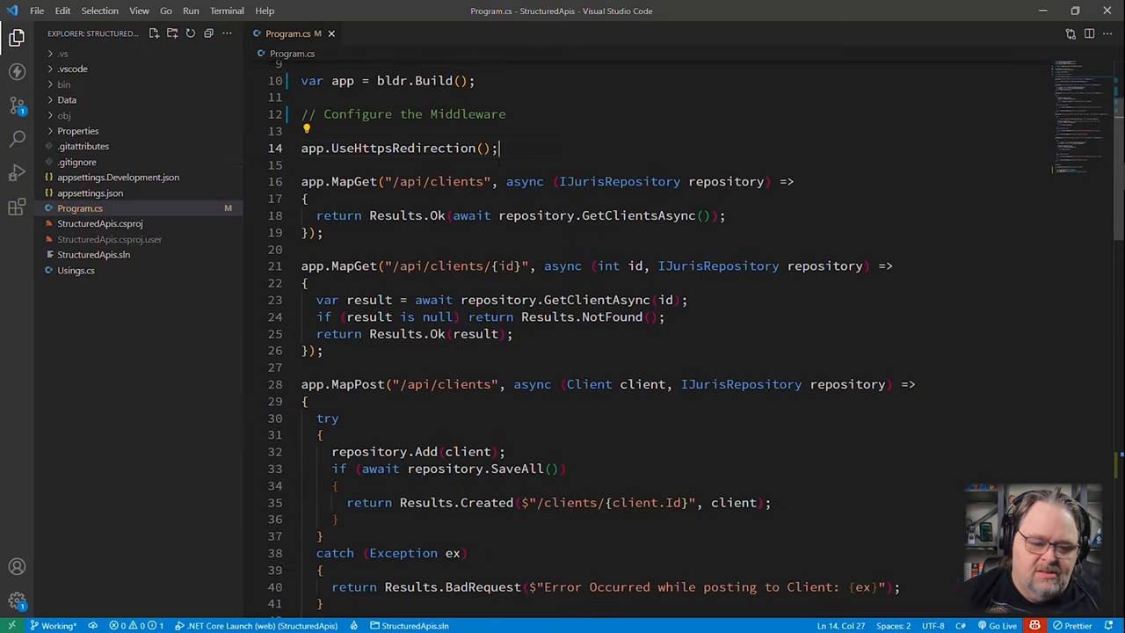
scroll("down", 3)
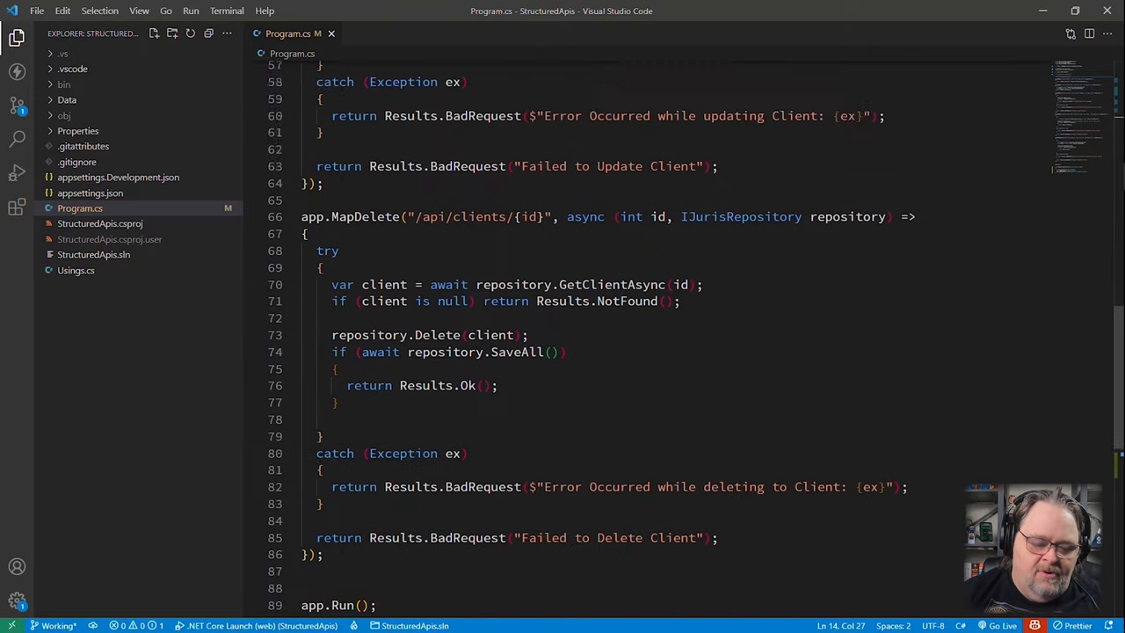
scroll("down", 3)
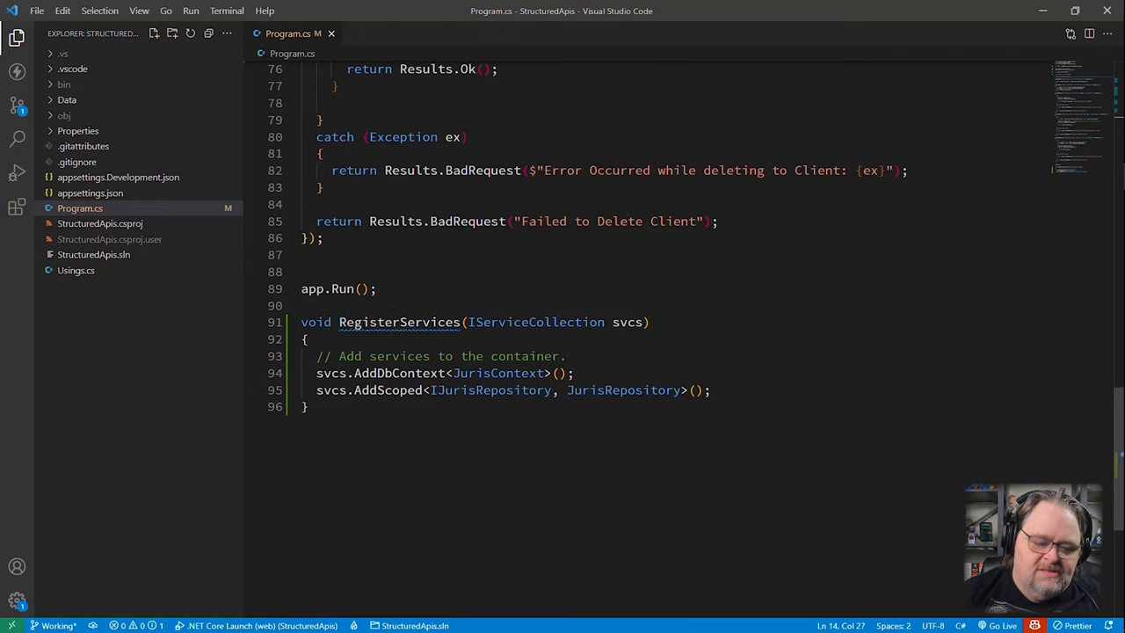
scroll("up", 3)
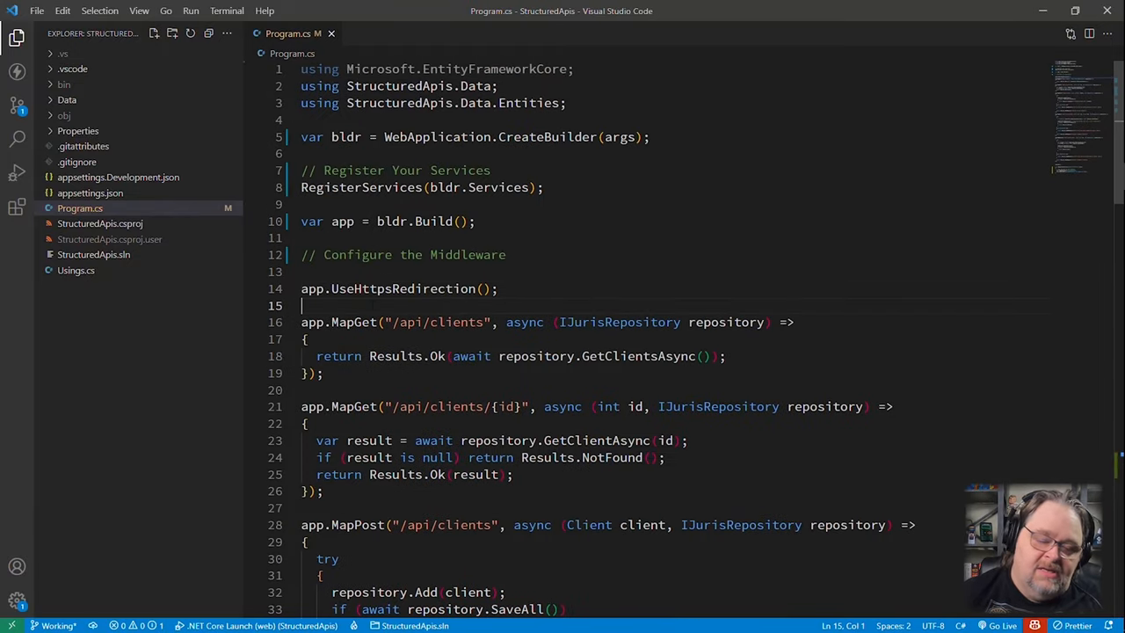
scroll("down", 3)
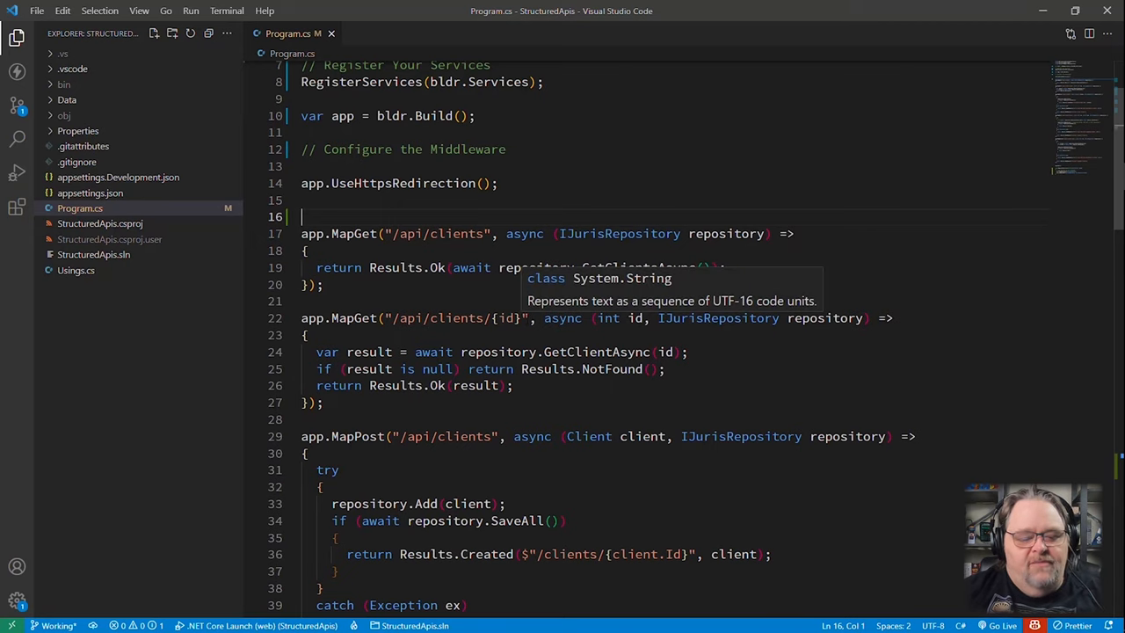
Write new ClientApi().Register(); on the blank line after the HTTPS redirection.
type("ClientAPi")
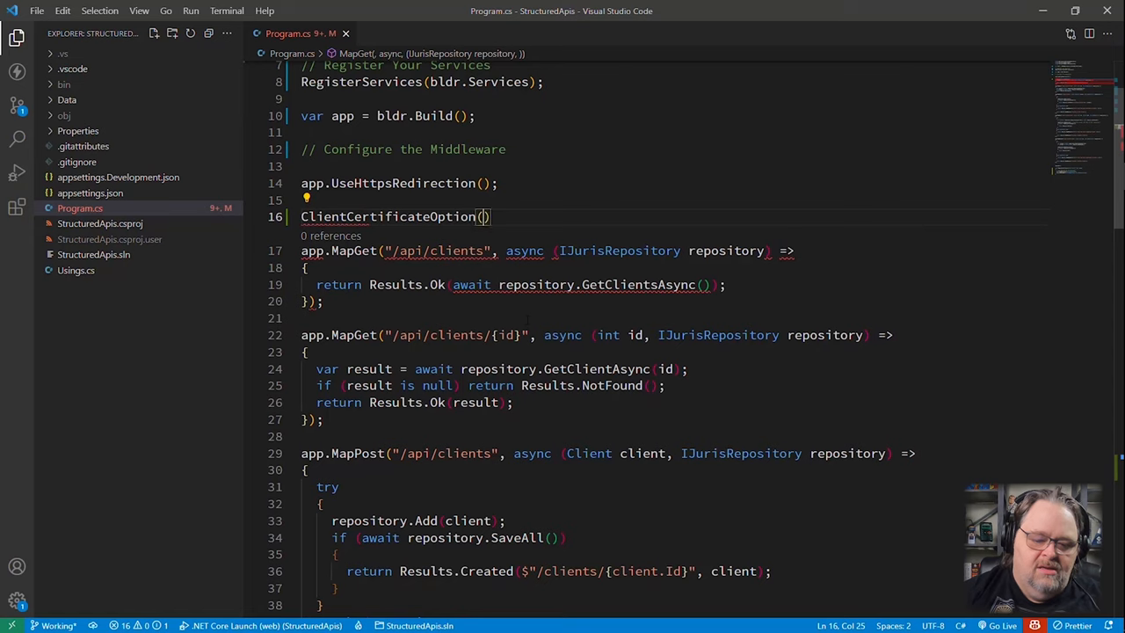
type("new ClientApi")
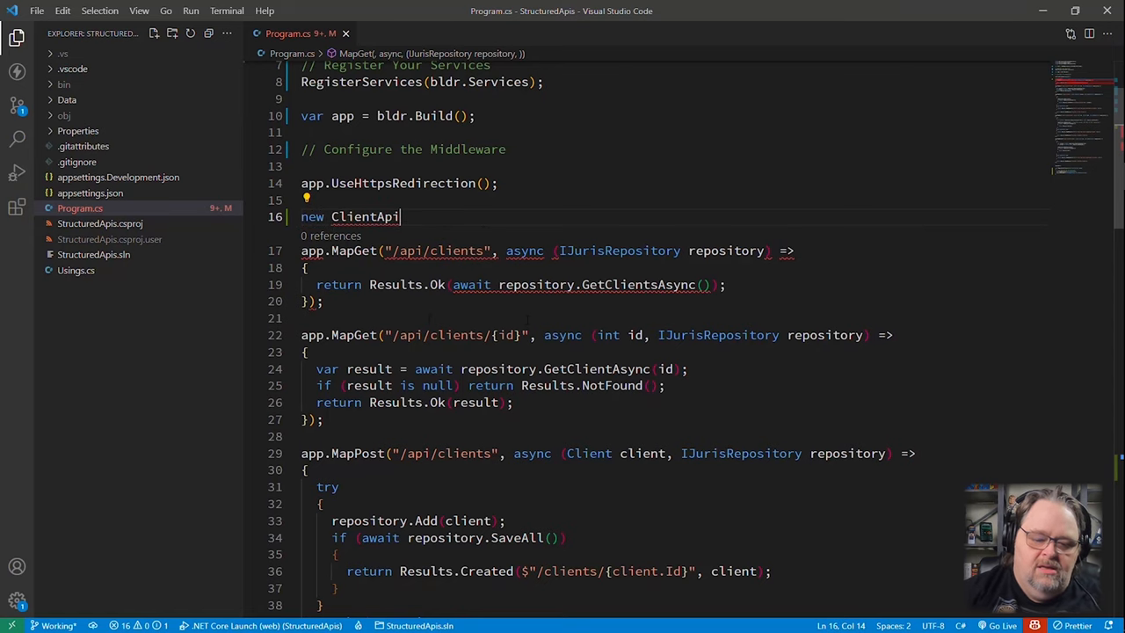
type("().Register();")
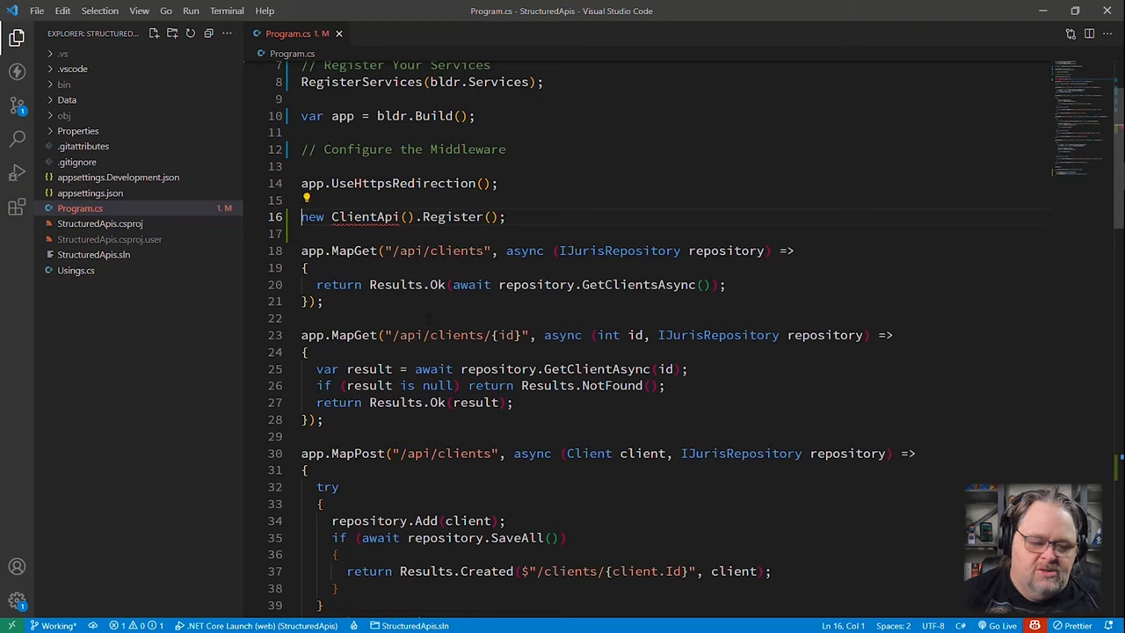
mouse_move(366, 216)
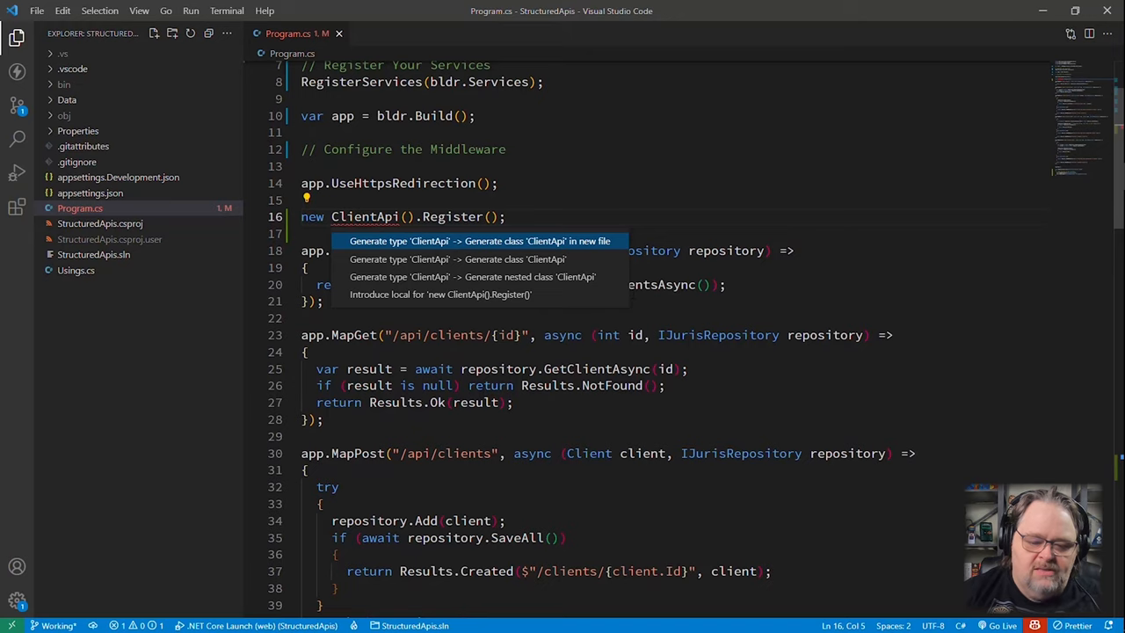
Generate the ClientApi class in a new file and make it public.
left_click(478, 241)
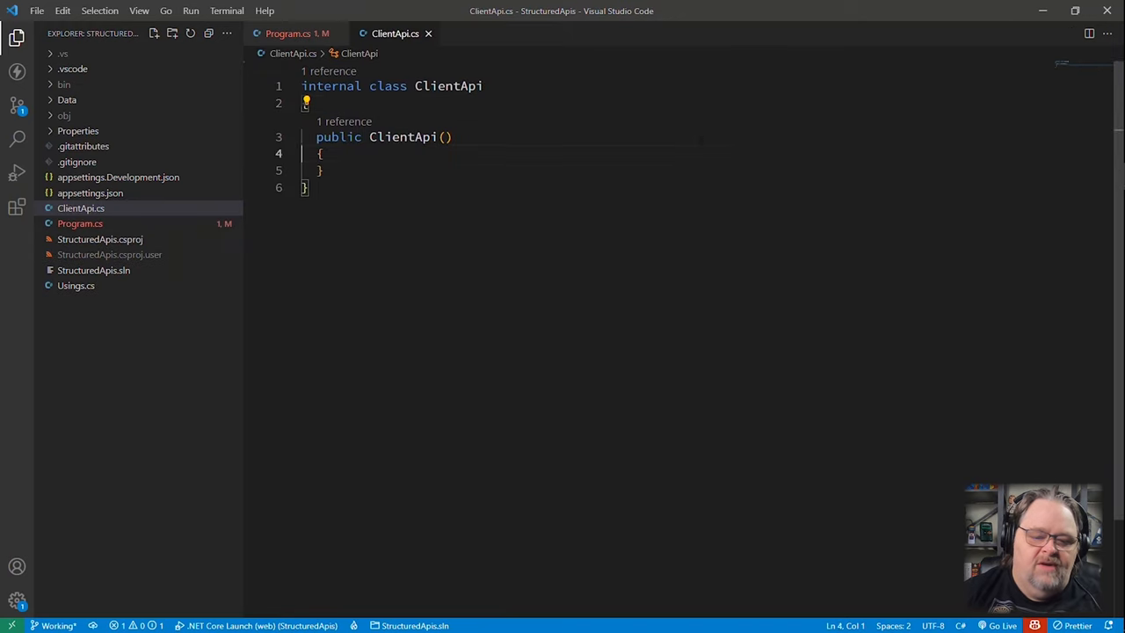
type("public")
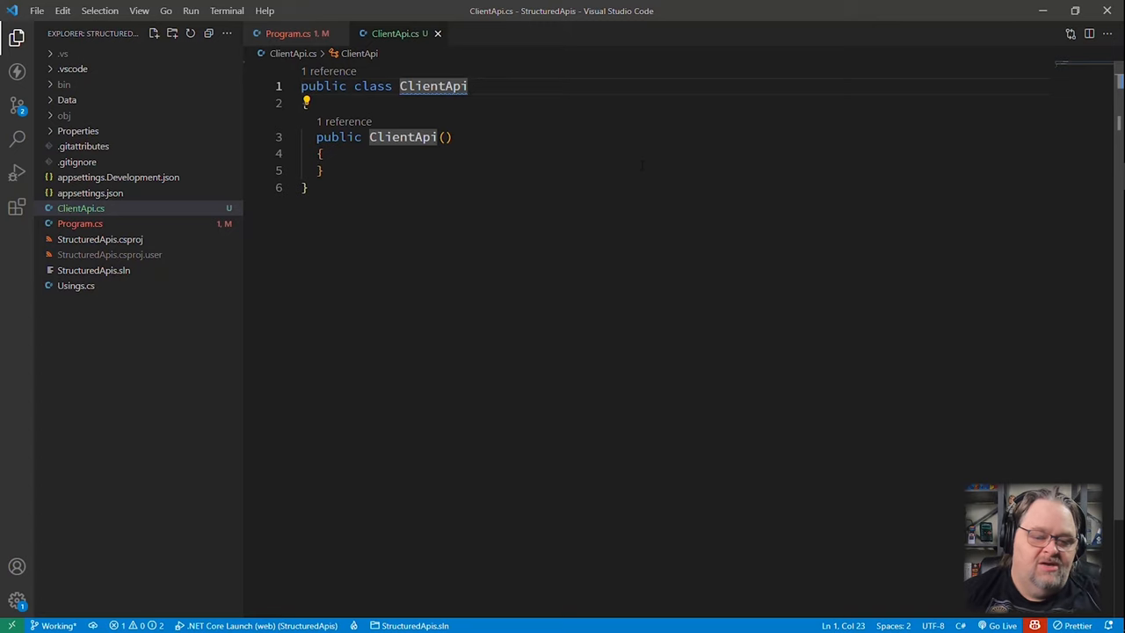
left_click(288, 33)
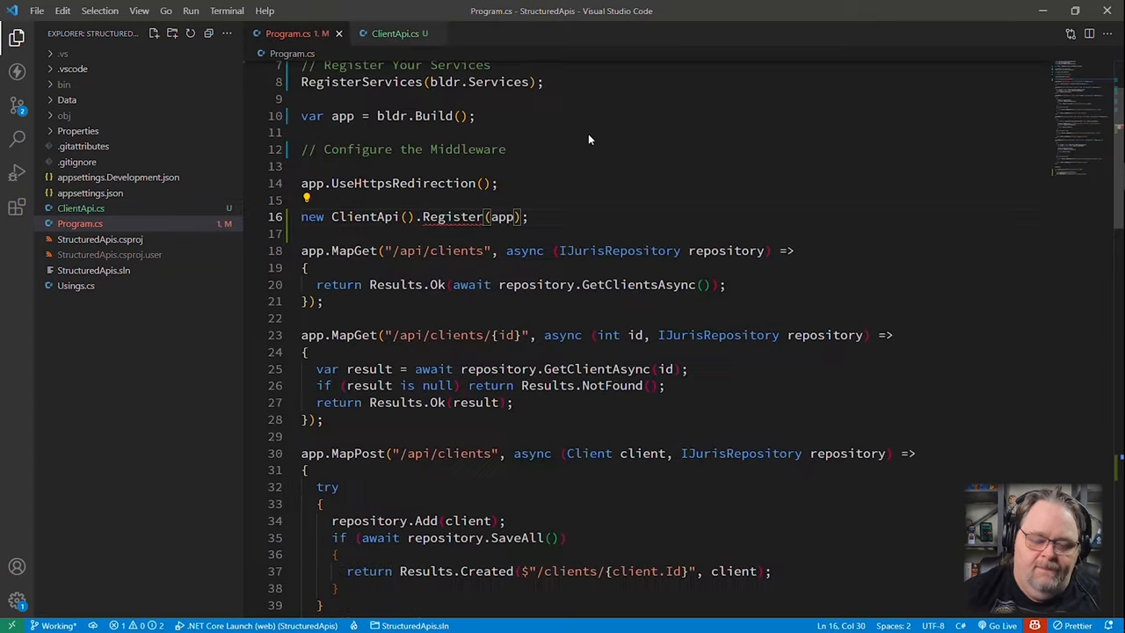
left_click(395, 33)
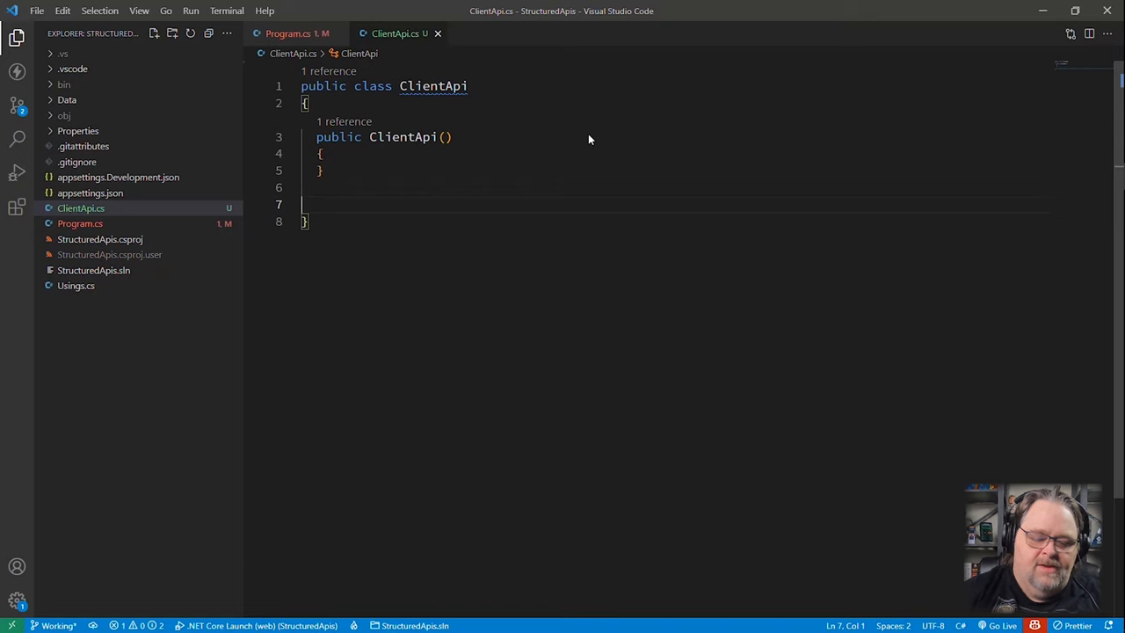
Add a public void Register(WebApplication app) method to ClientApi.
type("public")
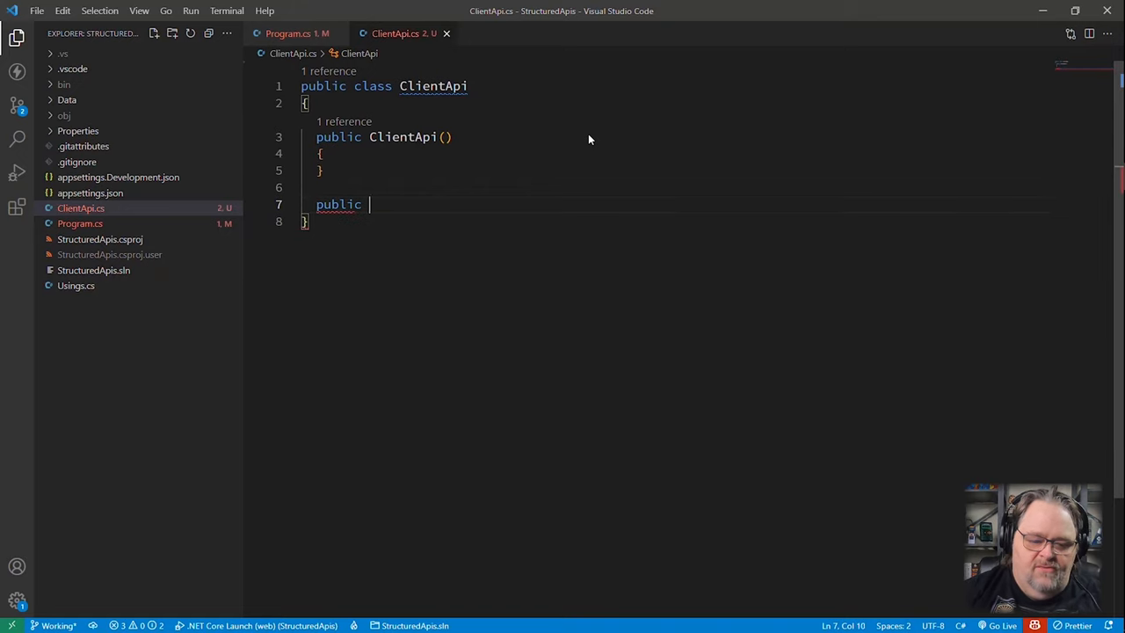
type("void Register()")
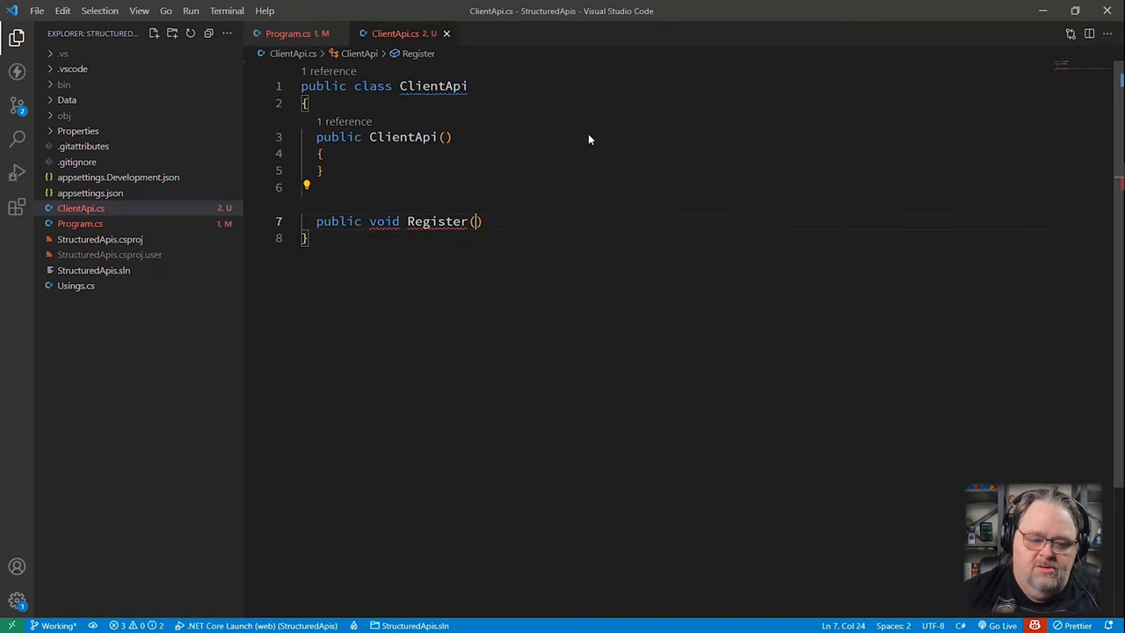
type("WebApplication")
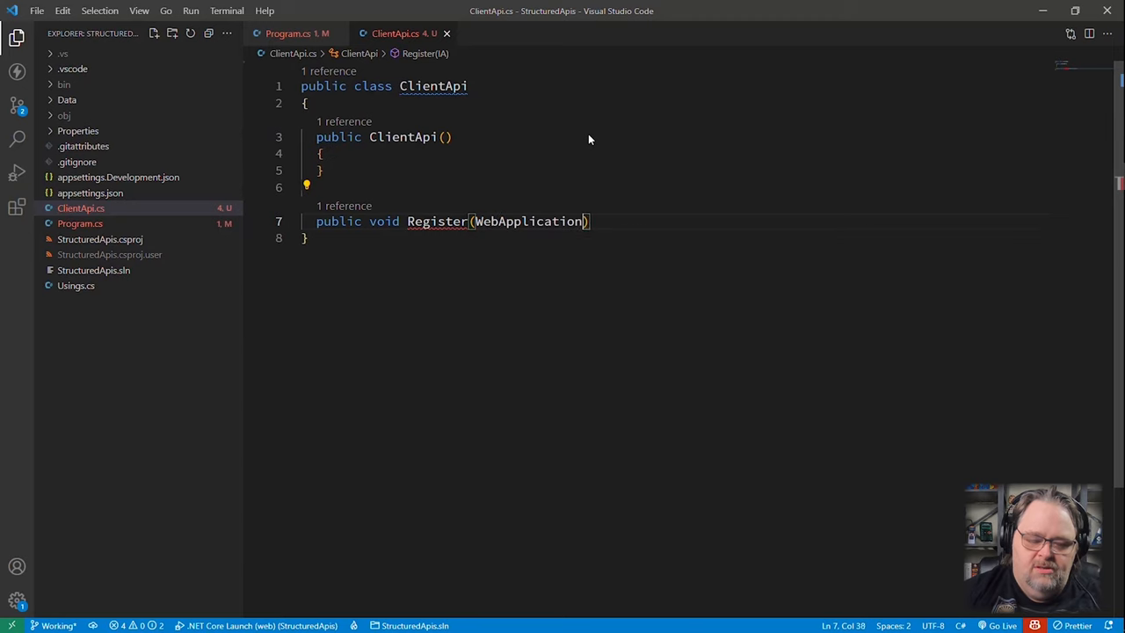
type("app")
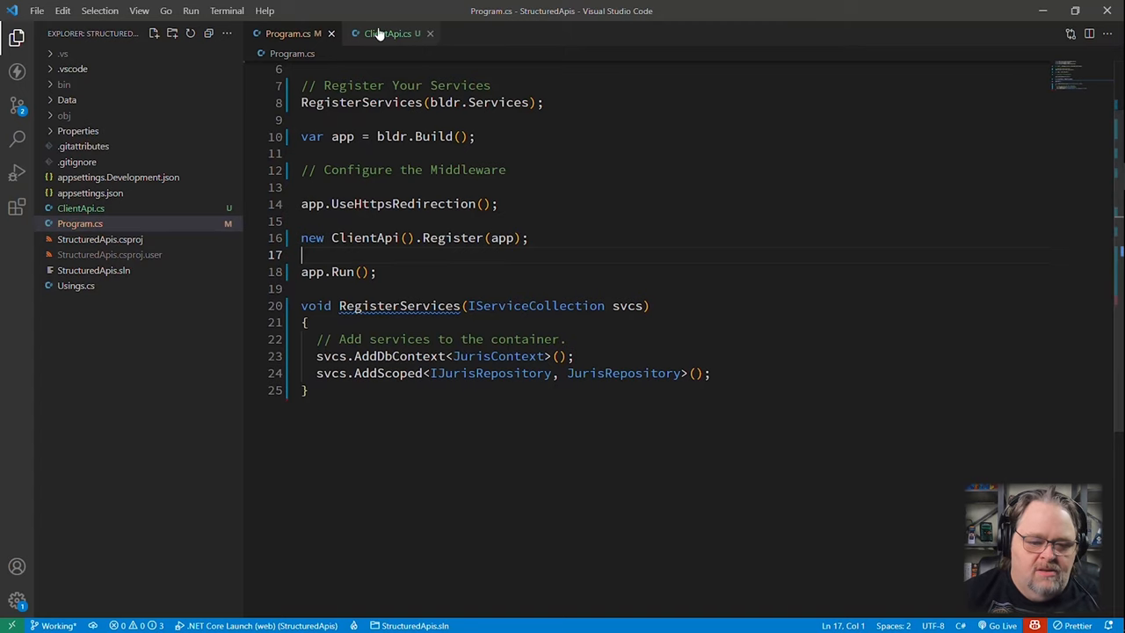
Paste the client endpoint mappings into Register and import 'using StructuredApis.Data;' via quick fix.
left_click(387, 33)
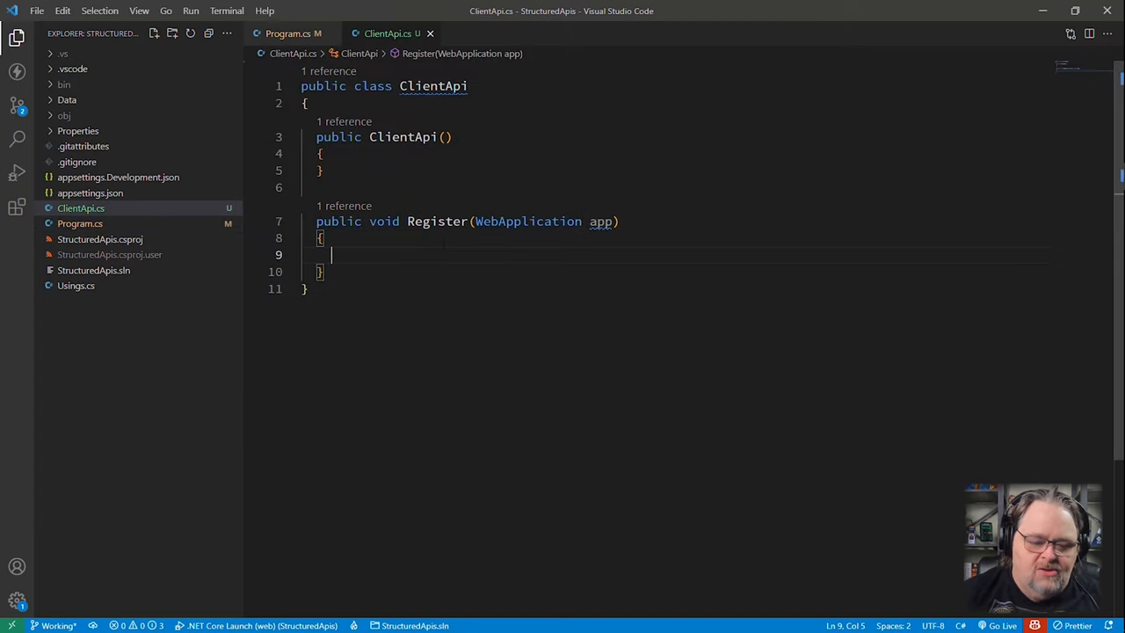
scroll("down", 3)
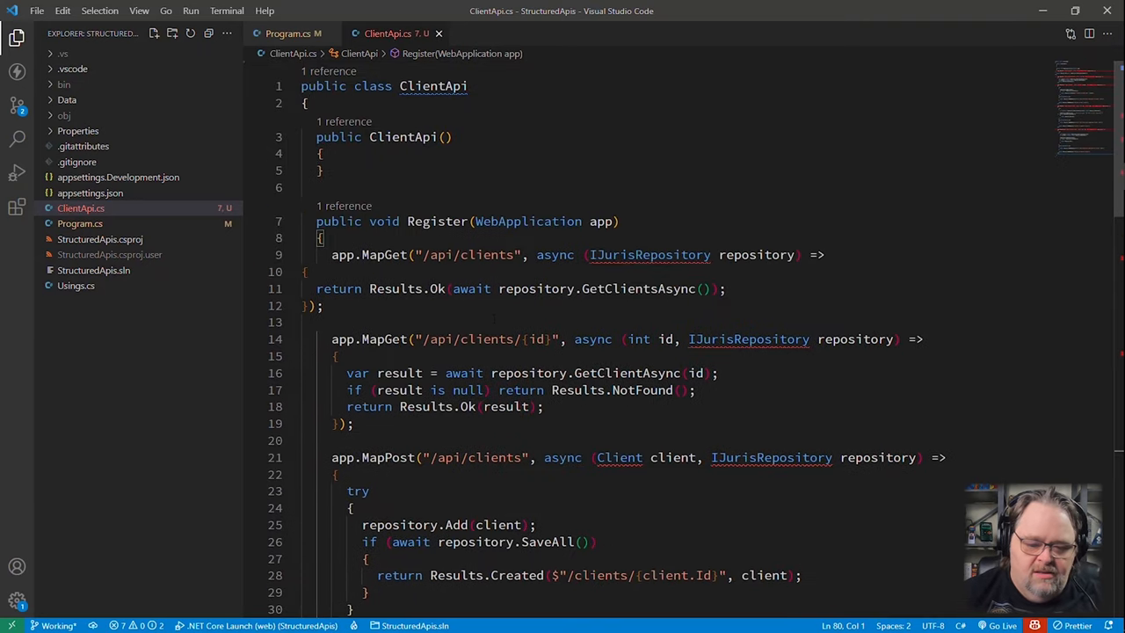
left_click(306, 254)
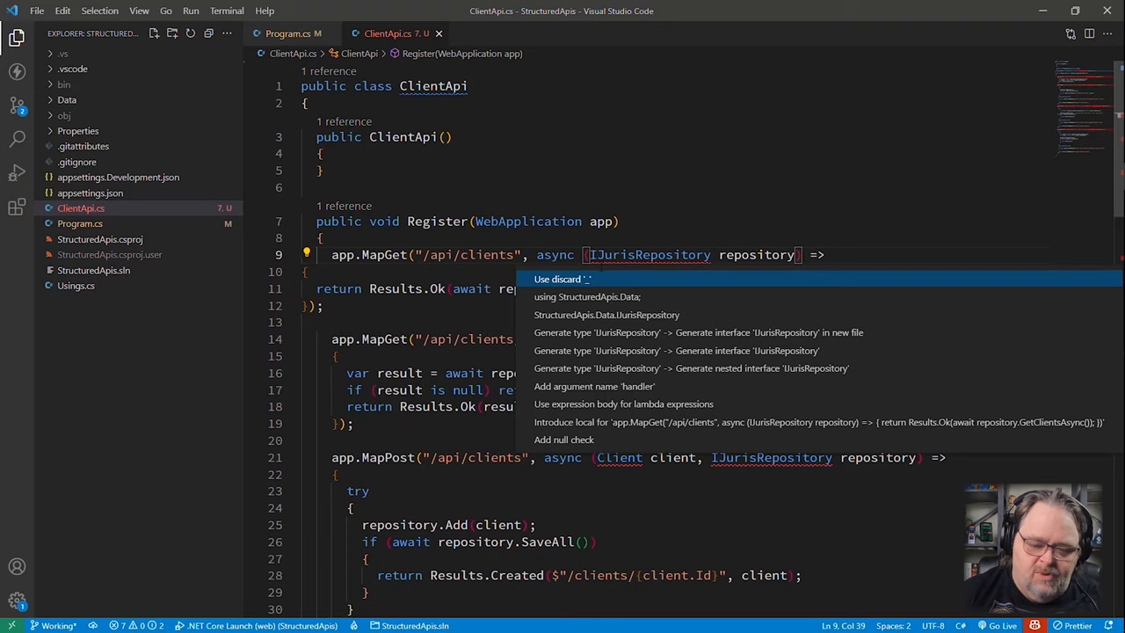
left_click(586, 296)
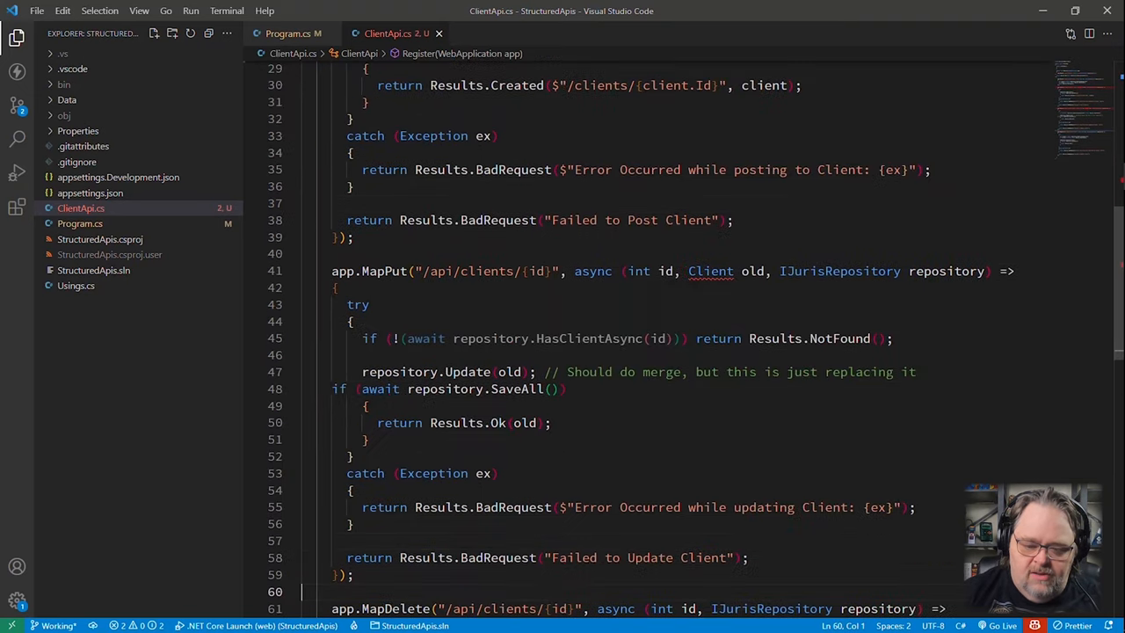
left_click(670, 271)
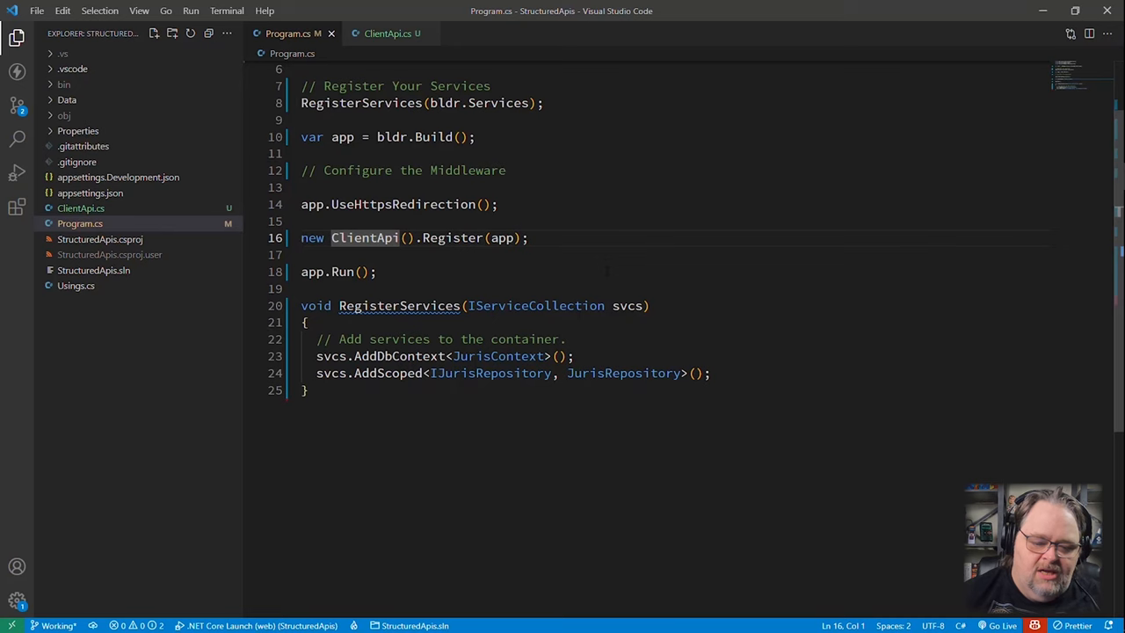
Build and launch the web API, then bring up the Thunder Client request tester.
left_click(387, 33)
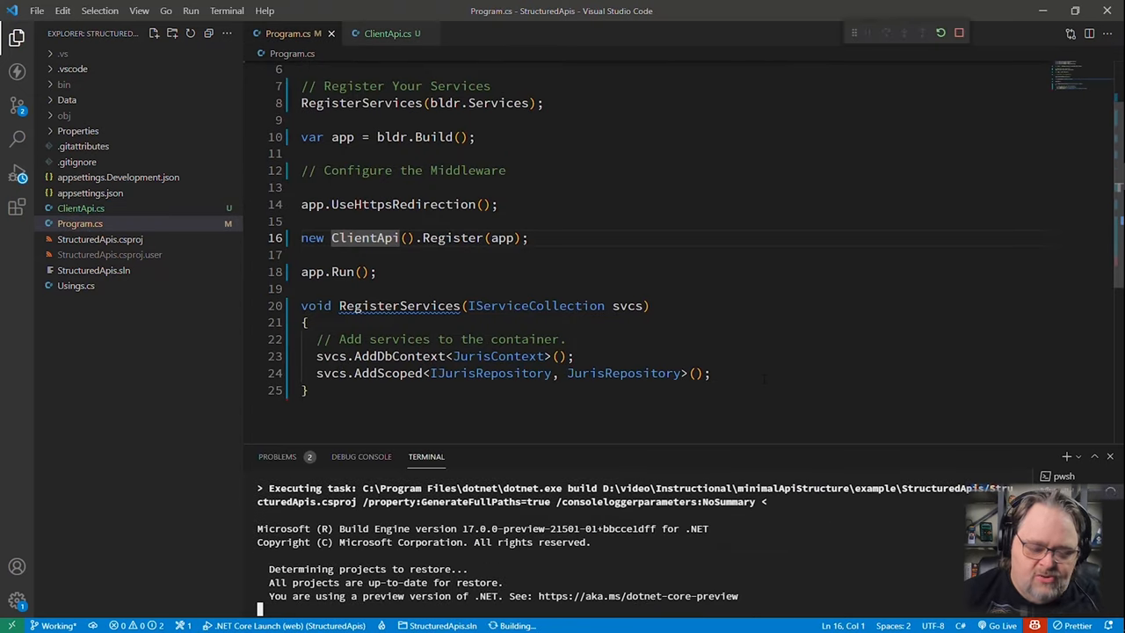
left_click(17, 71)
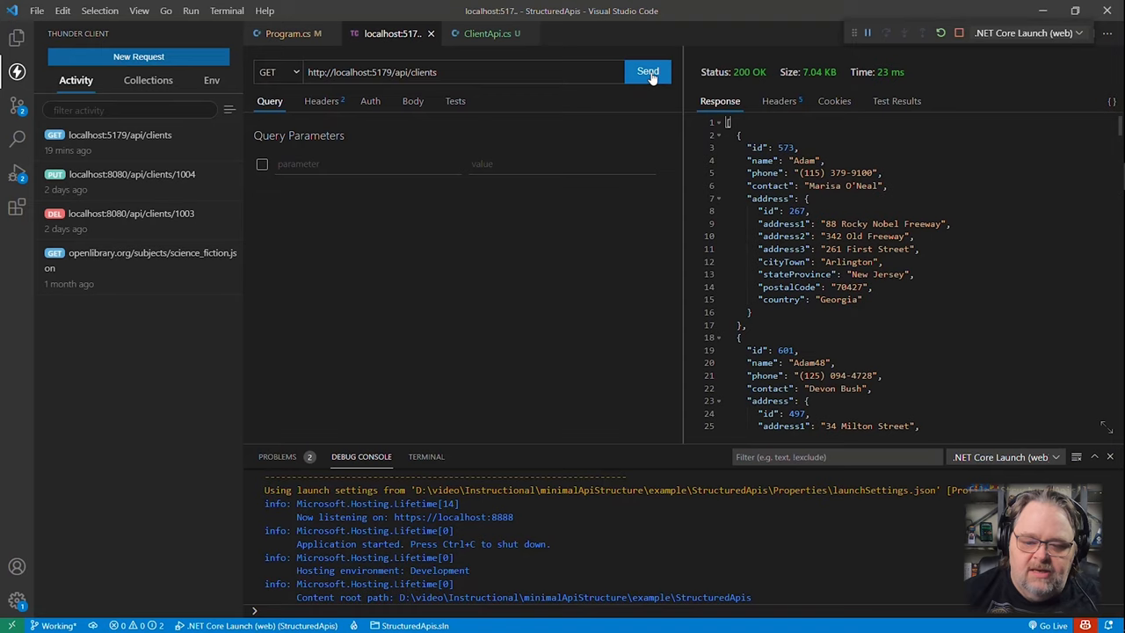
left_click(647, 71)
type("88")
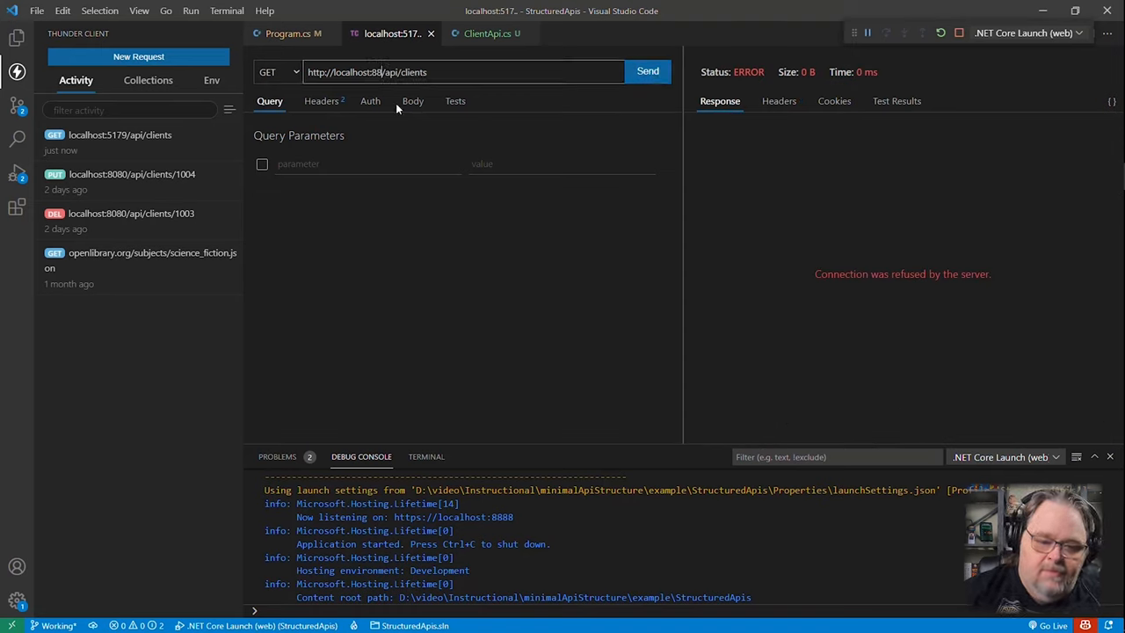
left_click(648, 71)
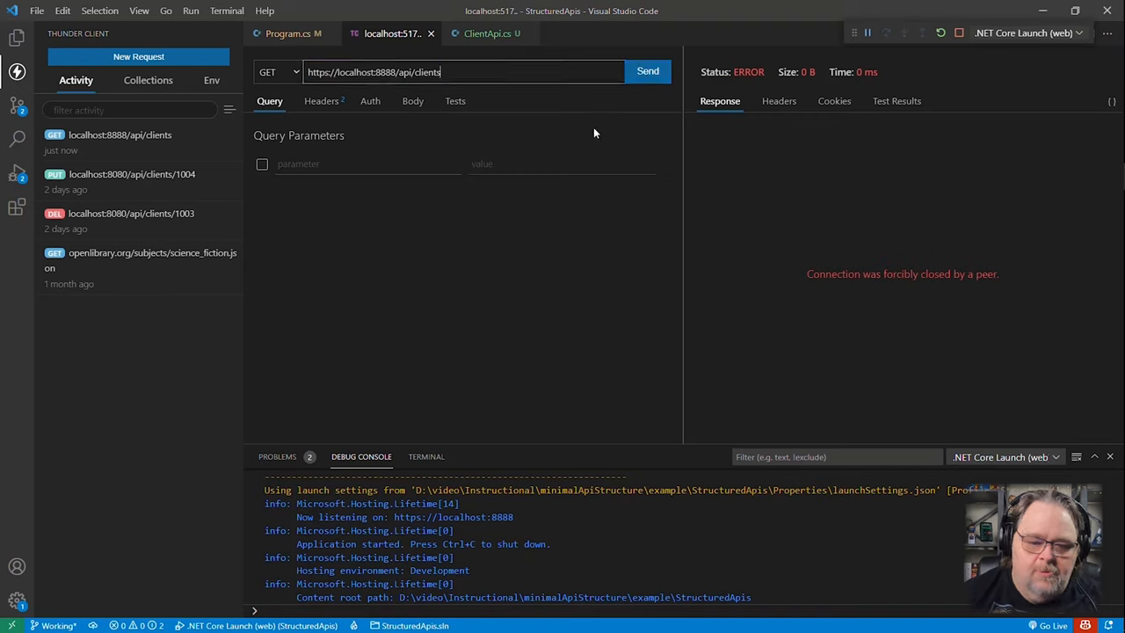
left_click(647, 71)
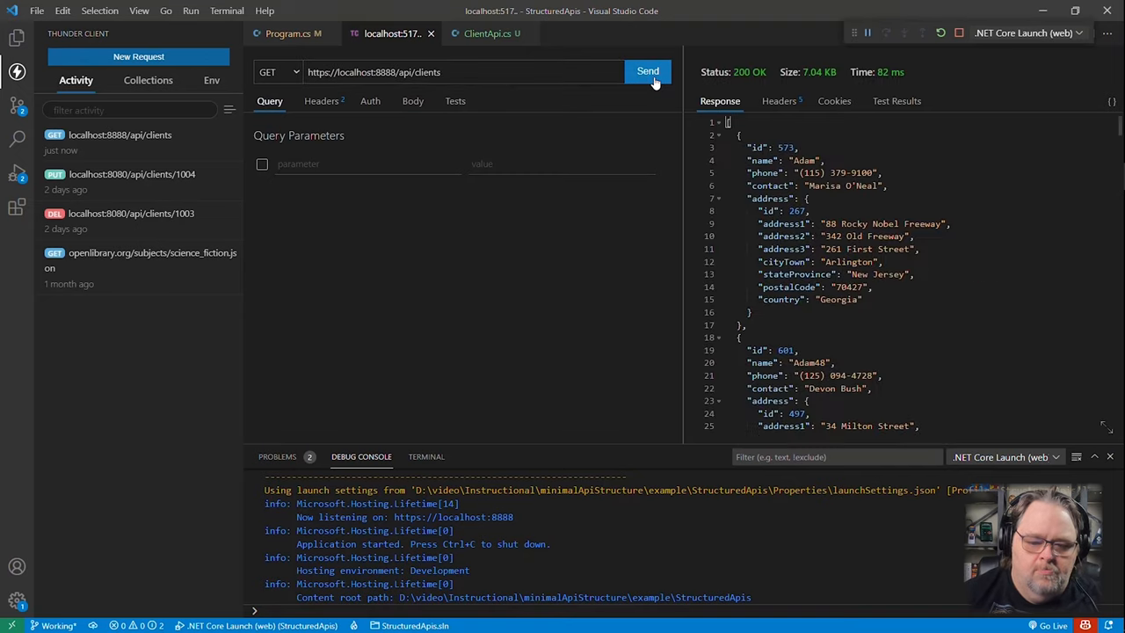
mouse_move(398, 290)
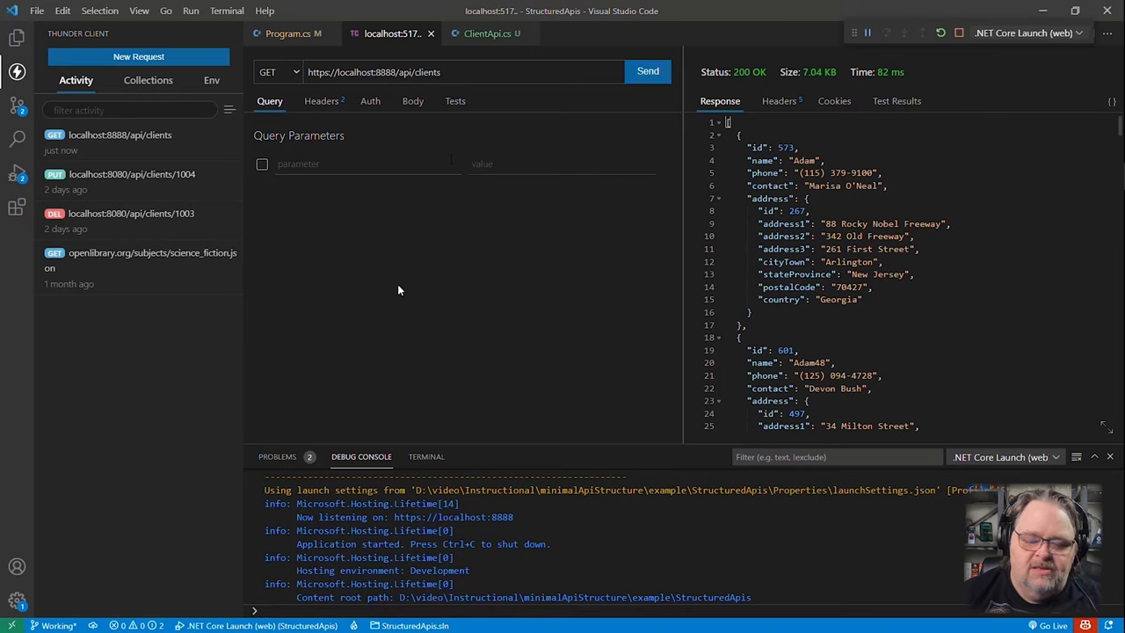
scroll("down", 3)
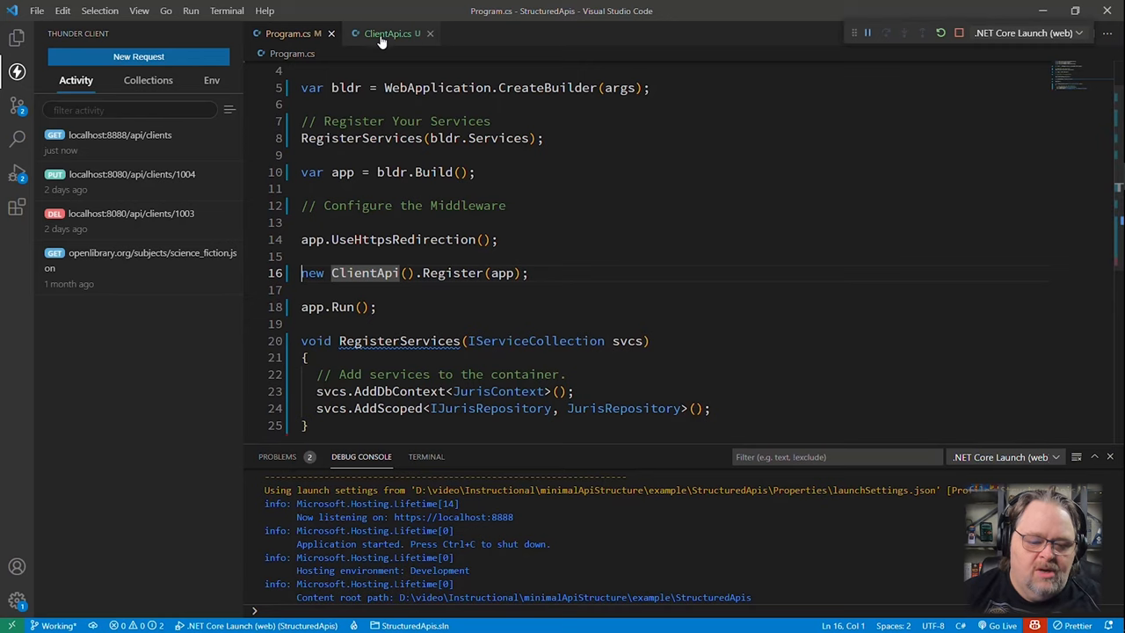
Return to ClientApi.cs and locate the inline all-clients MapGet handler.
left_click(387, 33)
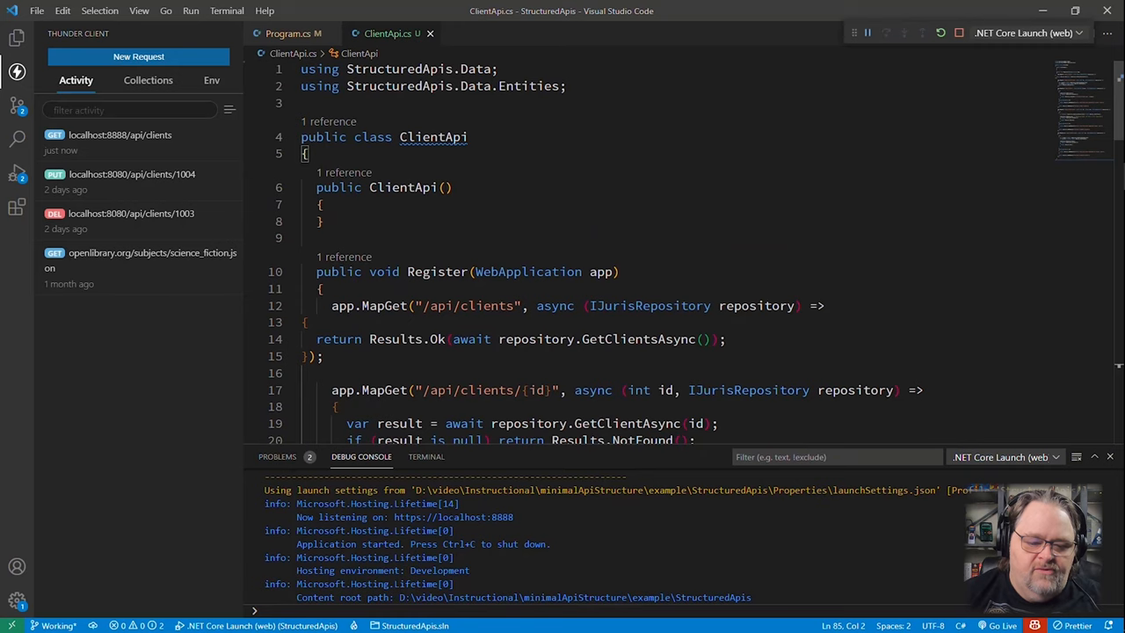
scroll("down", 3)
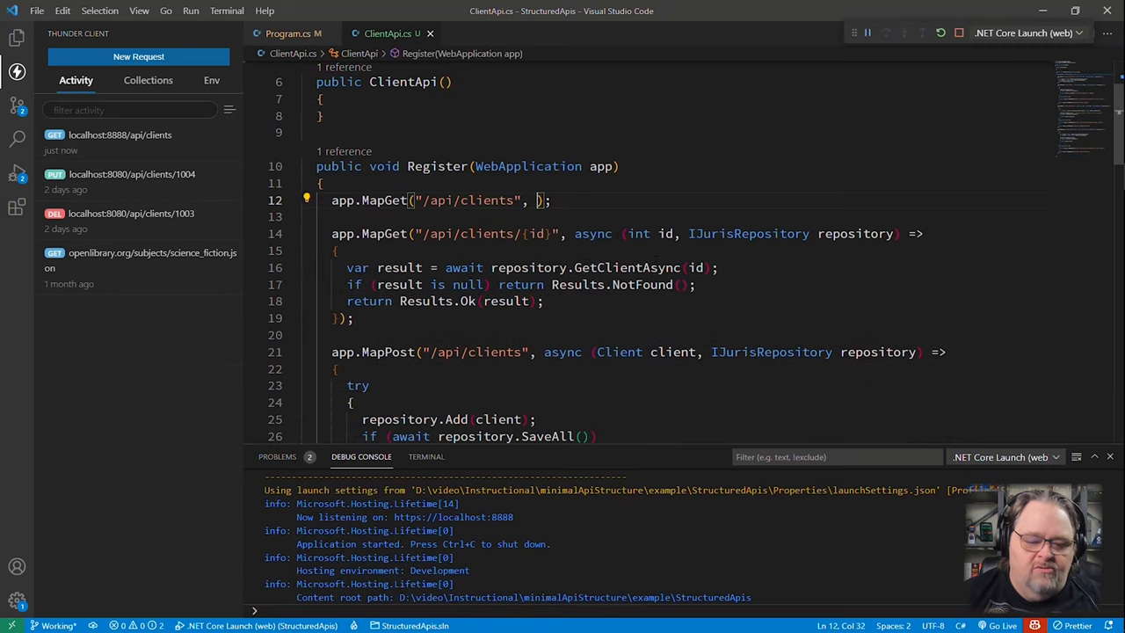
scroll("down", 3)
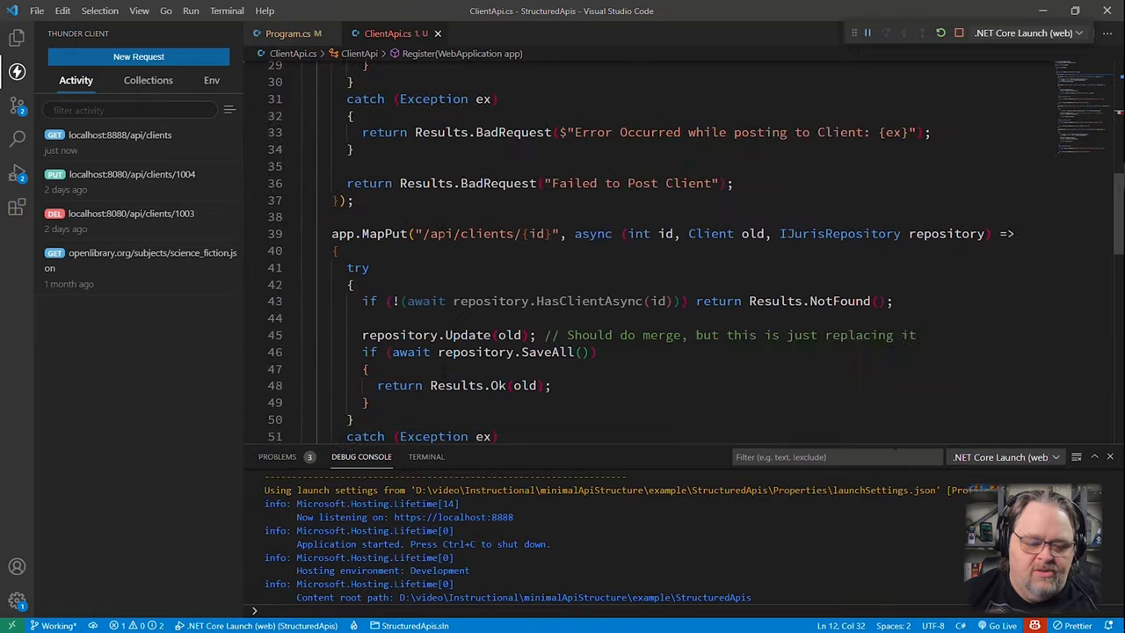
scroll("down", 3)
type("public async GetAll(IJurisRepository repository")
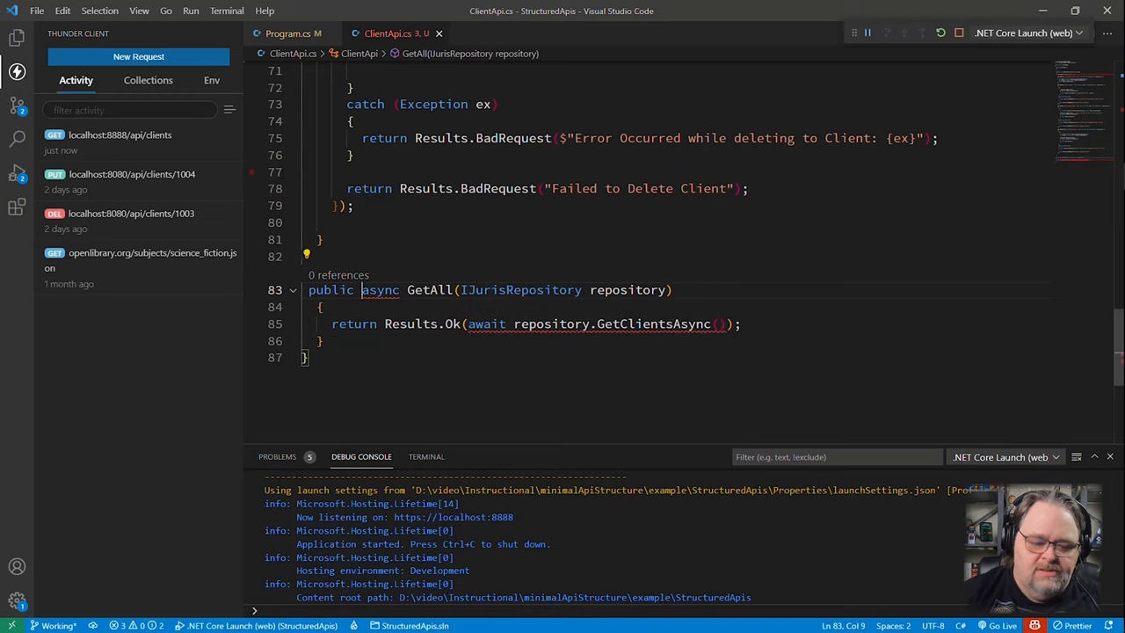
Move that handler body into a new 'public async Task<IResult> GetAll(IJurisRepository repository)' method.
type("Task<")
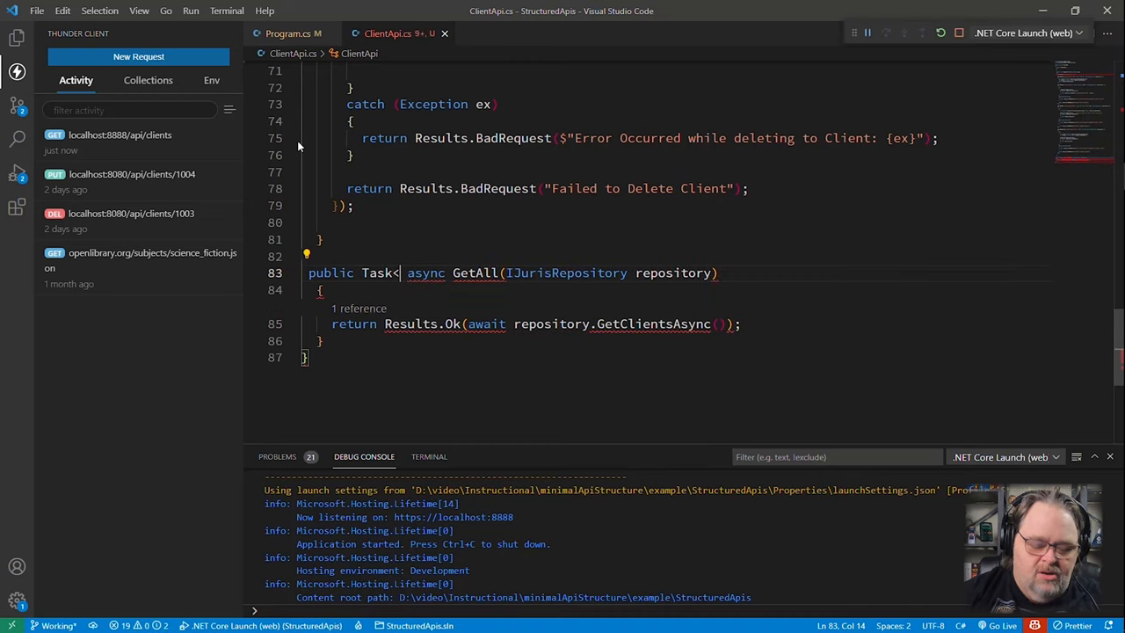
type("Results>")
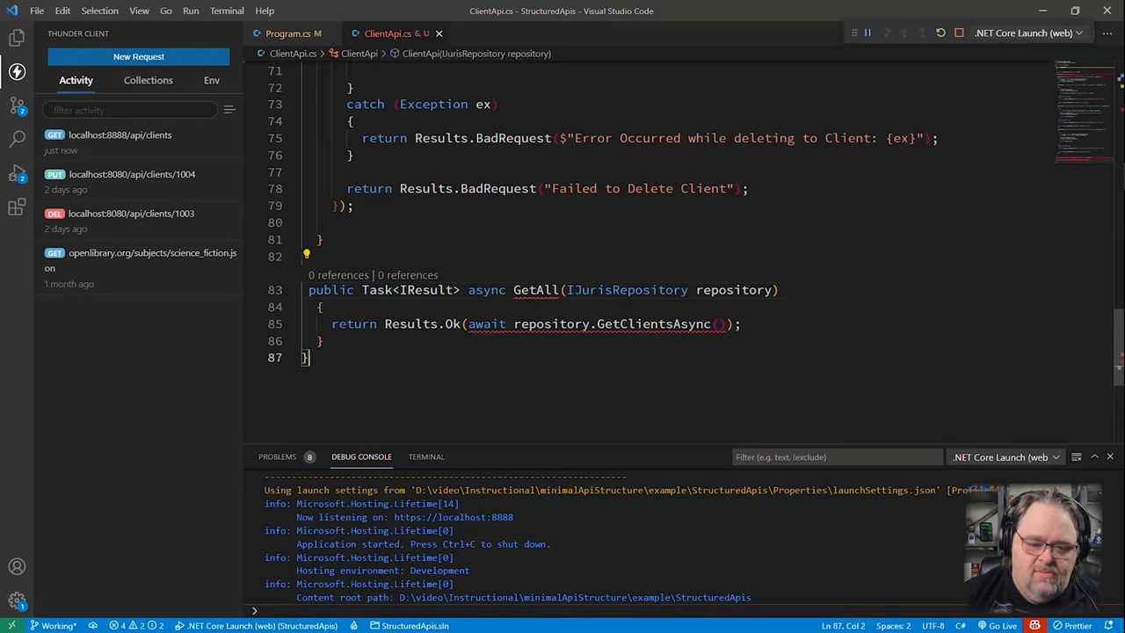
double_click(485, 290)
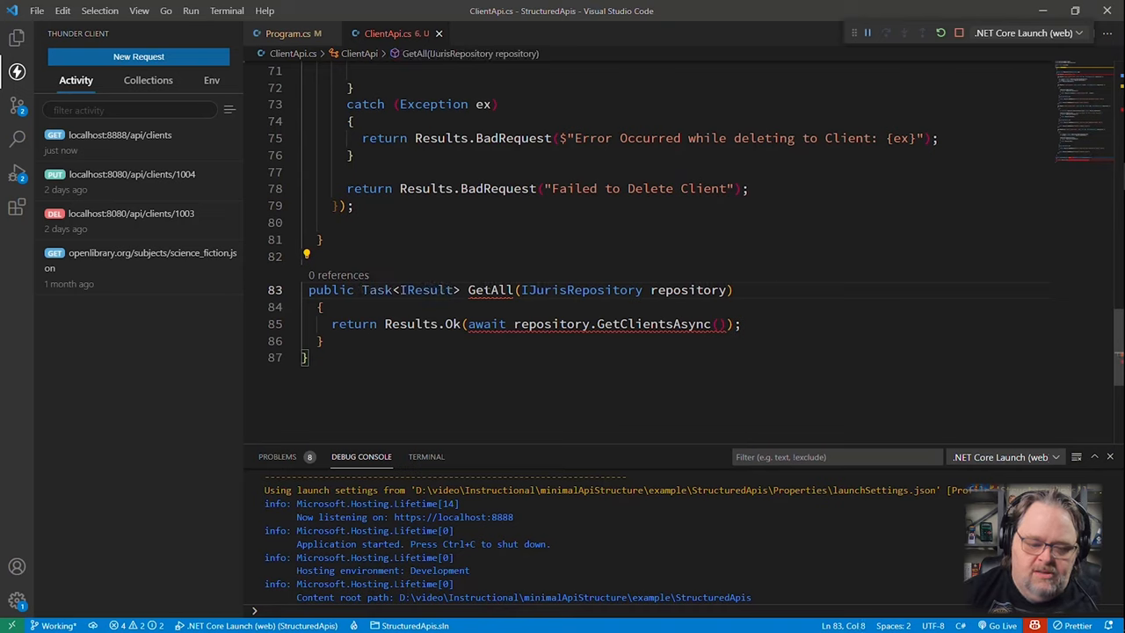
type("async")
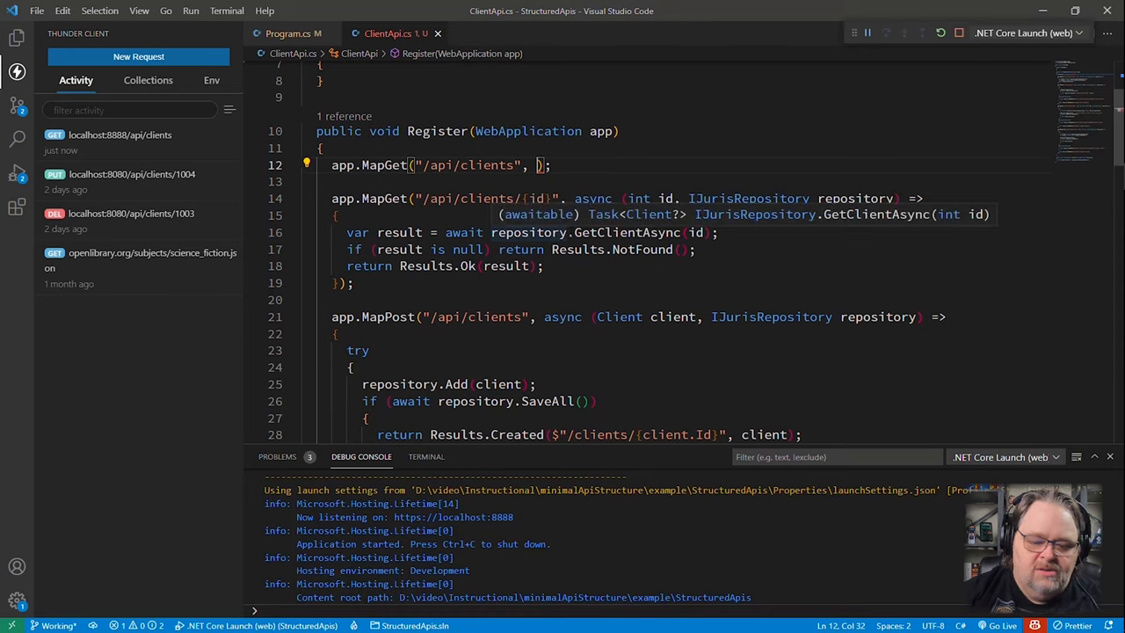
Pass GetAll to the first MapGet and select the single-client route's inline lambda for extraction.
type("GetAll")
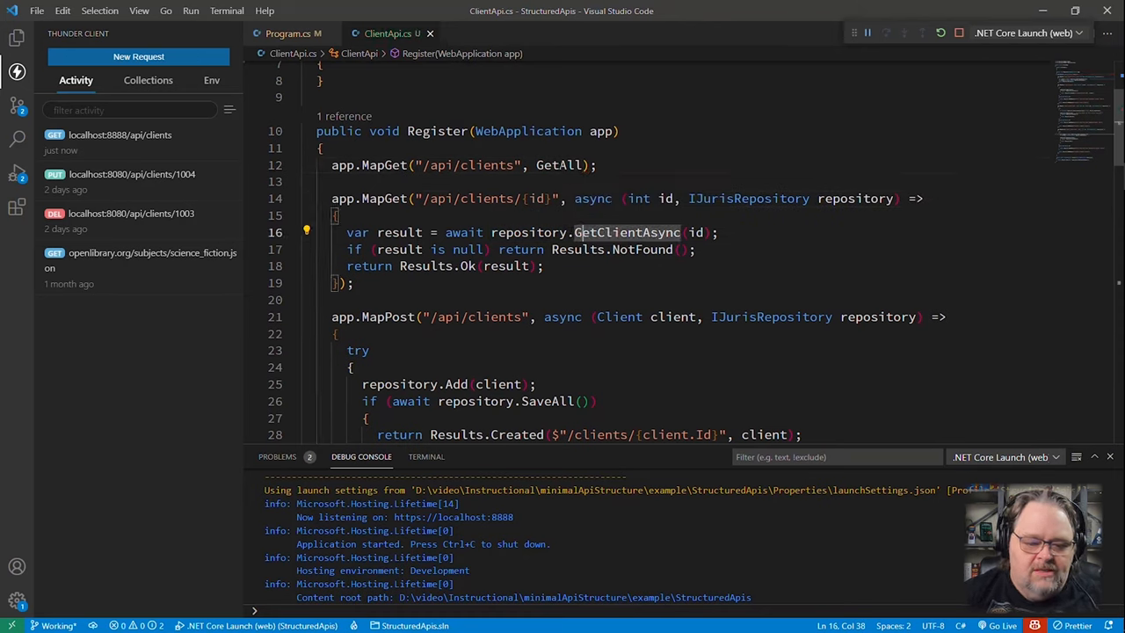
mouse_move(560, 165)
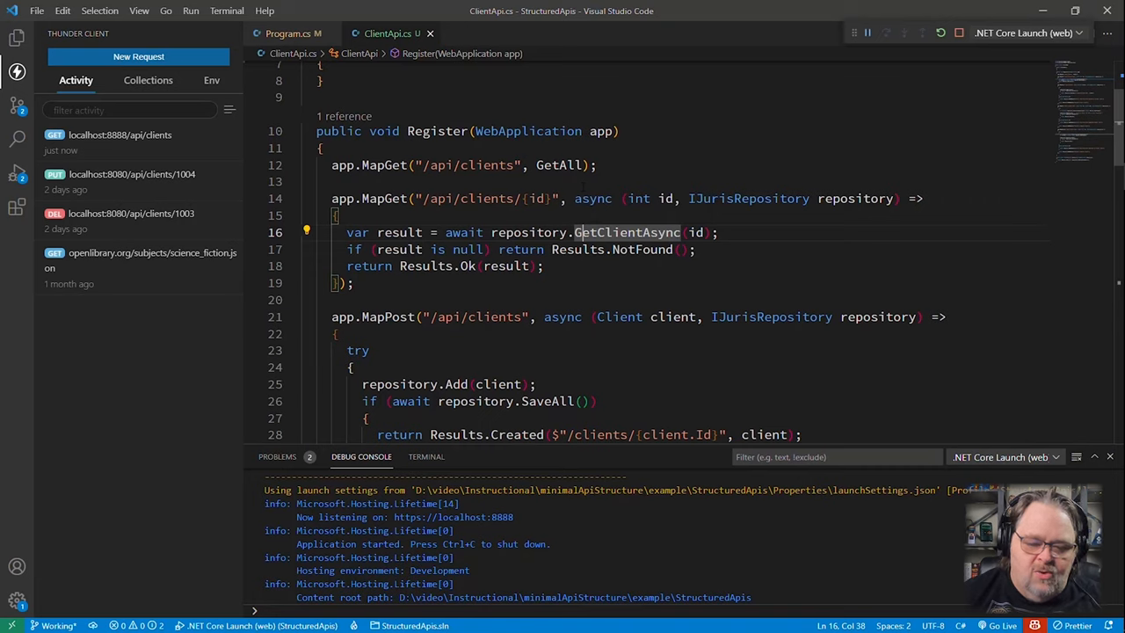
left_click_drag(574, 198, 343, 282)
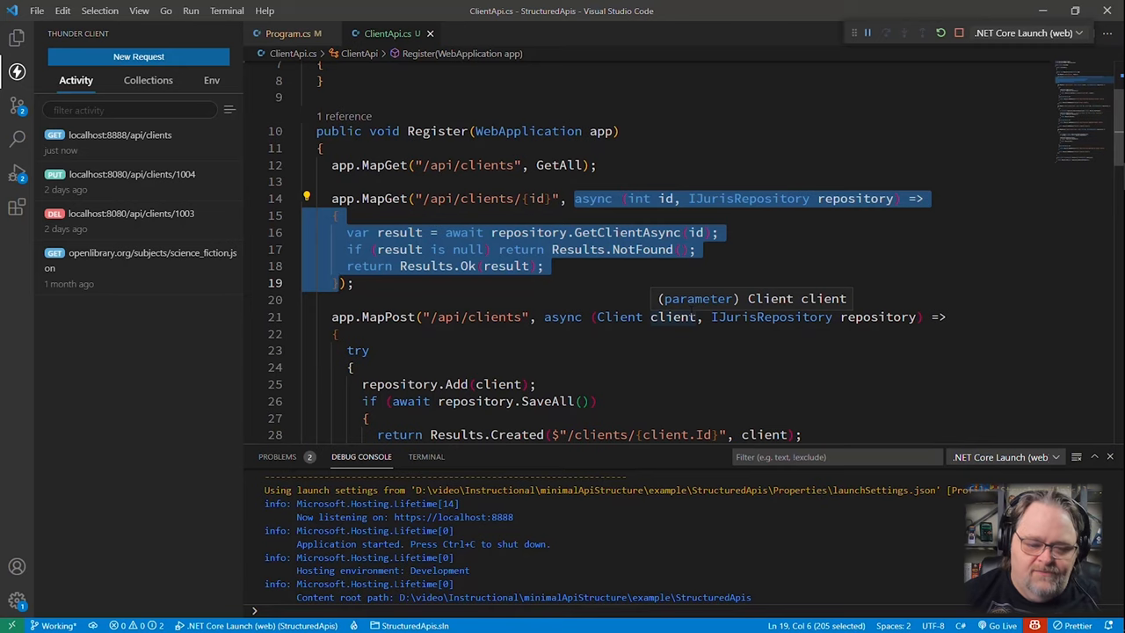
scroll("down", 3)
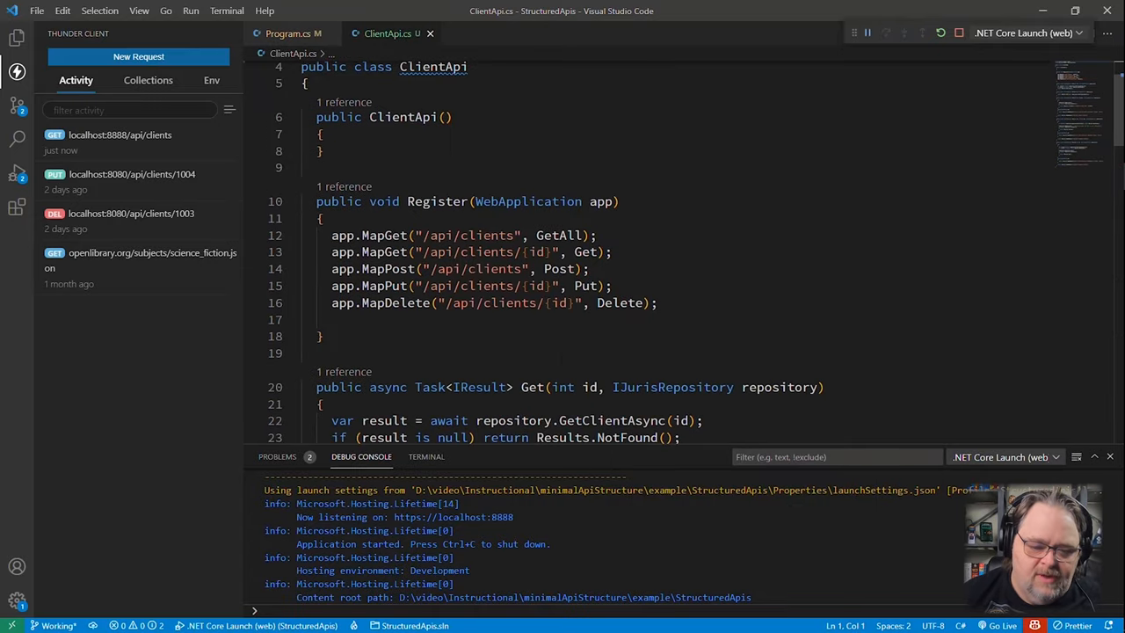
Review ClientApi.cs, check Program.cs still calls new ClientApi().Register(app), and return to ClientApi.cs.
left_click(613, 252)
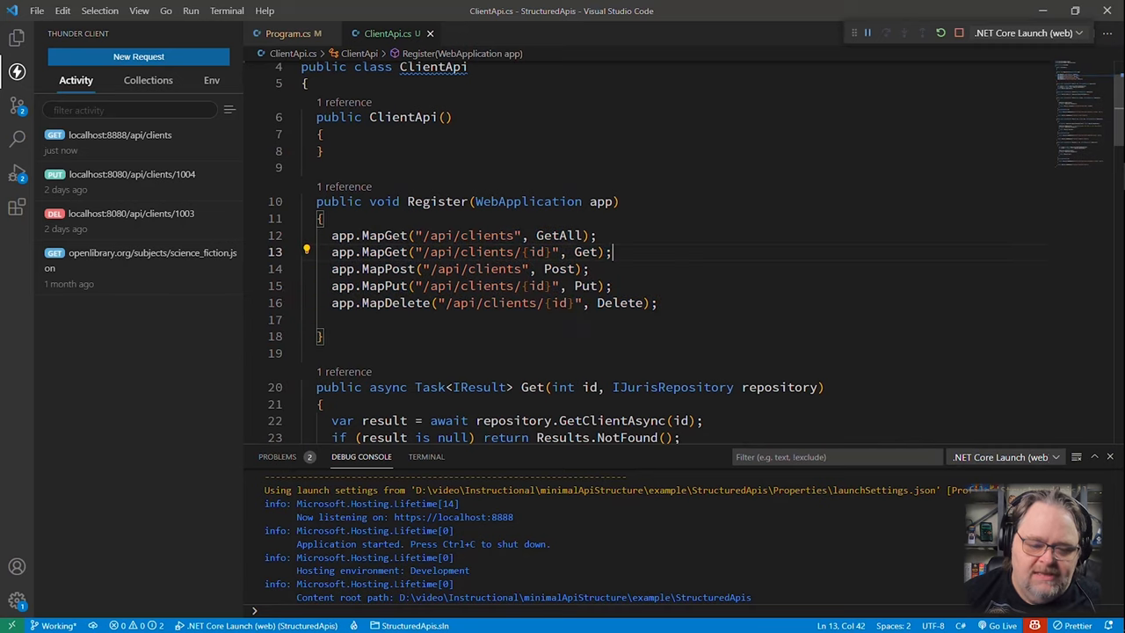
scroll("down", 3)
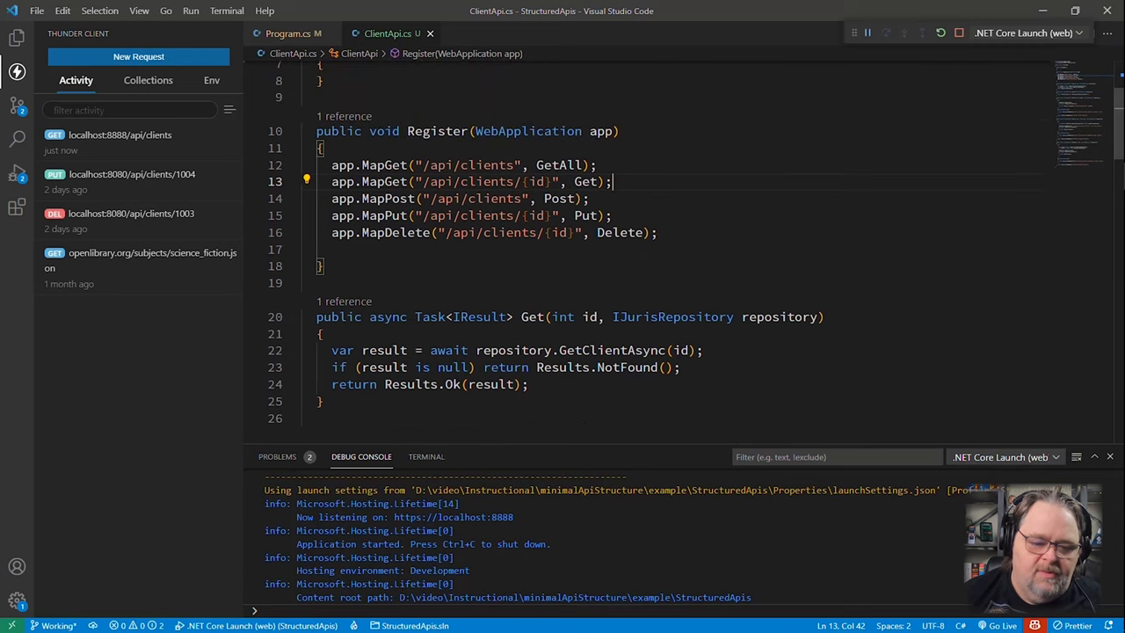
scroll("down", 3)
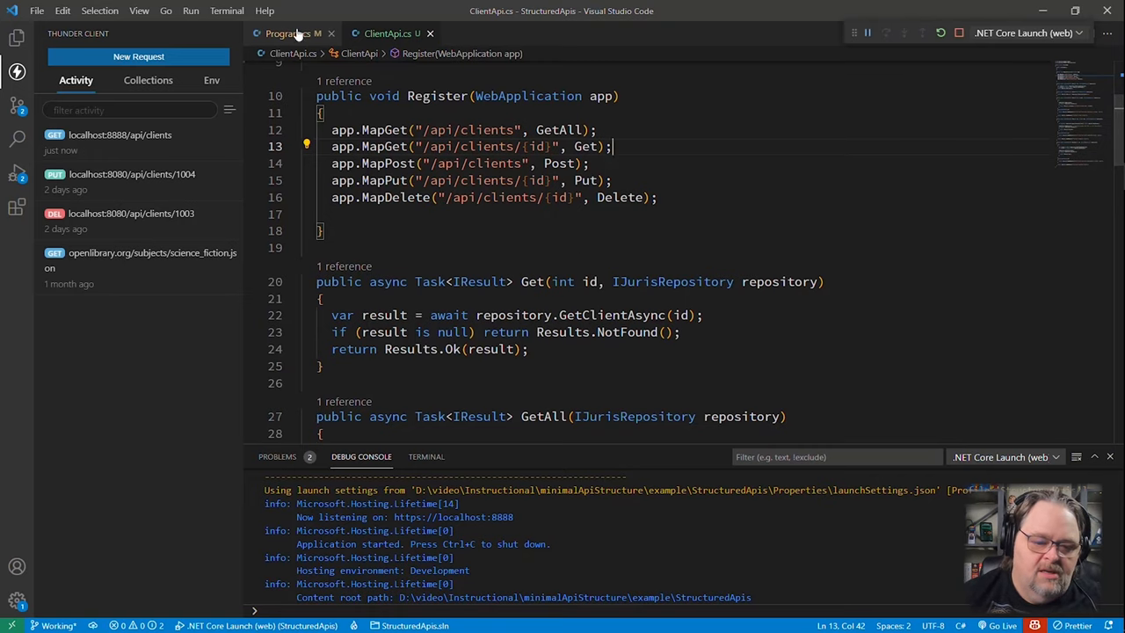
left_click(286, 33)
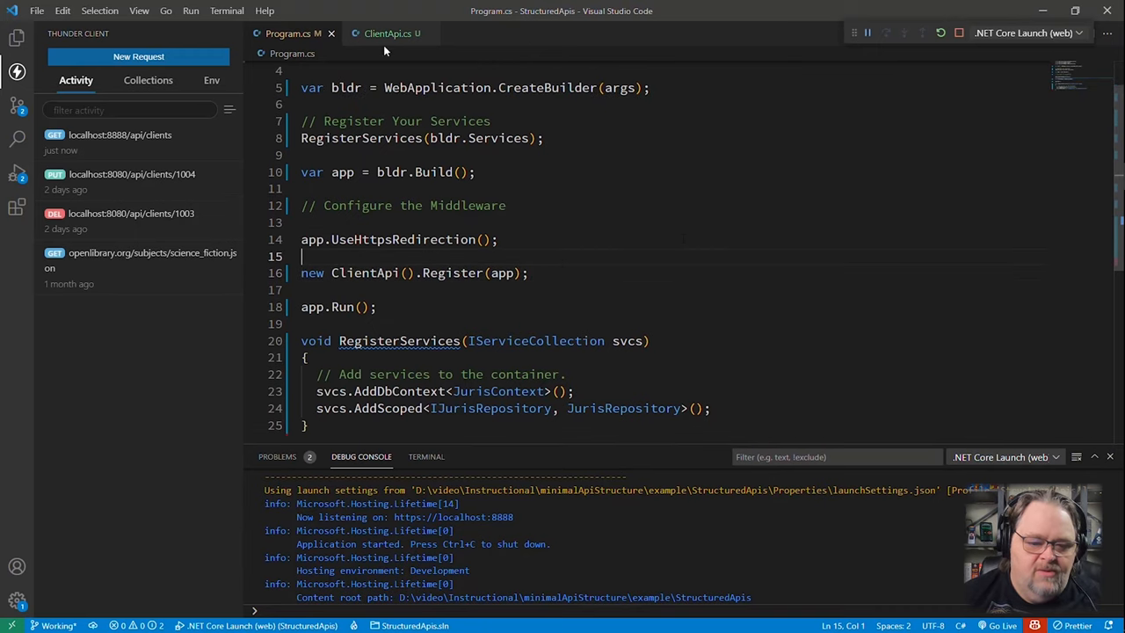
left_click(388, 33)
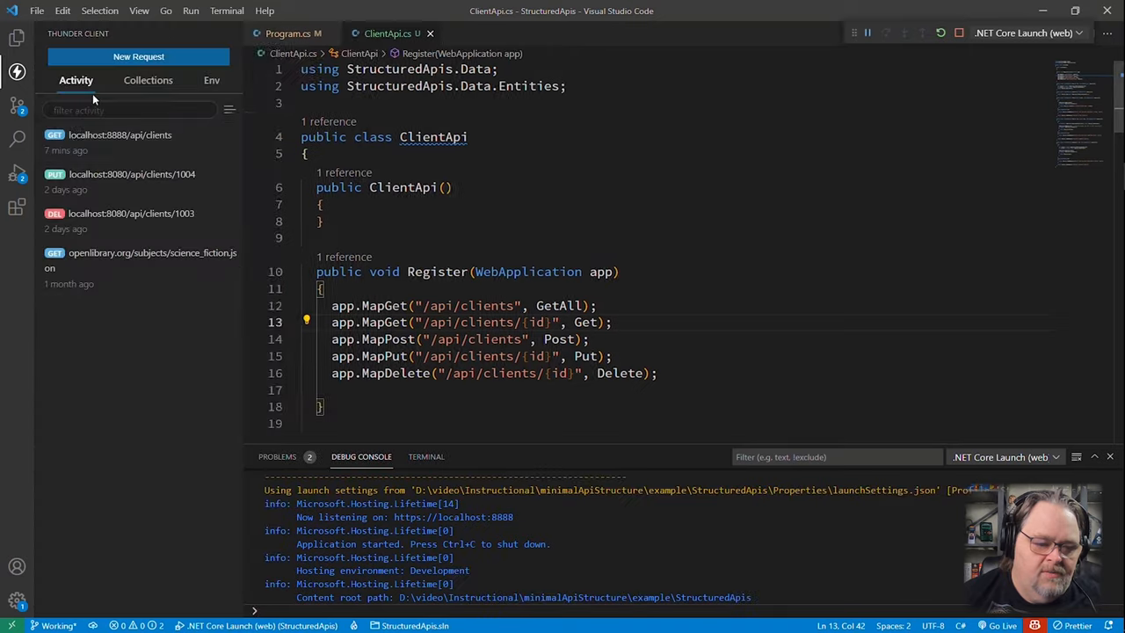
Reopen the recent localhost:8888/api/clients GET request in Thunder Client to resend it.
left_click(648, 71)
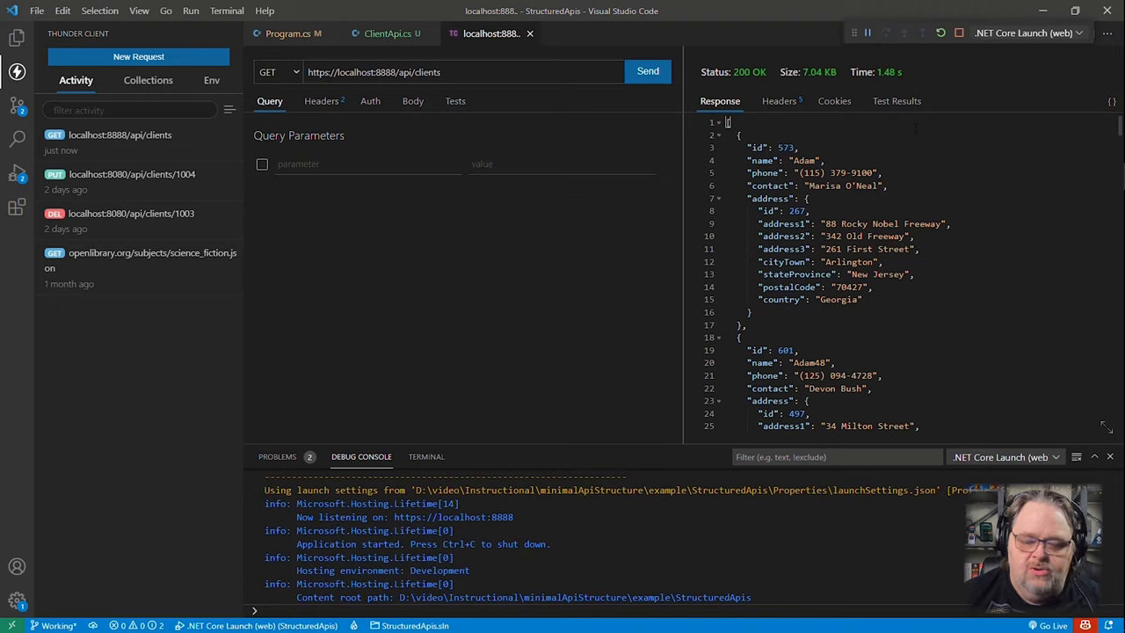
mouse_move(412, 101)
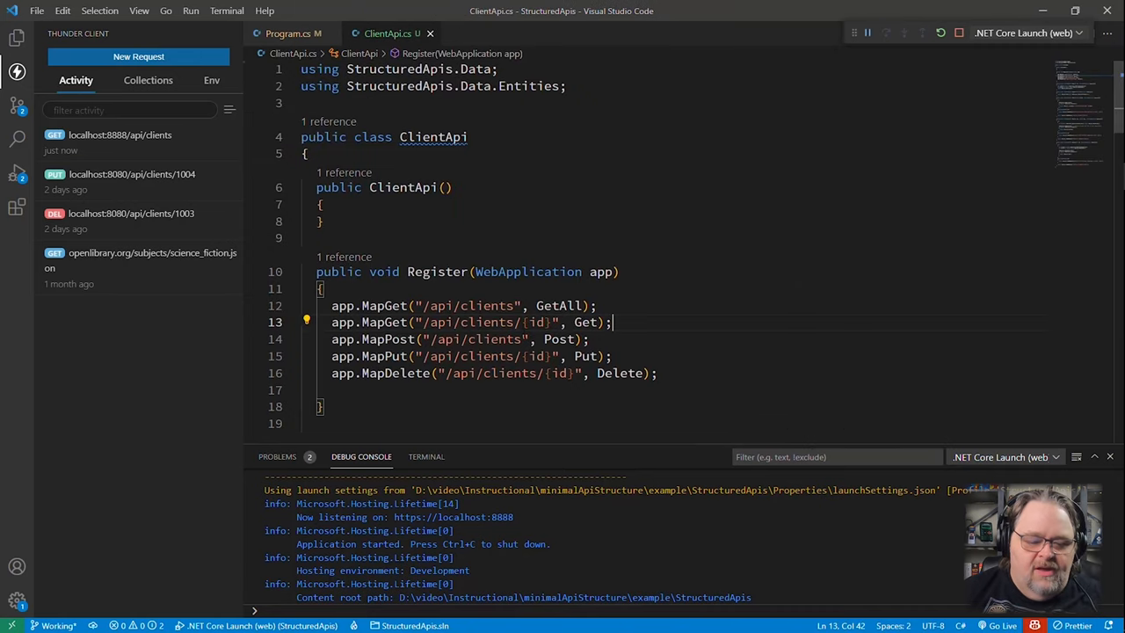
Scroll down to the Put method's catch block in ClientApi.cs.
scroll("down", 3)
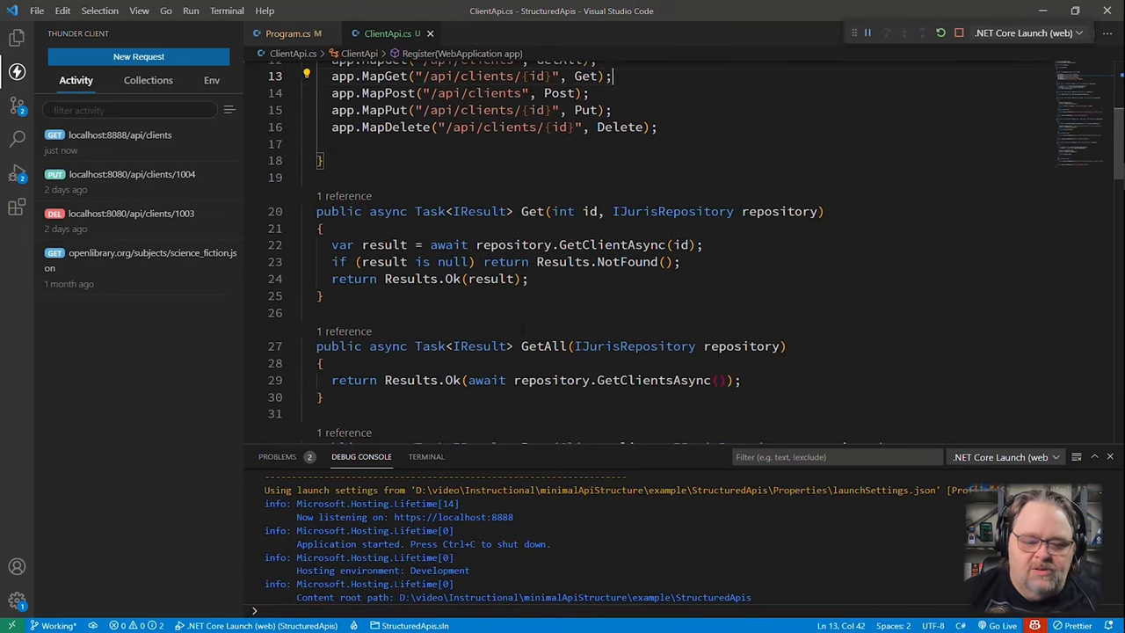
scroll("down", 3)
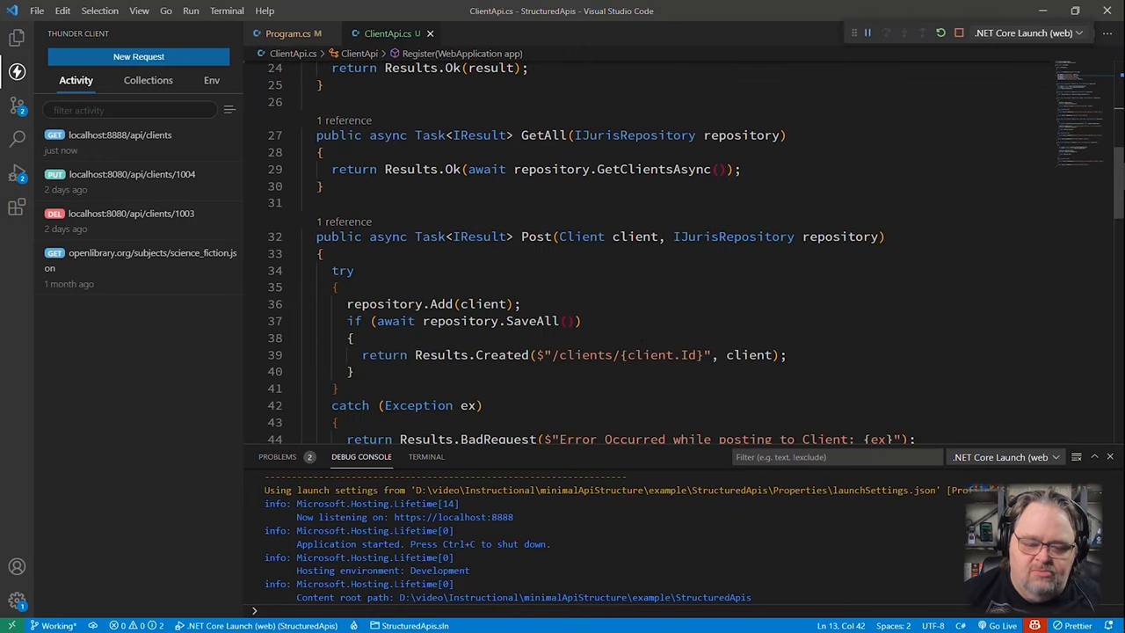
scroll("down", 3)
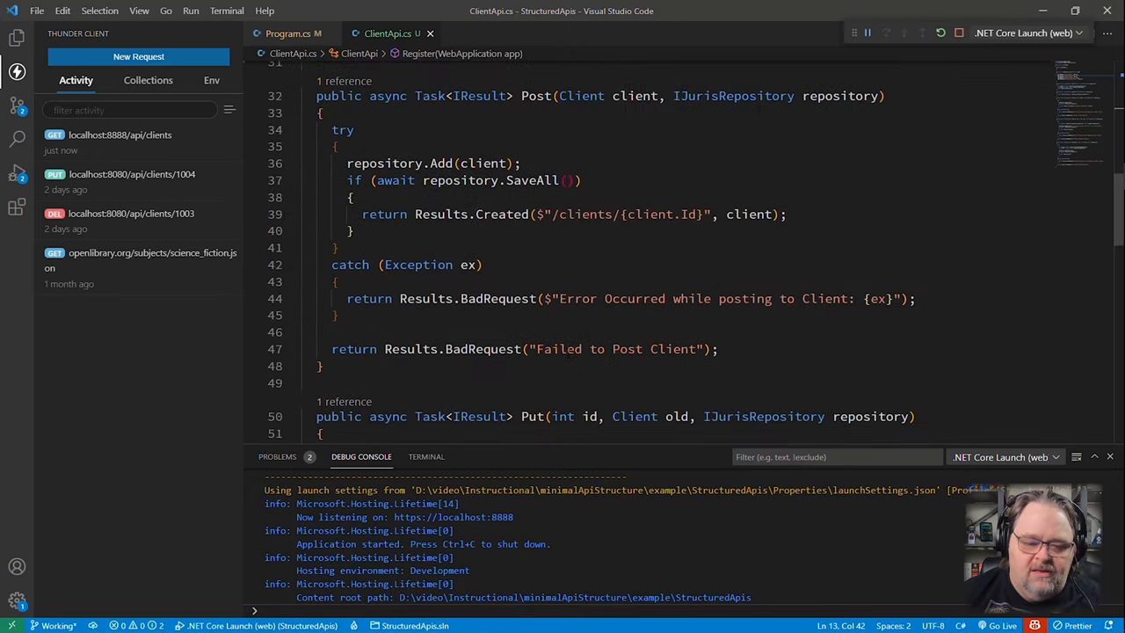
scroll("down", 3)
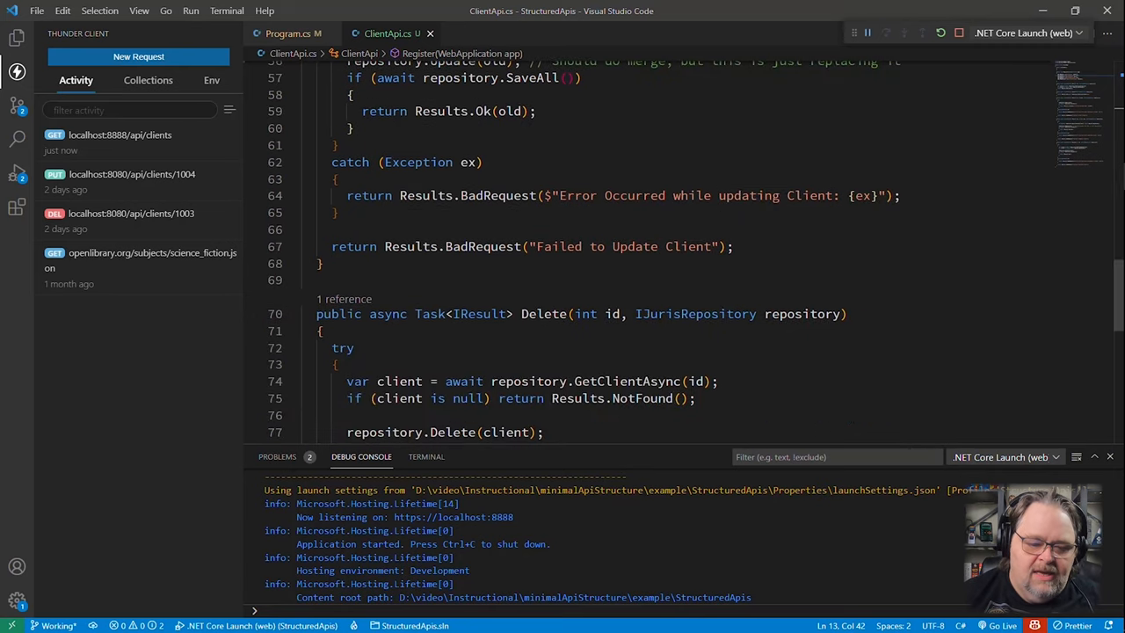
Add _logger.LogError($"Error Occurred while updating Client: {ex}") to that catch block.
type("_lo")
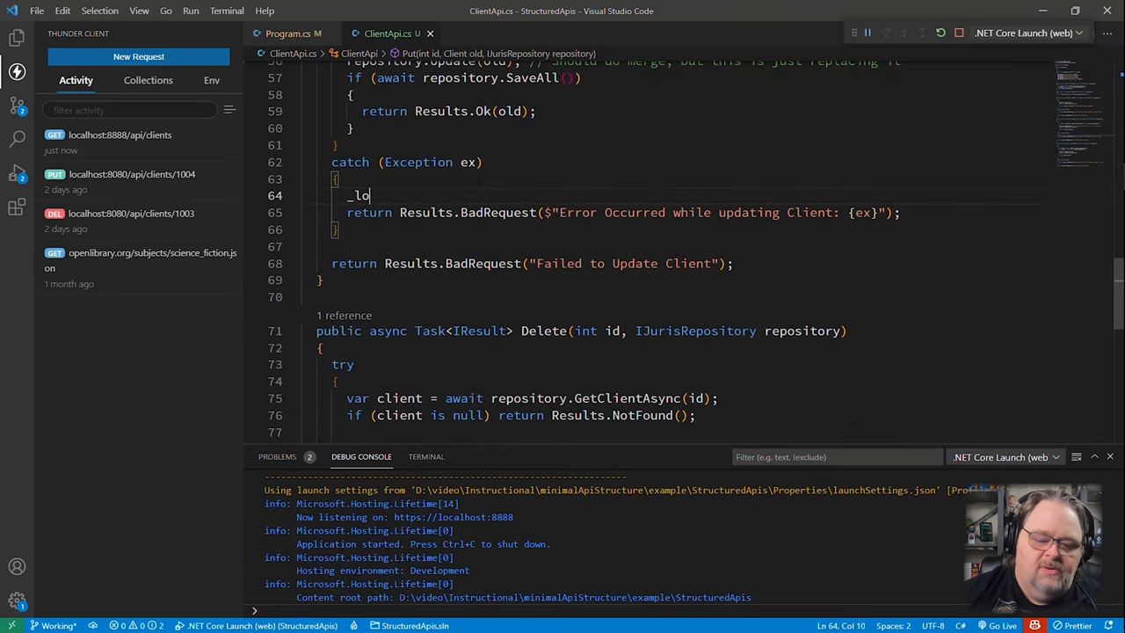
type("gger.")
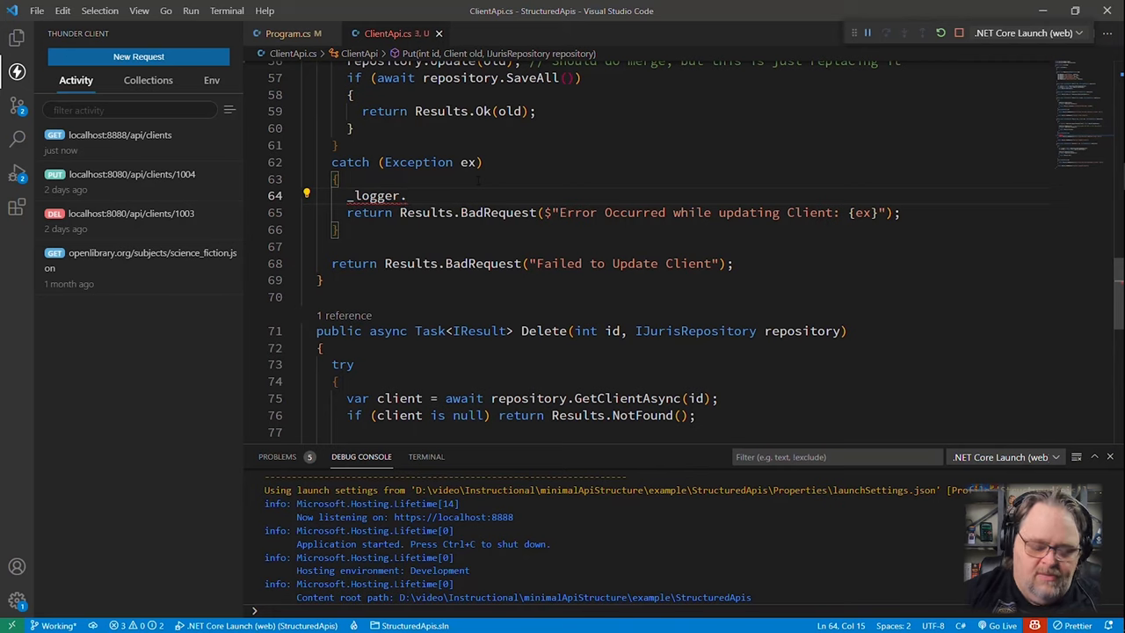
type("LogError(\"")
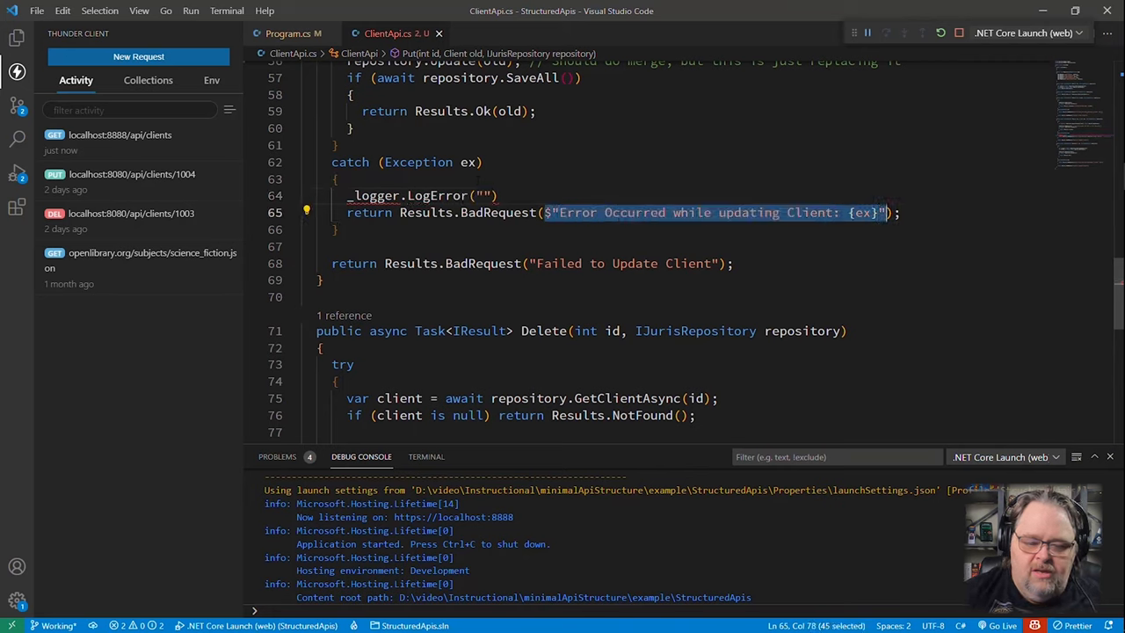
type("$\"Error Occurred while updating Client: {ex}\"")
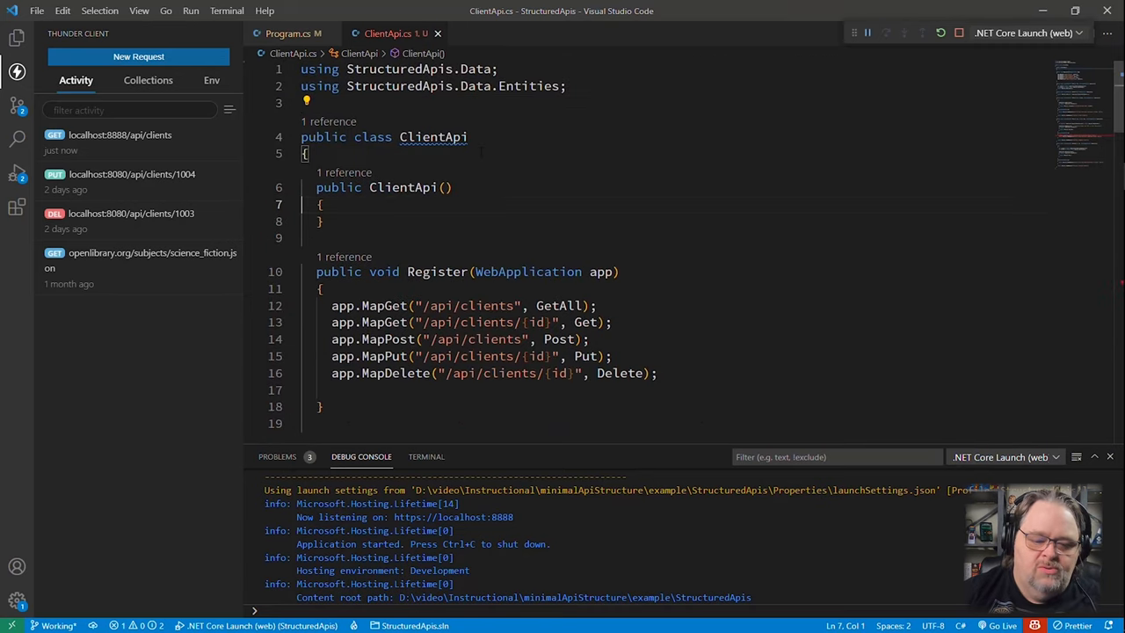
Inject ILogger<ClientApi> via the constructor into a readonly _logger field, then go to Program.cs.
type("ILogger<ClientApi> logger")
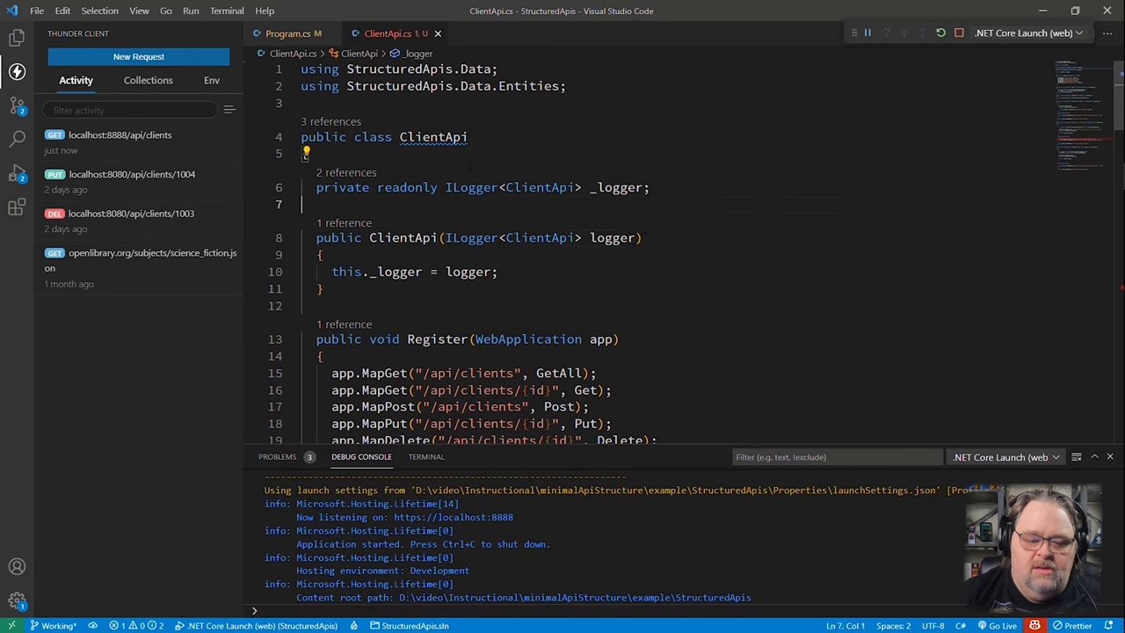
scroll("down", 3)
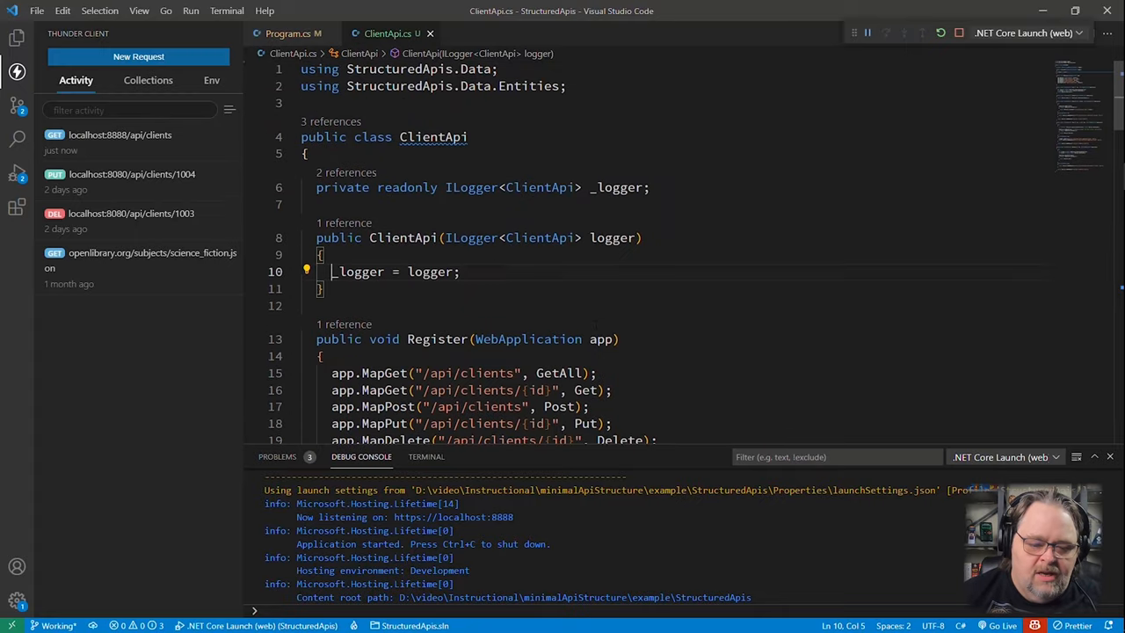
left_click(291, 34)
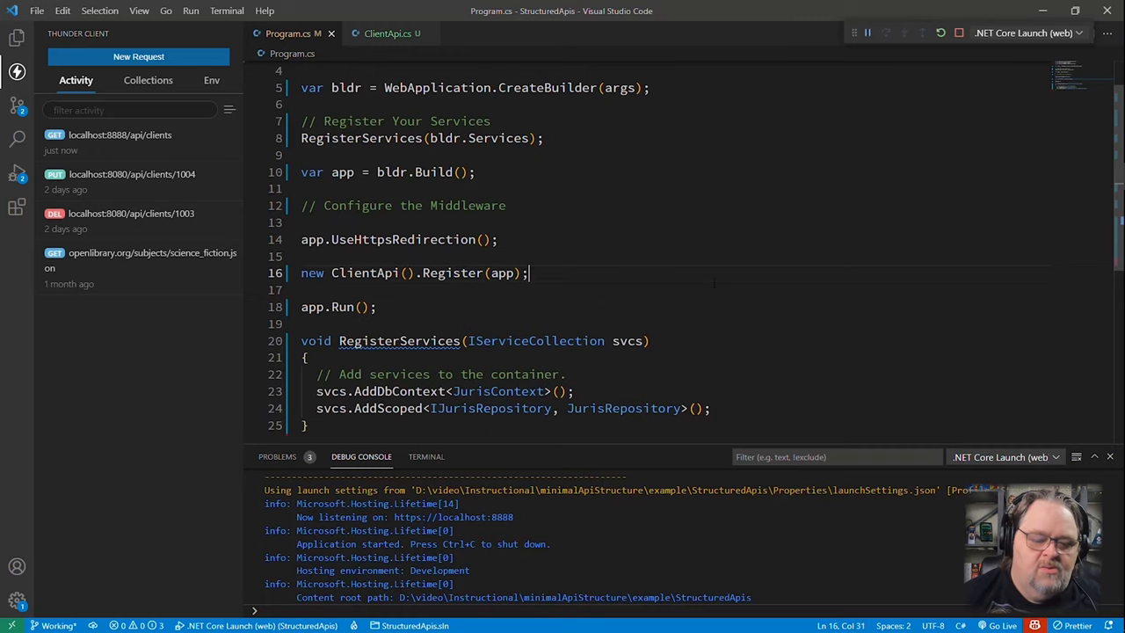
Register ClientApi with svcs.AddTransient<ClientApi>() in Program.cs.
left_click(303, 256)
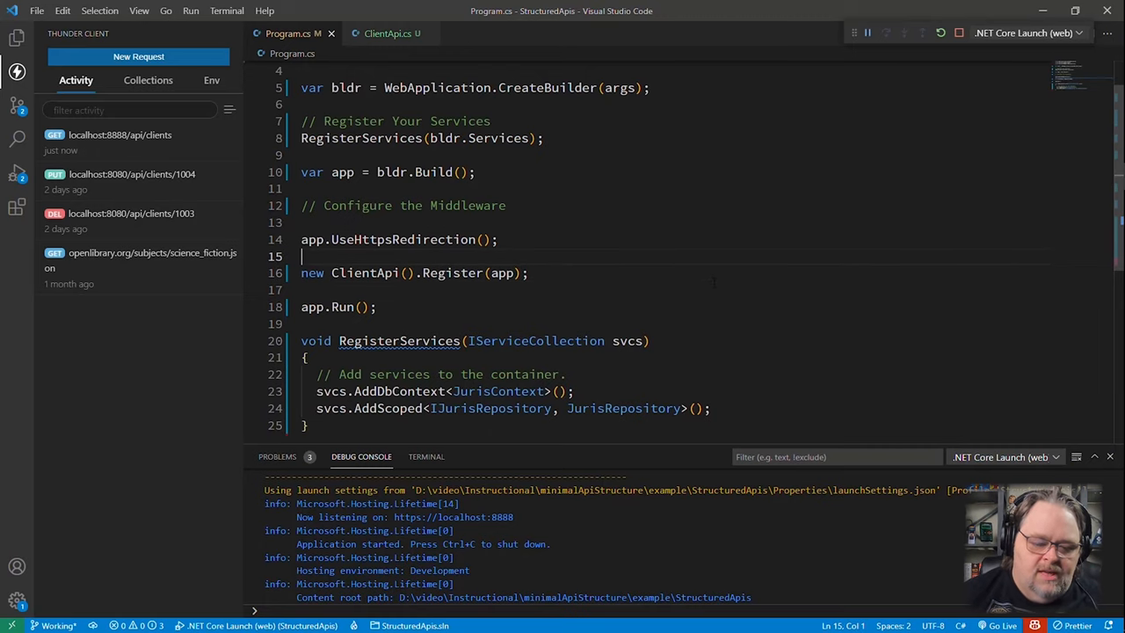
scroll("down", 3)
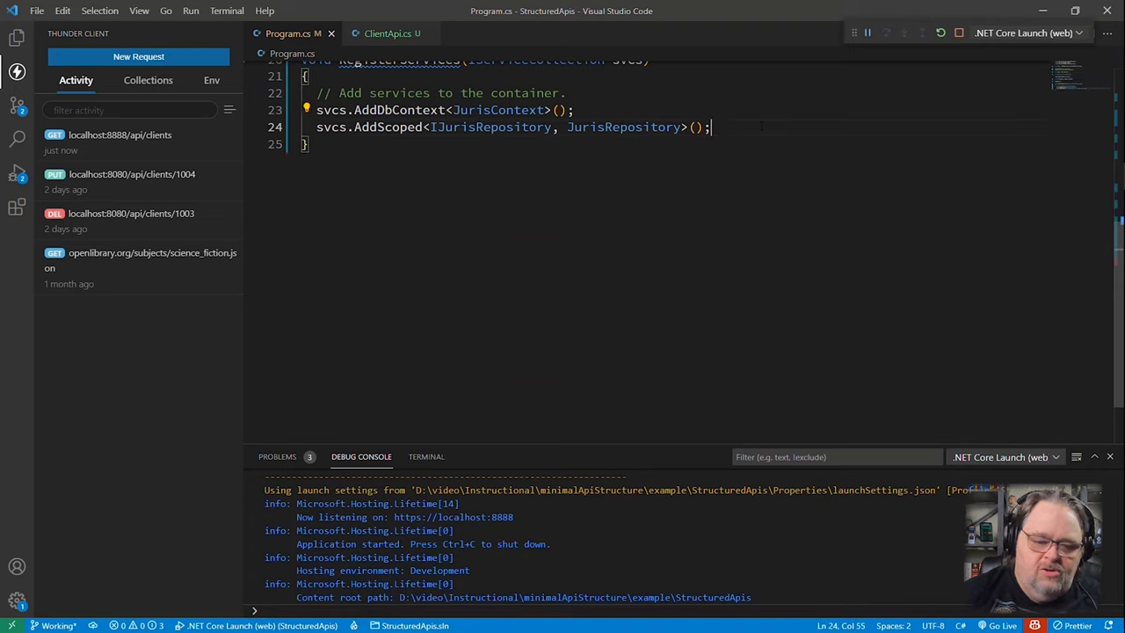
type("svcs.AddT")
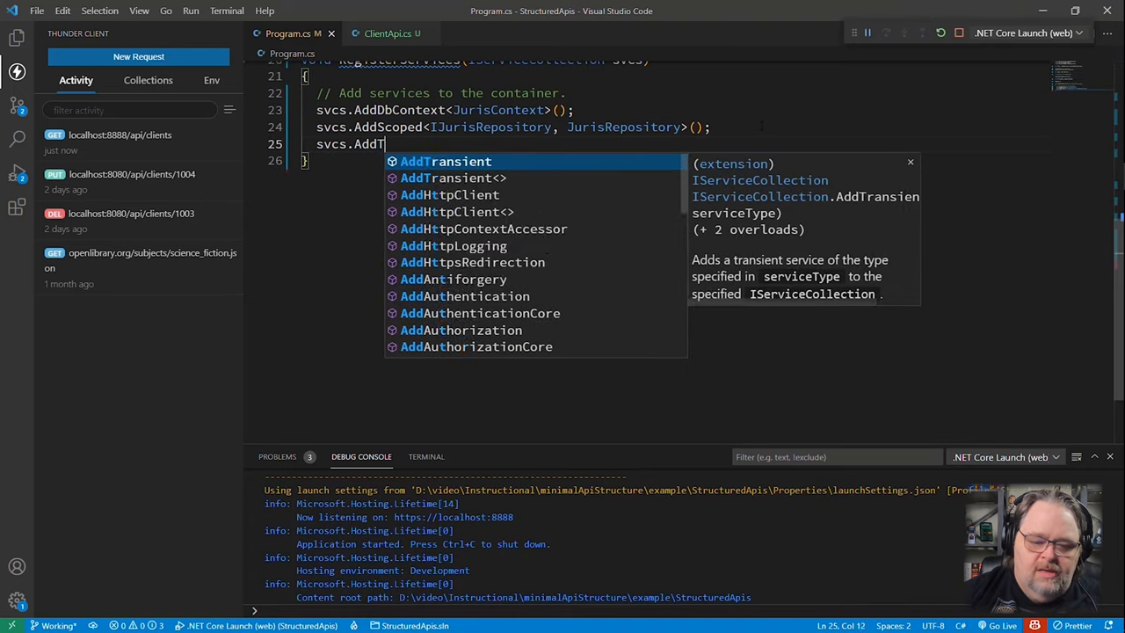
type("ransient<ClientApi>();")
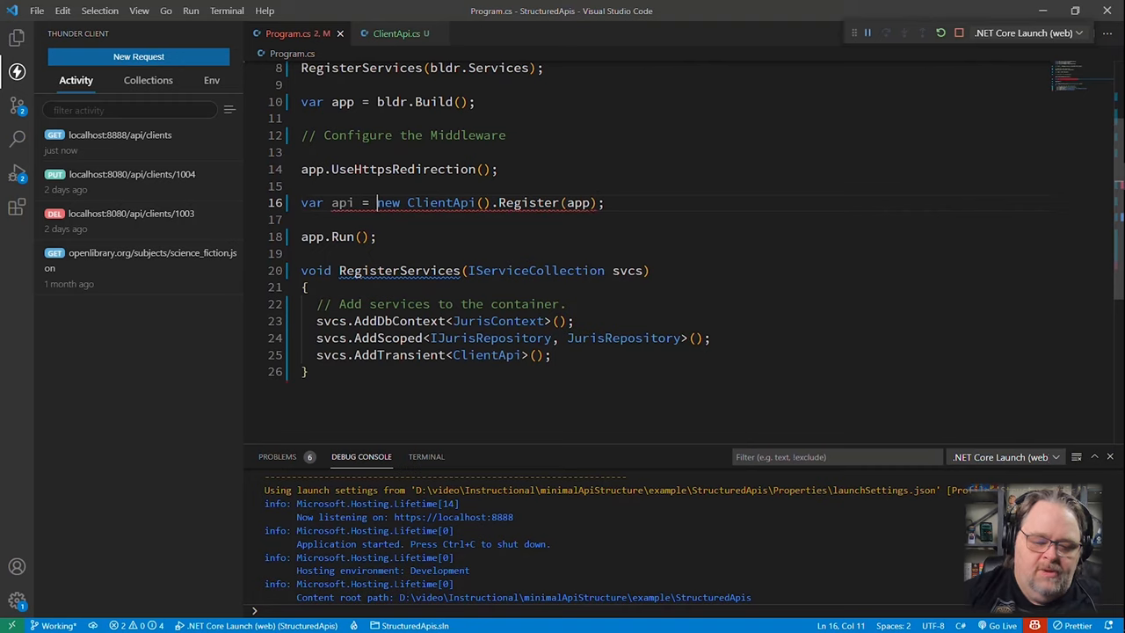
Resolve the API via app.Services.GetService<ClientApi>() and guard registration with an if (api is not null) check.
type("app.Services.GetService<")
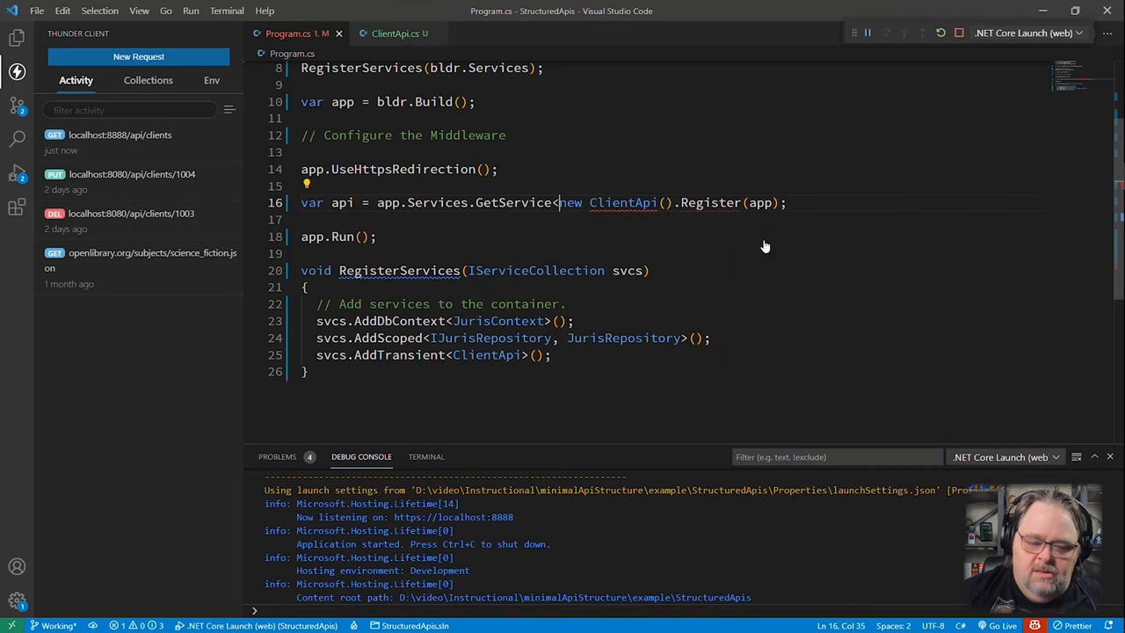
type("ClientApi>")
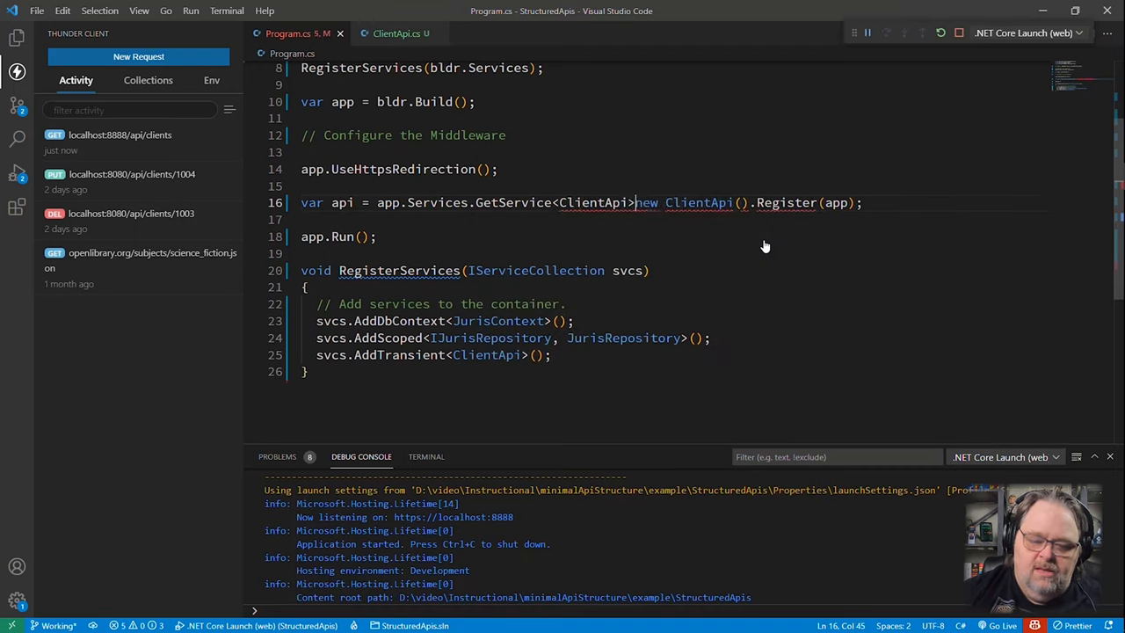
type("();")
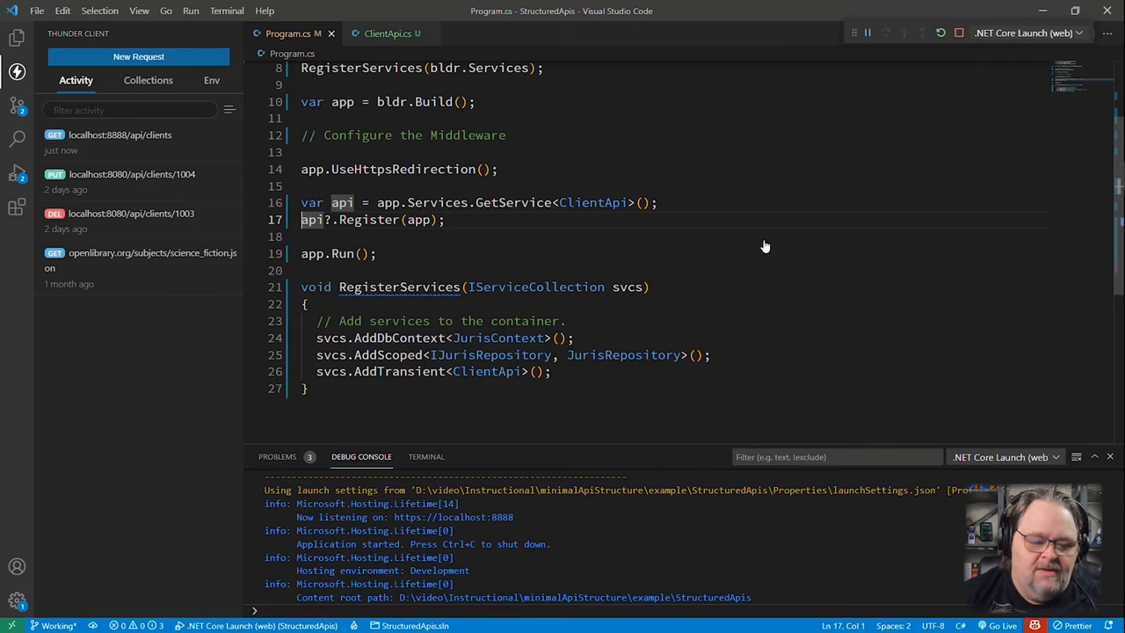
type("if (api is not null")
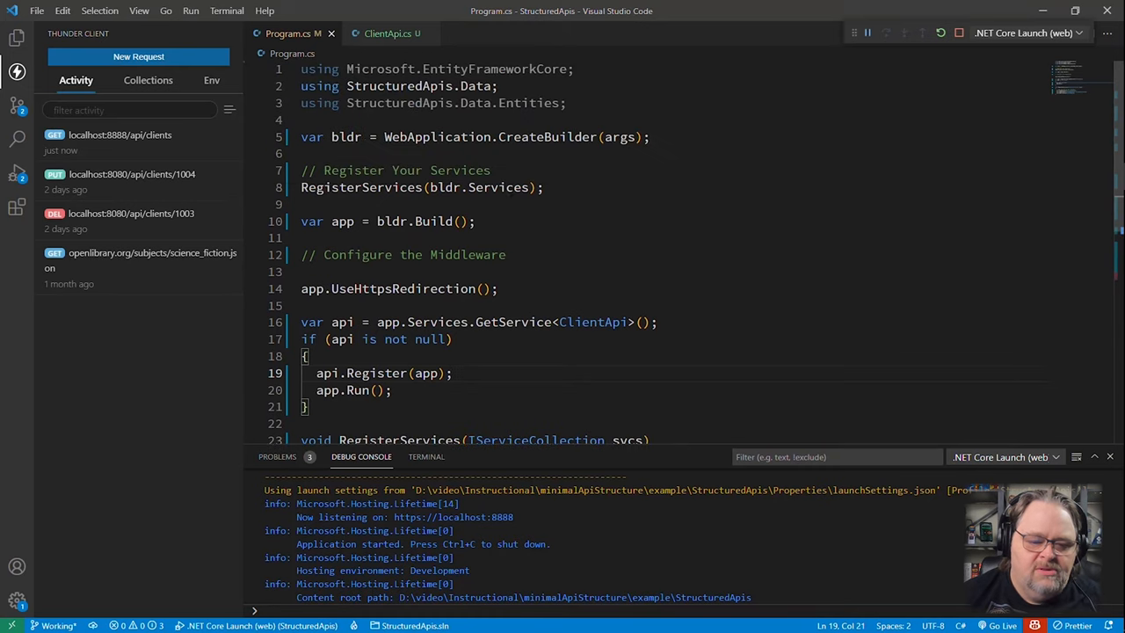
Return to ClientApi.cs and place the caret after the constructor's logger parameter.
left_click(386, 34)
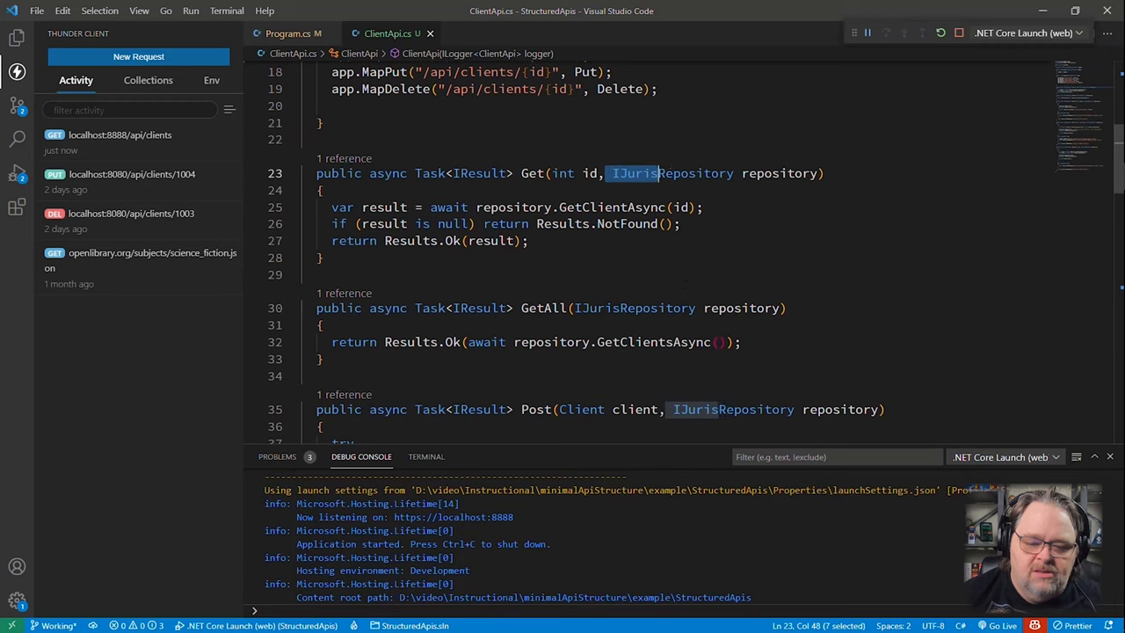
scroll("down", 3)
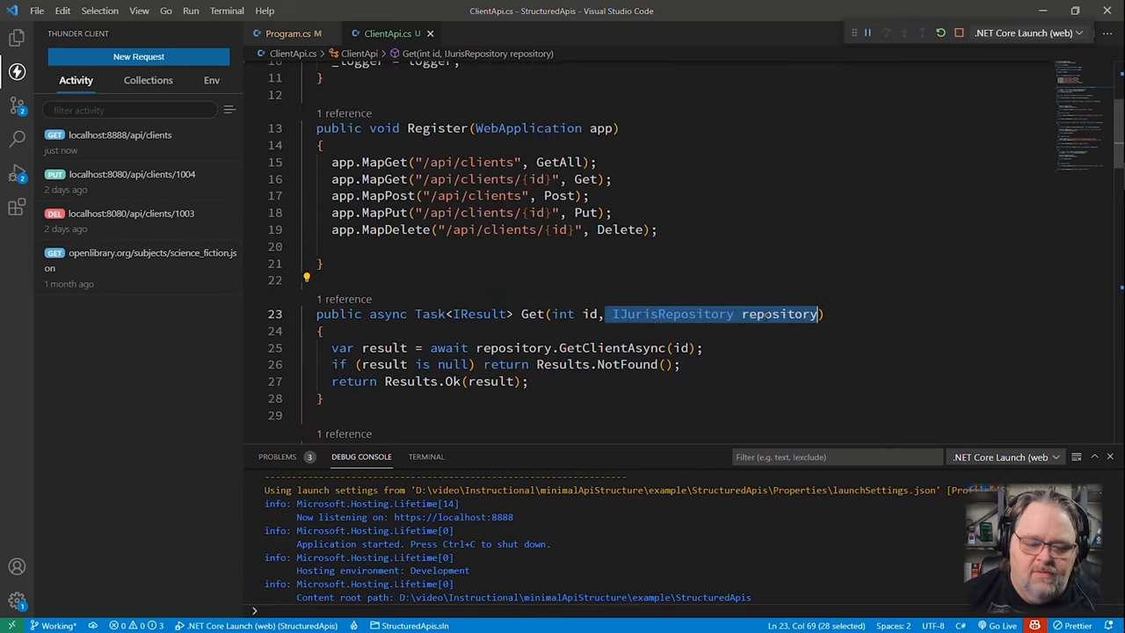
left_click(512, 347)
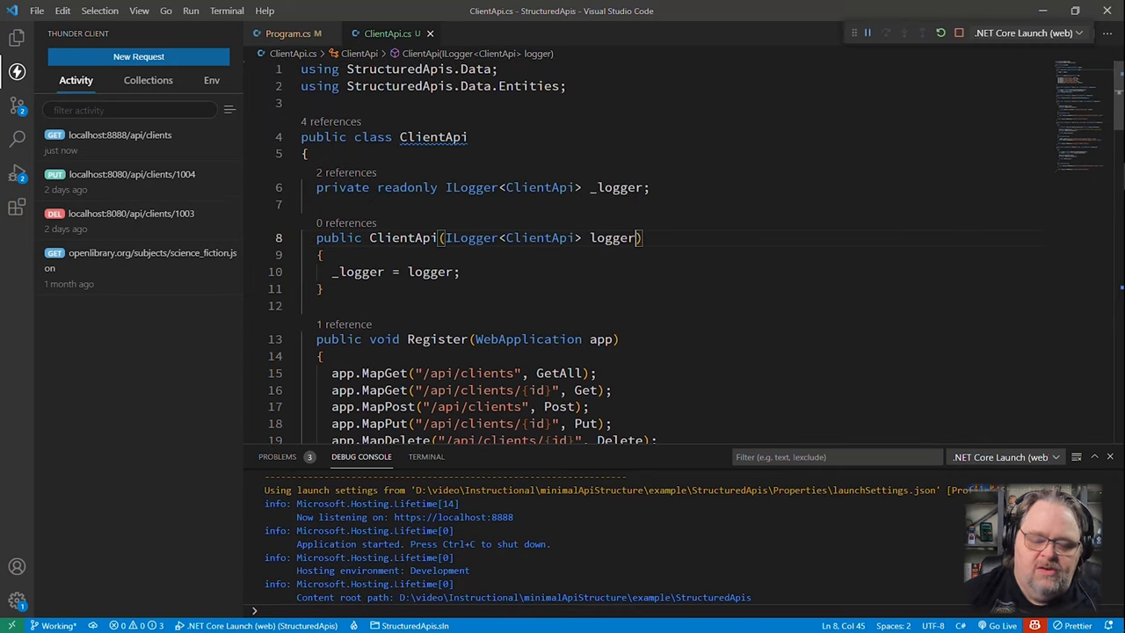
Add an IJurisRepository repo constructor parameter and field, then close ClientApi.cs.
type(", IJurisRepository repo")
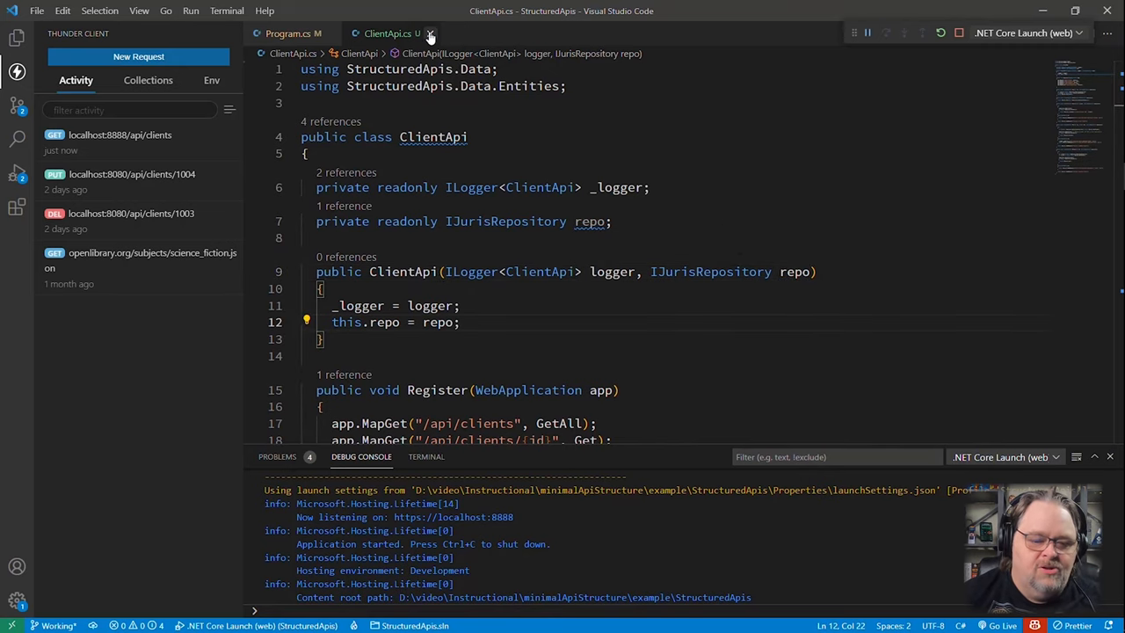
left_click(289, 33)
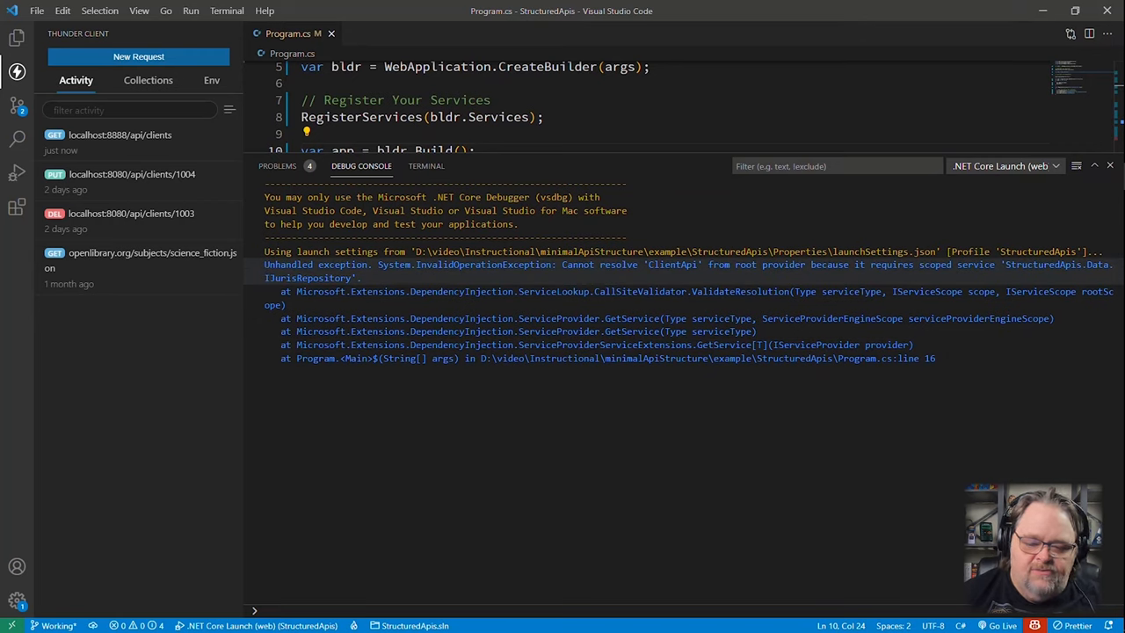
left_click_drag(734, 264, 976, 264)
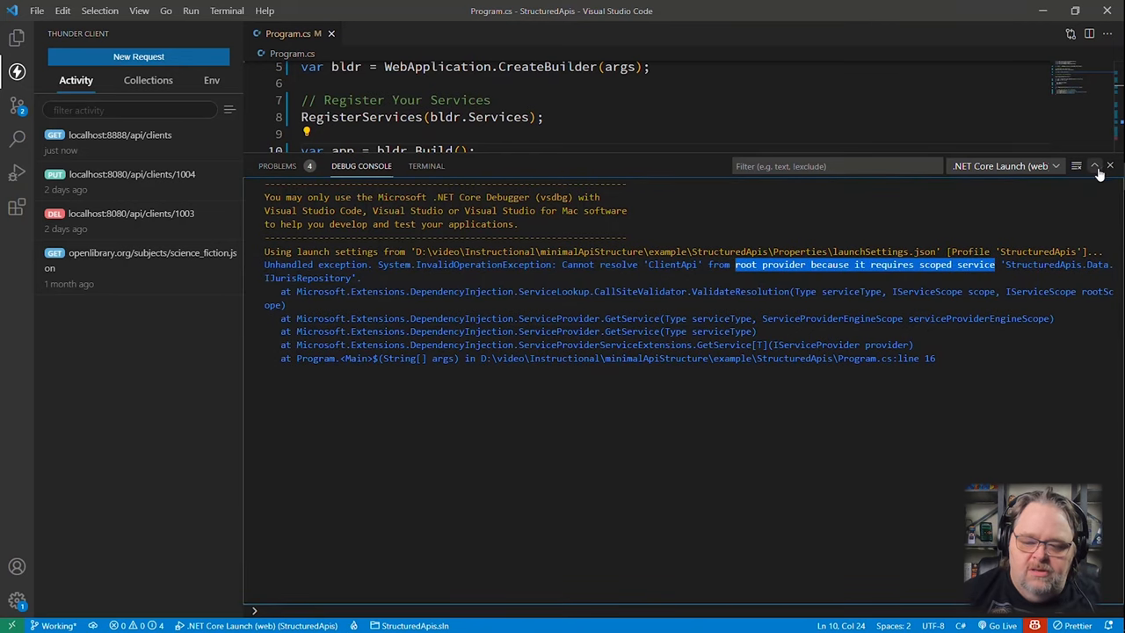
left_click(1094, 166)
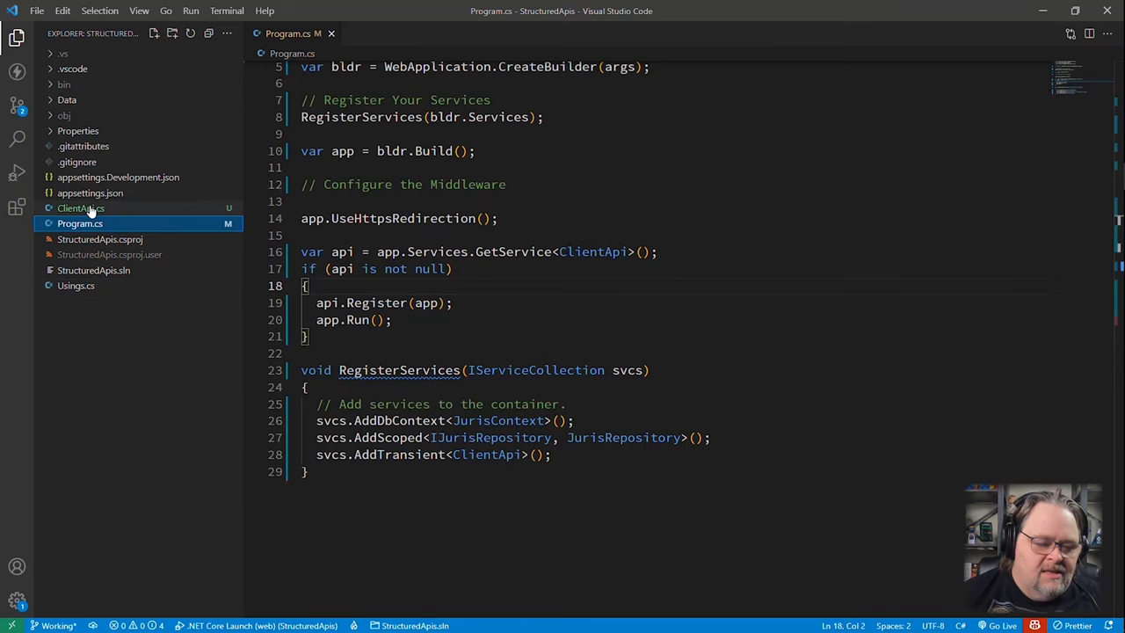
Reopen ClientApi.cs from the Explorer, review the class, and target the ClientApi class name for refactoring.
left_click(80, 208)
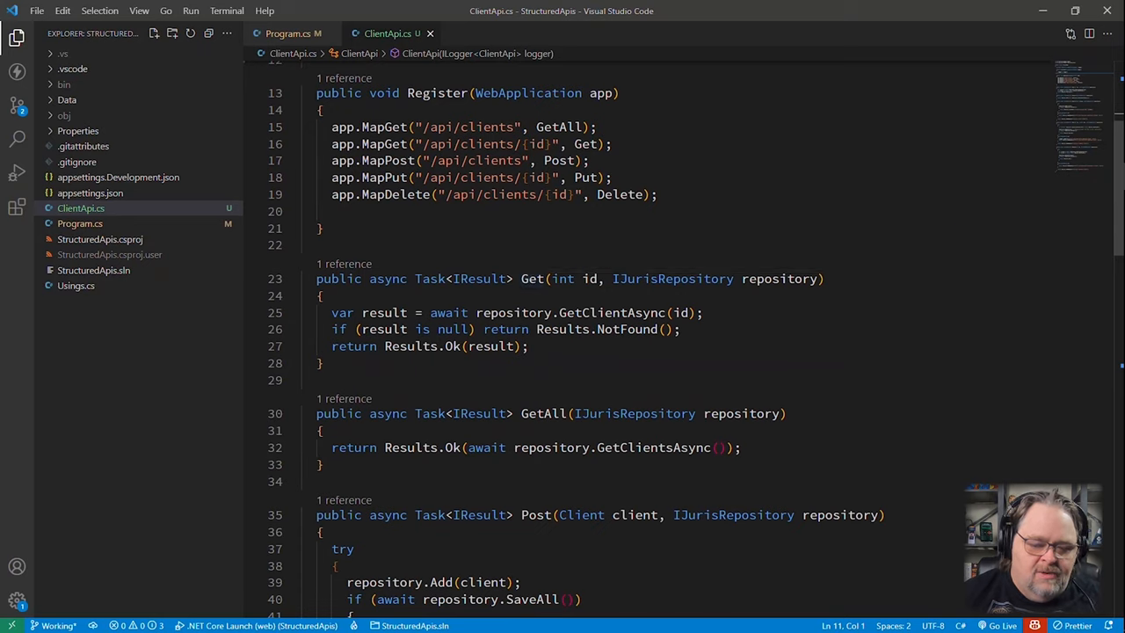
mouse_move(479, 278)
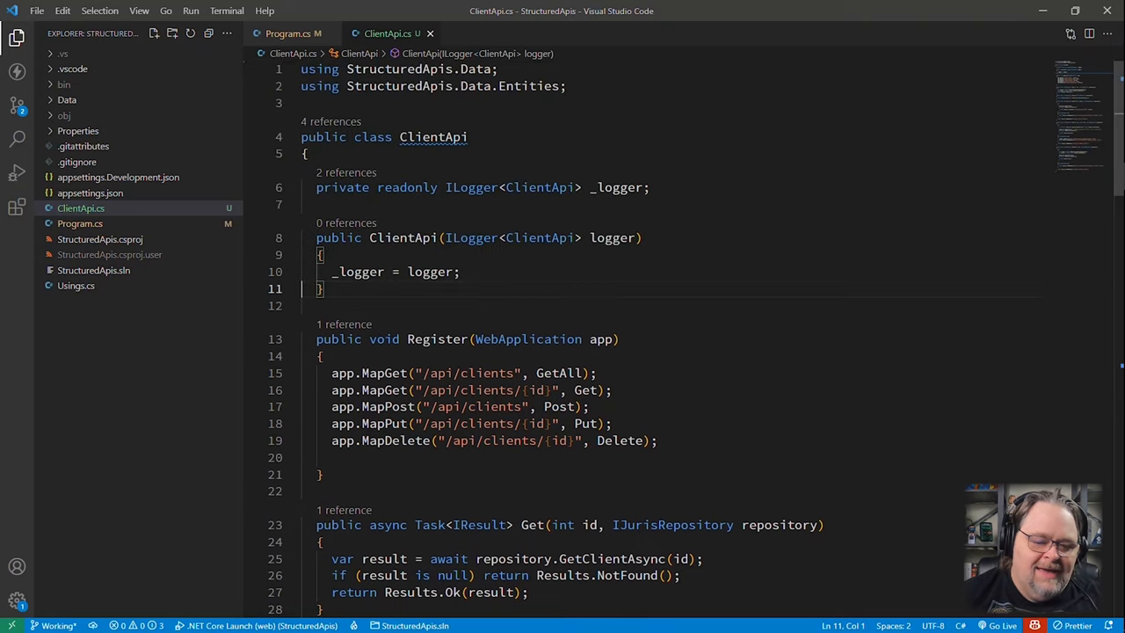
double_click(433, 136)
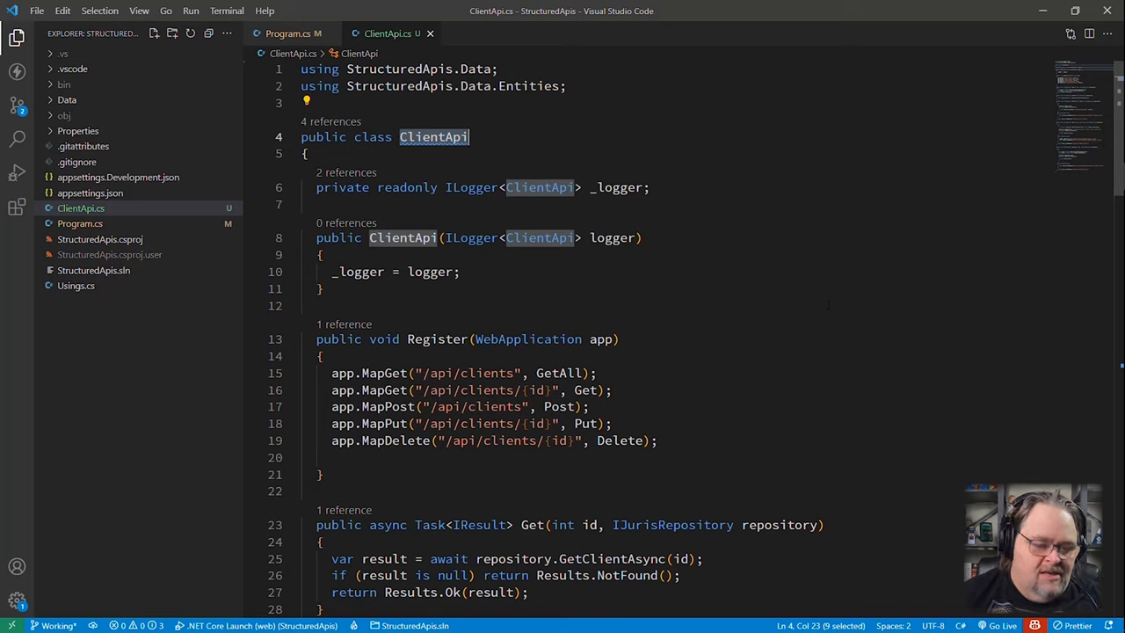
scroll("down", 3)
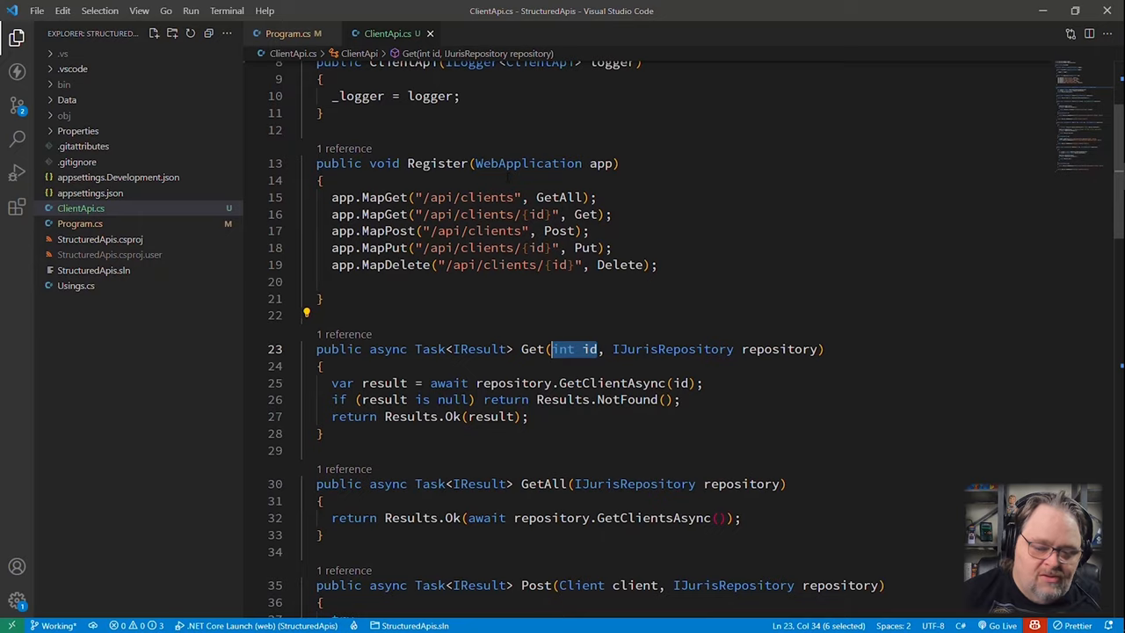
scroll("down", 3)
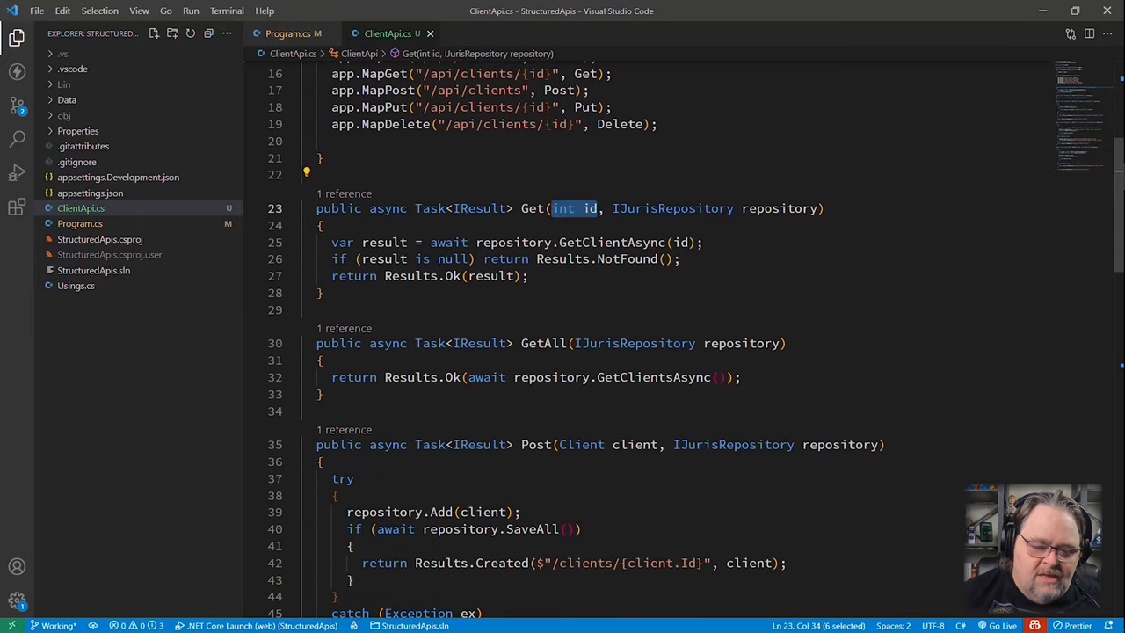
scroll("down", 3)
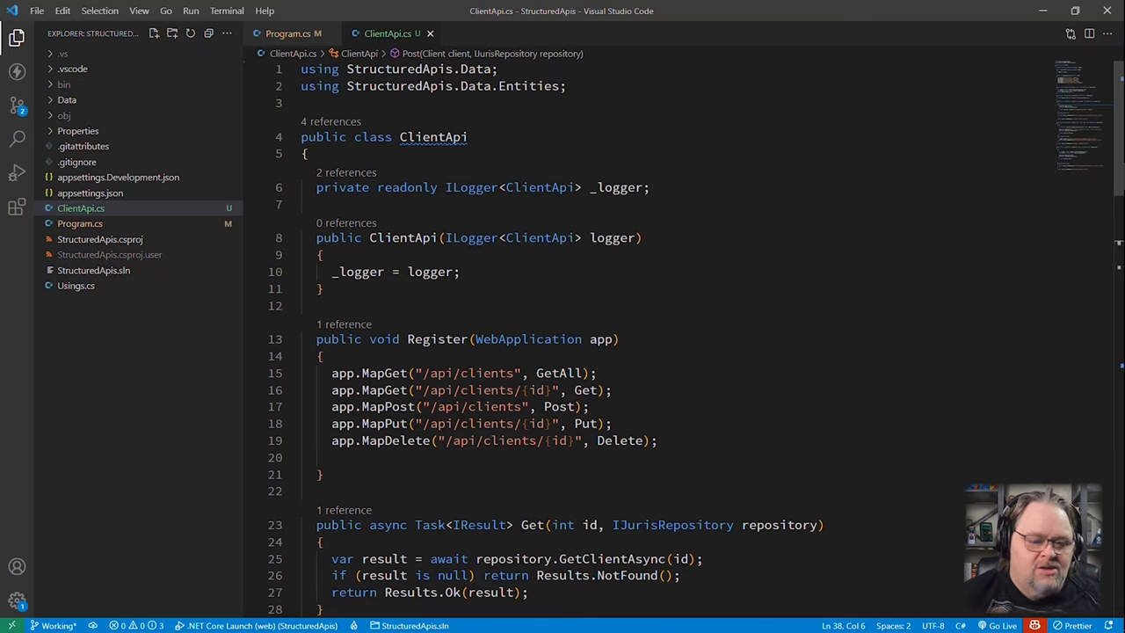
left_click(305, 153)
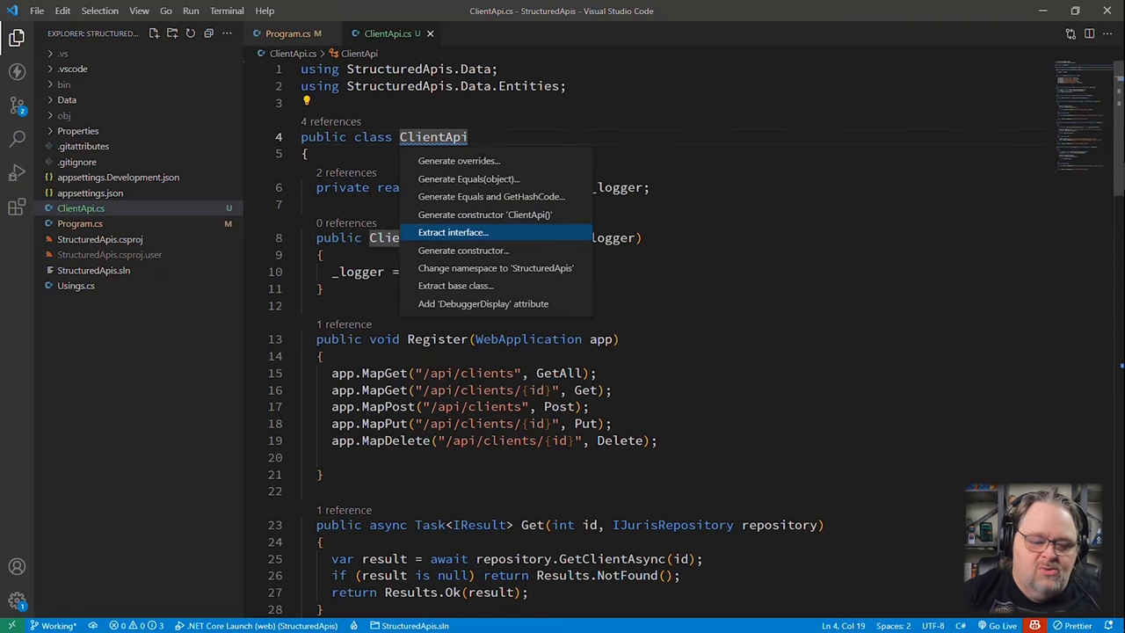
Extract an IApi interface from ClientApi keeping only Register and move it into IApi.cs.
left_click(453, 232)
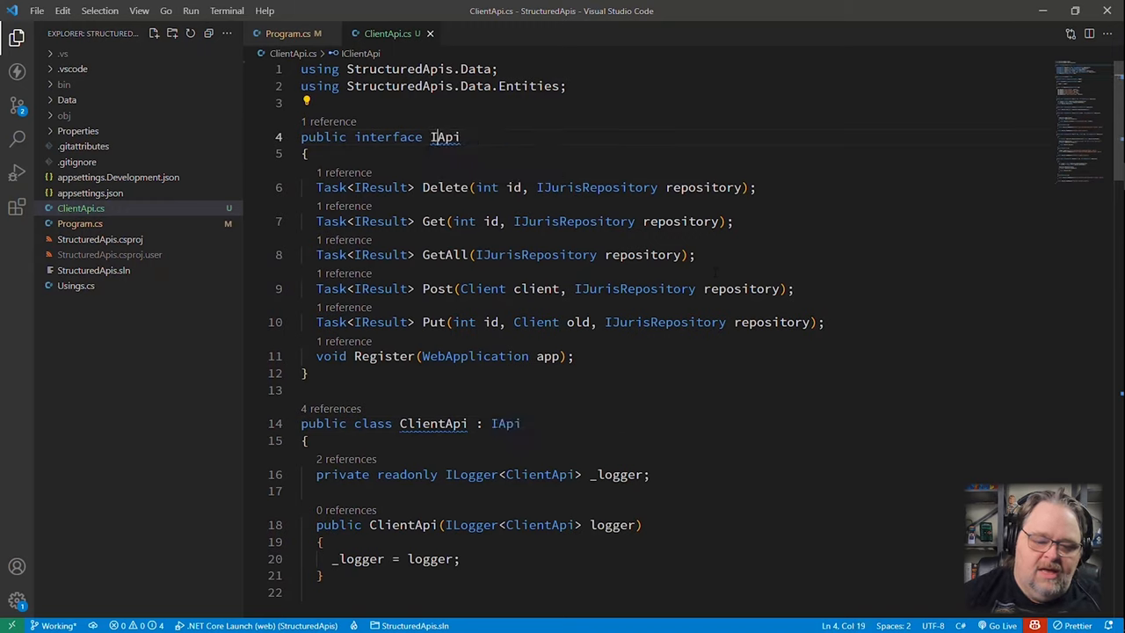
left_click(316, 187)
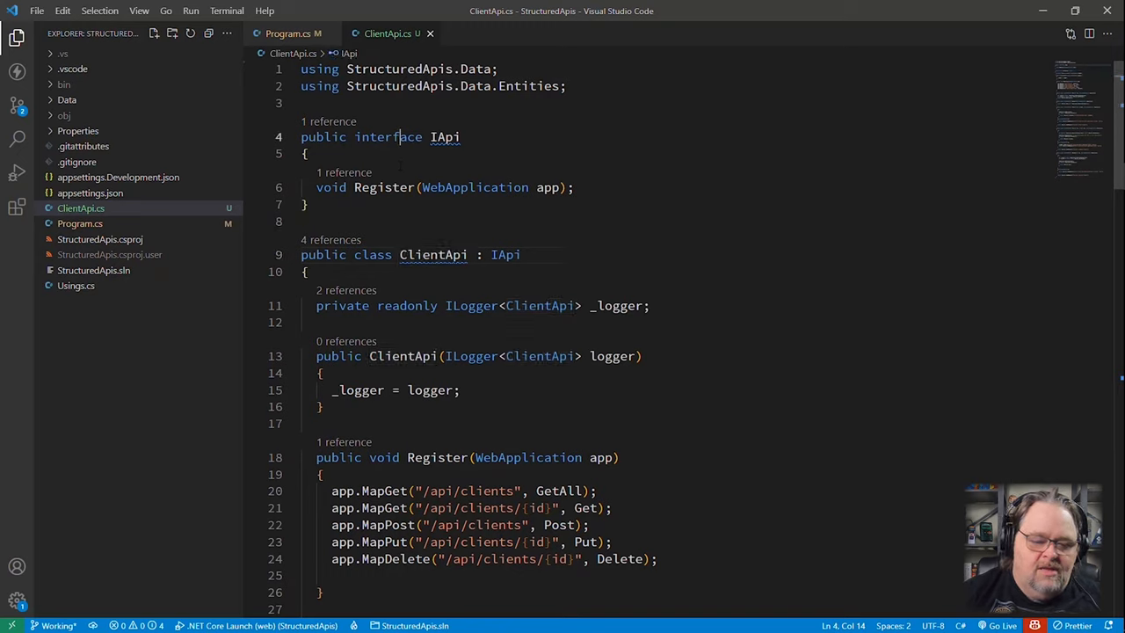
left_click(306, 100)
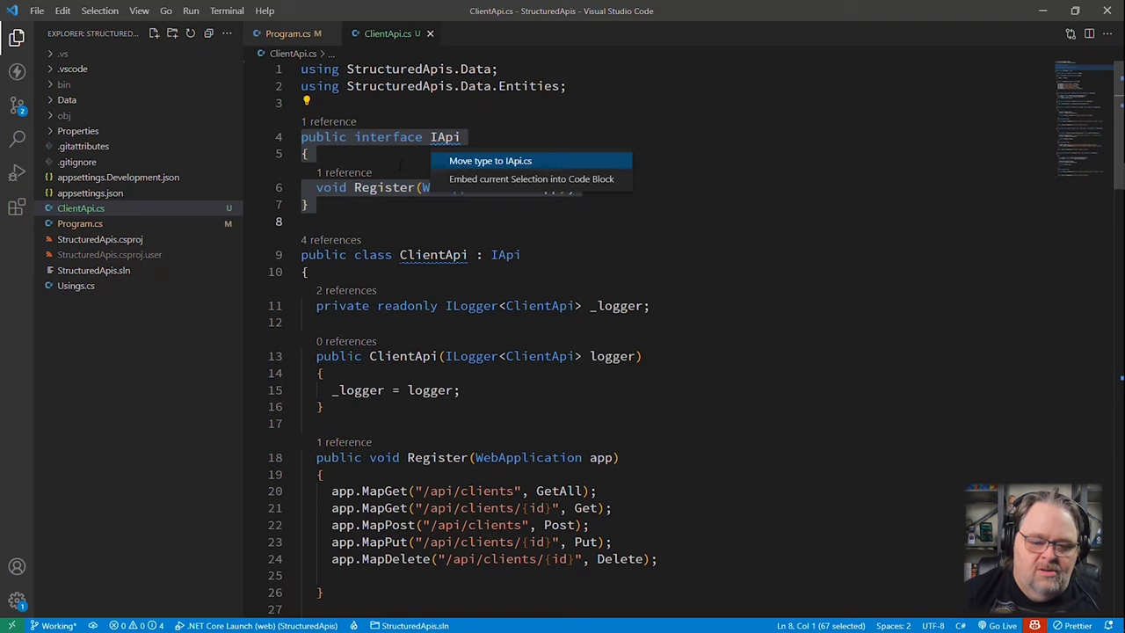
left_click(489, 161)
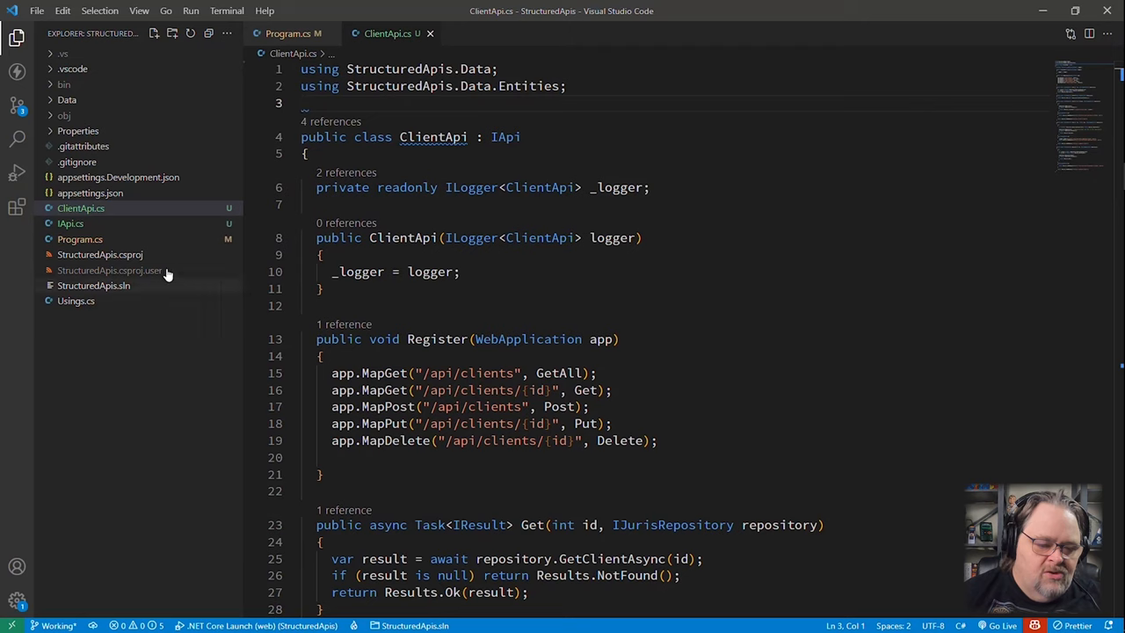
left_click(293, 33)
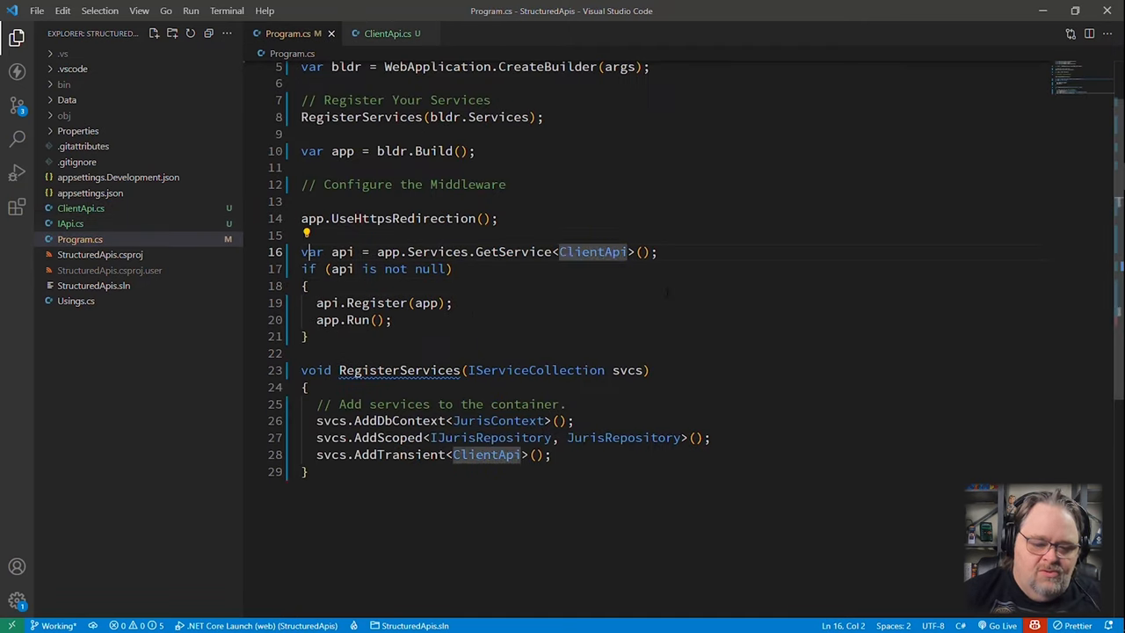
Fetch all services with app.Services.GetServices<IApi>() and start a foreach over each api.
type("var apis = app.Services.Get")
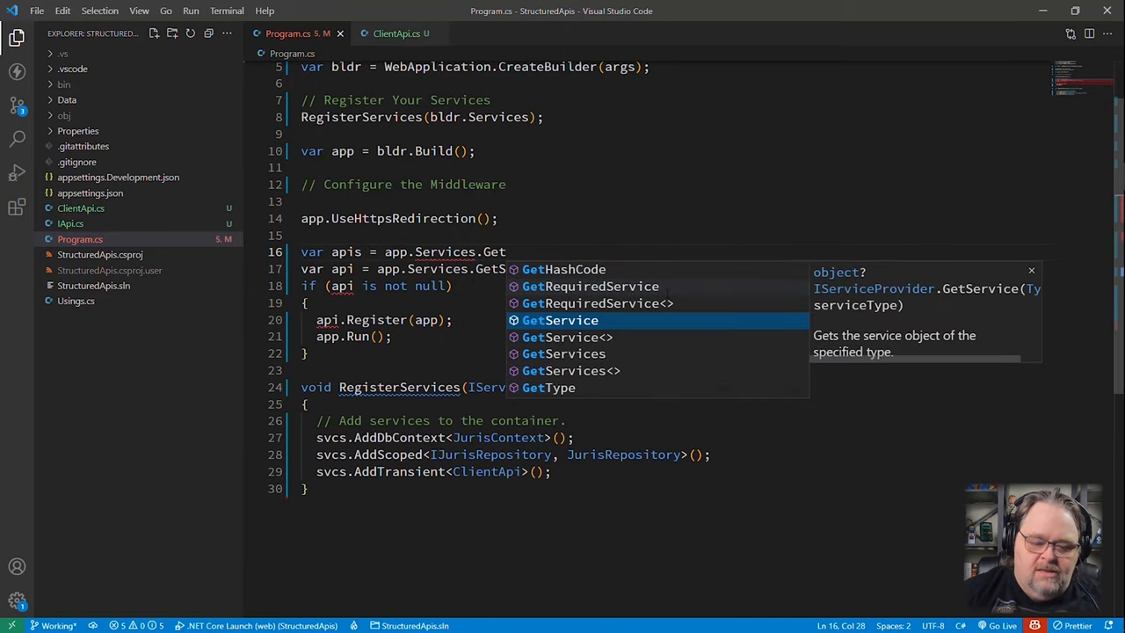
type("ervices")
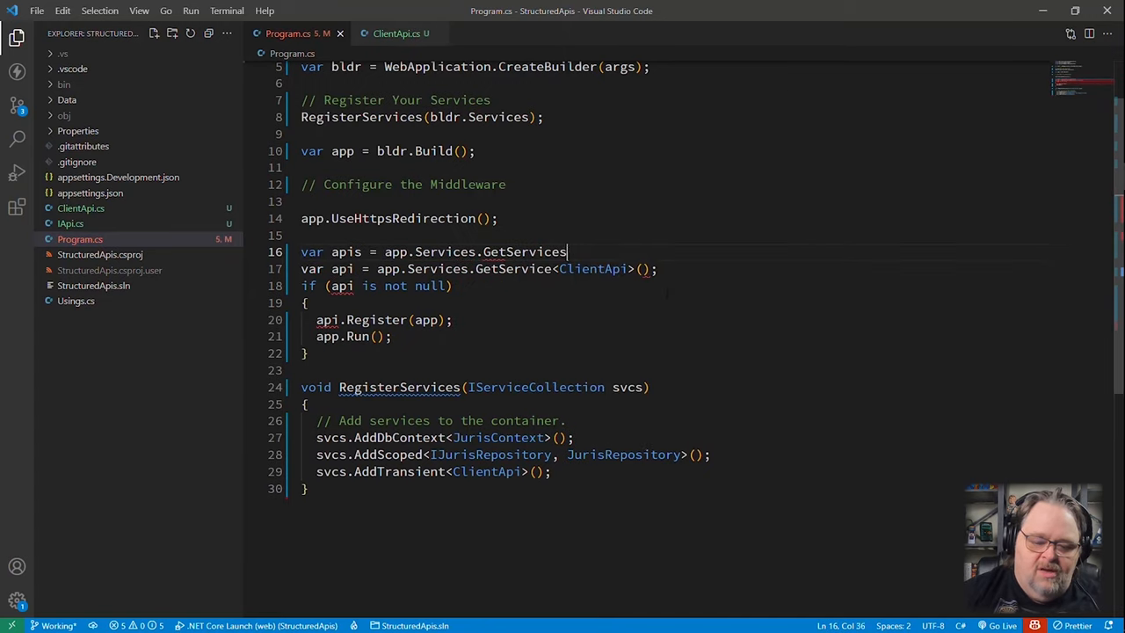
type("<IApi>();")
type("foreach")
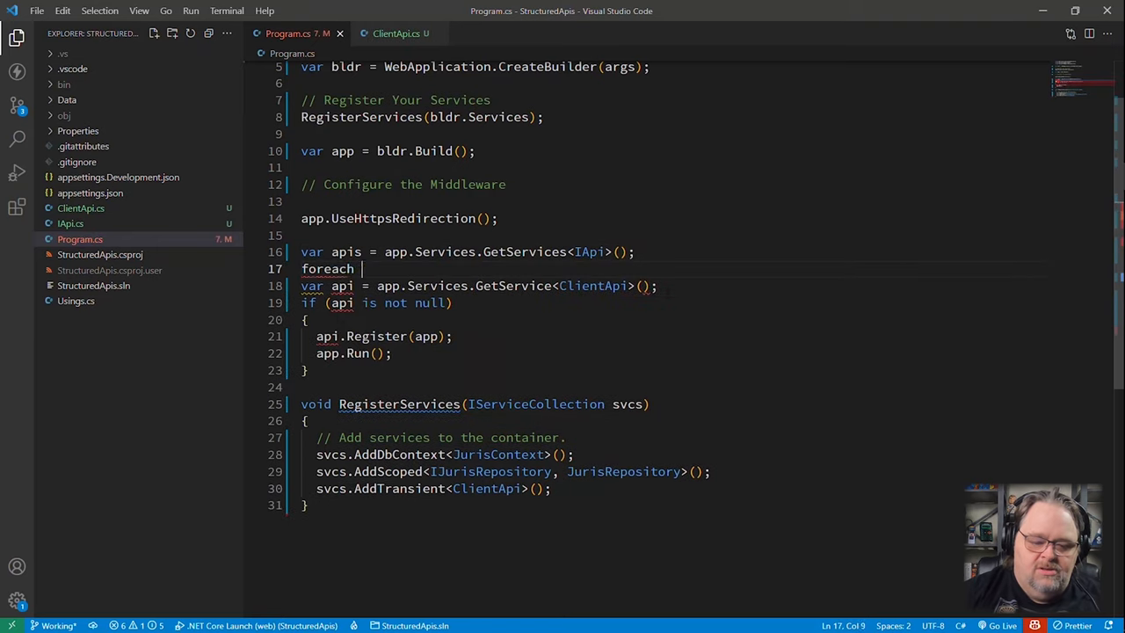
type("()")
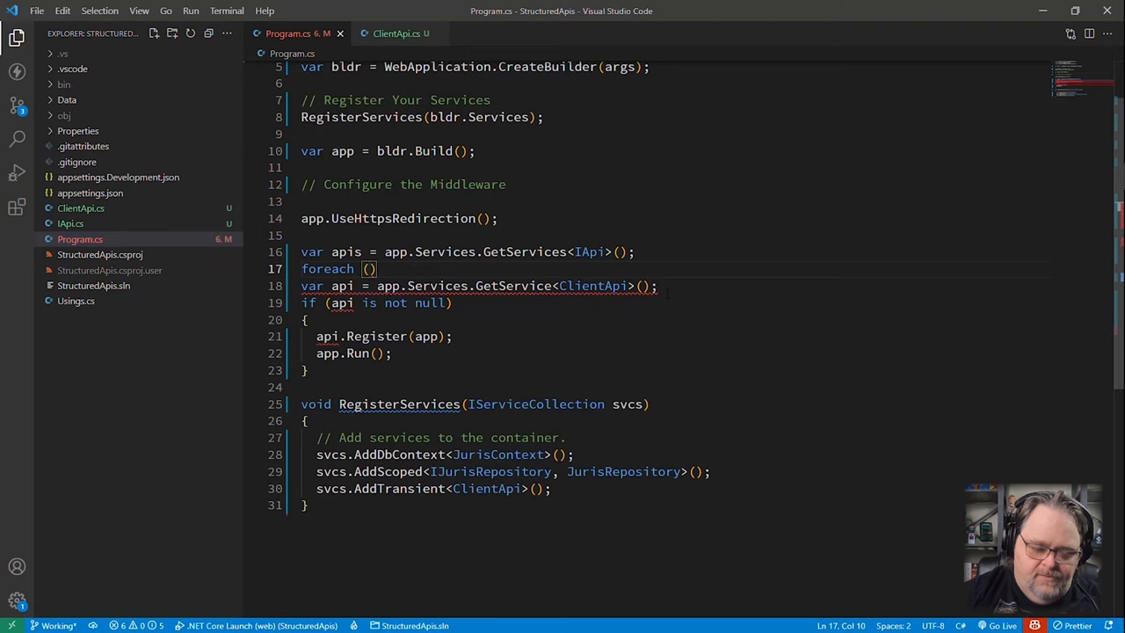
type("var api in apis")
left_click(484, 303)
type(" throw")
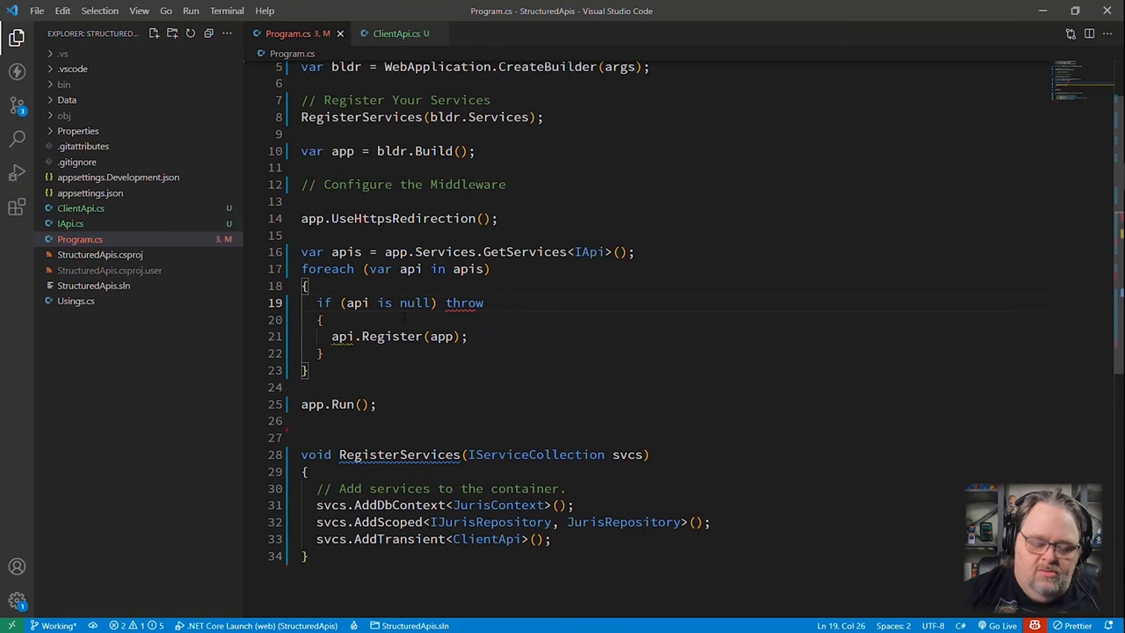
Throw new InvalidProgramException("Apis not found") when an api is null inside the loop.
type("ProgramException(\"")
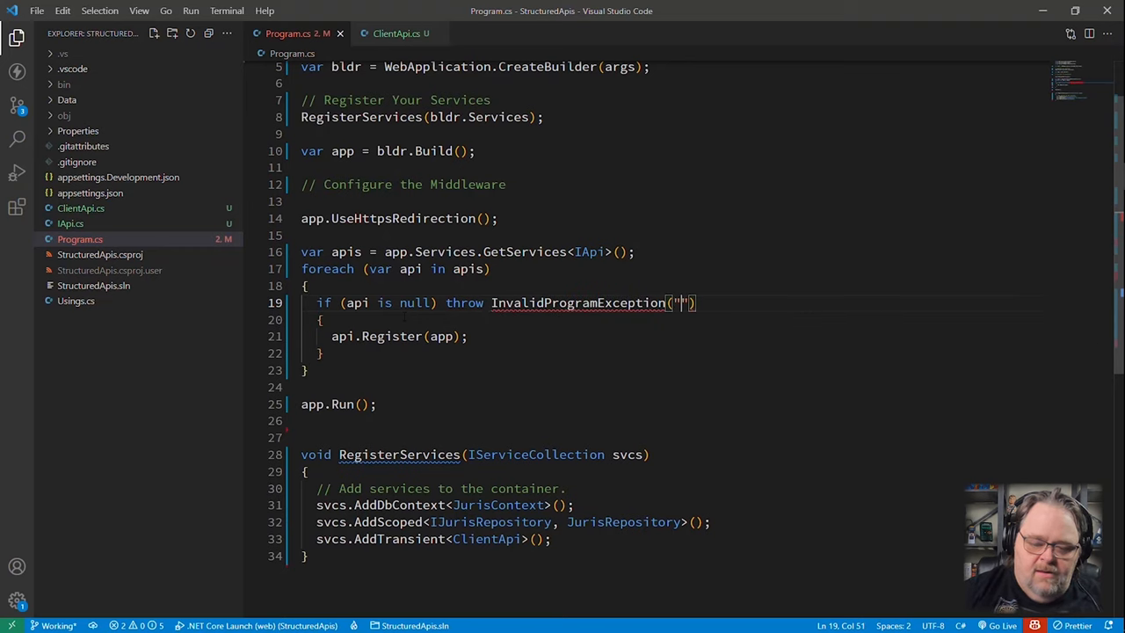
type("Apis not found")
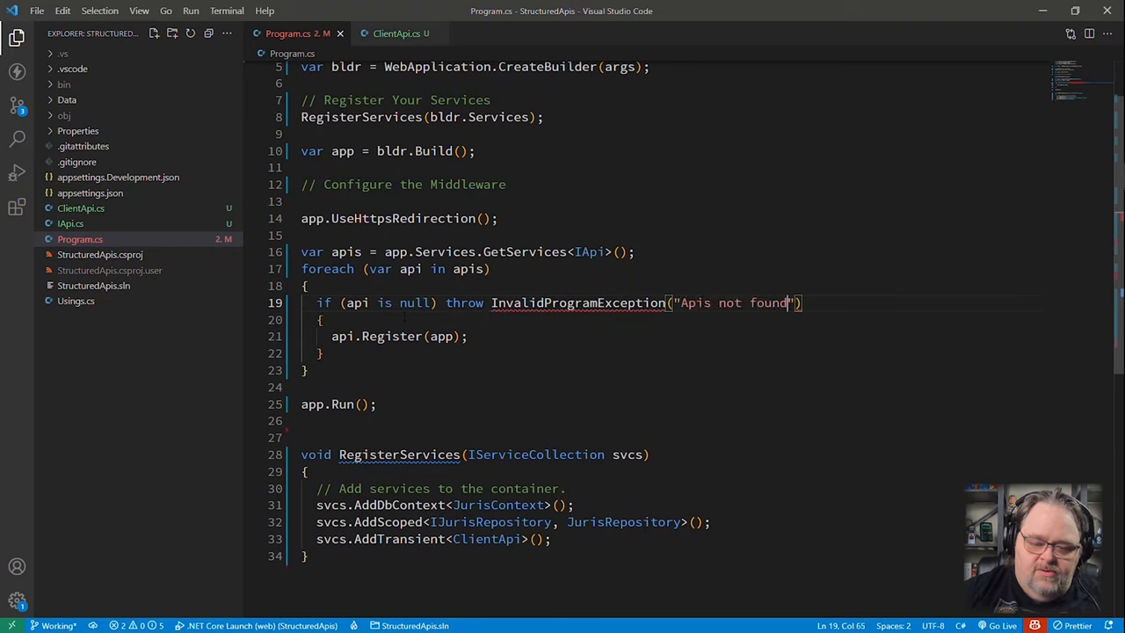
type(";")
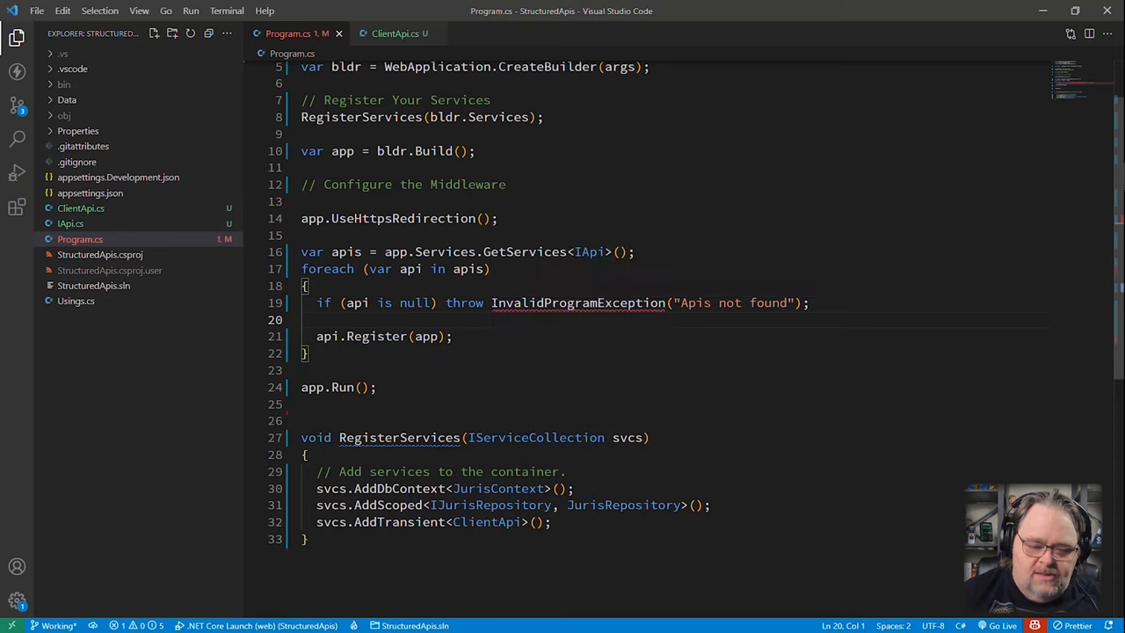
type("new")
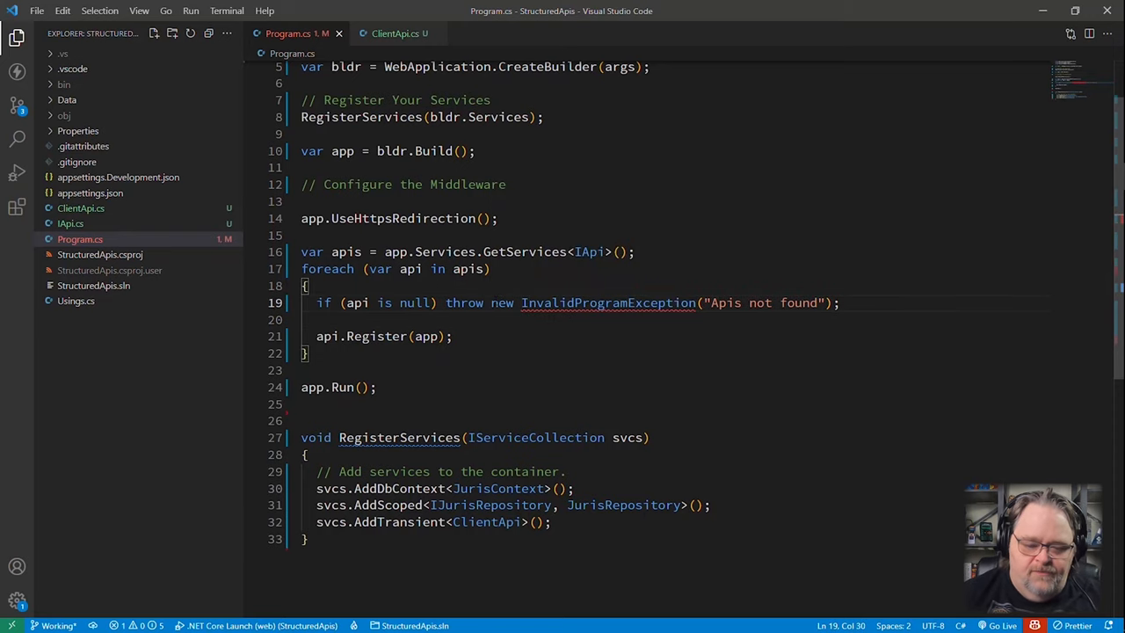
scroll("down", 3)
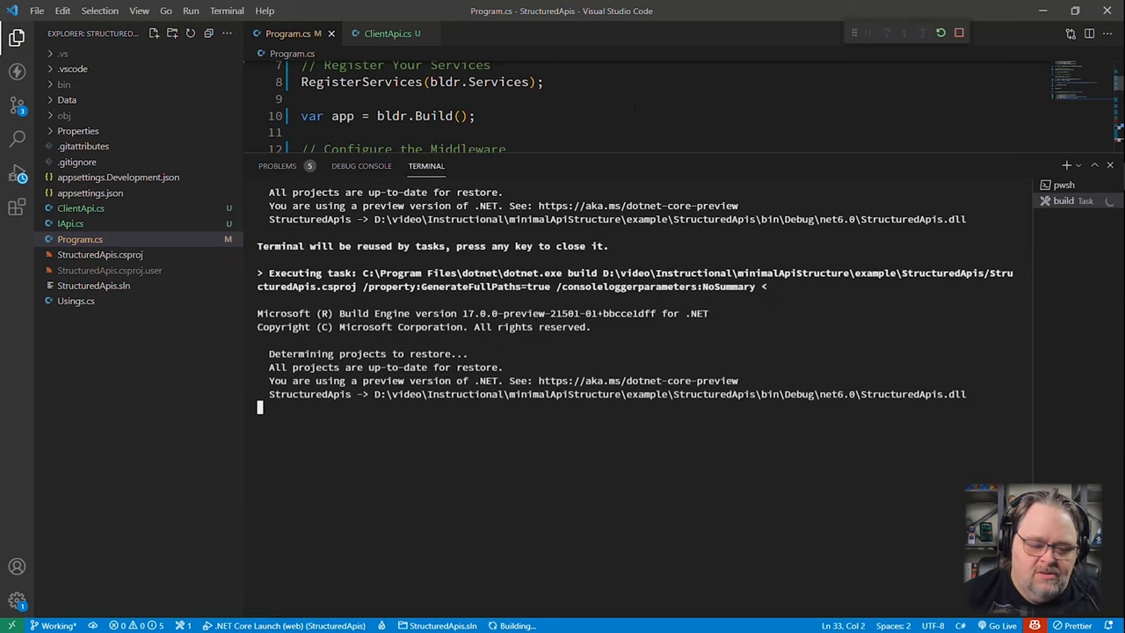
Send the saved GET /api/clients request in Thunder Client and confirm it returns 200 OK.
left_click(17, 71)
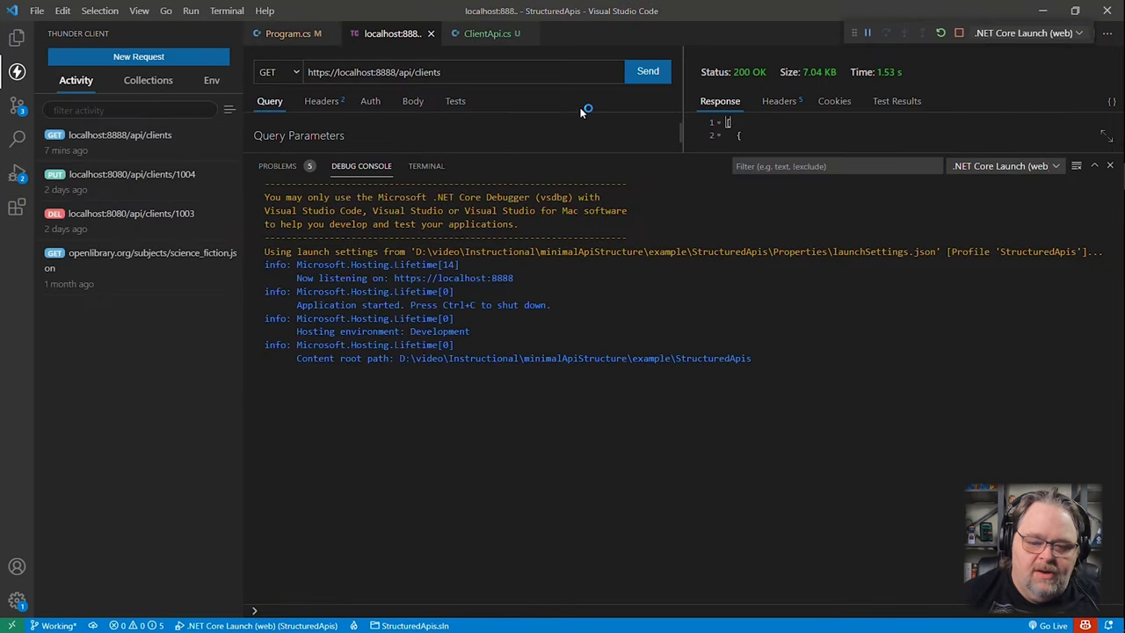
left_click(648, 71)
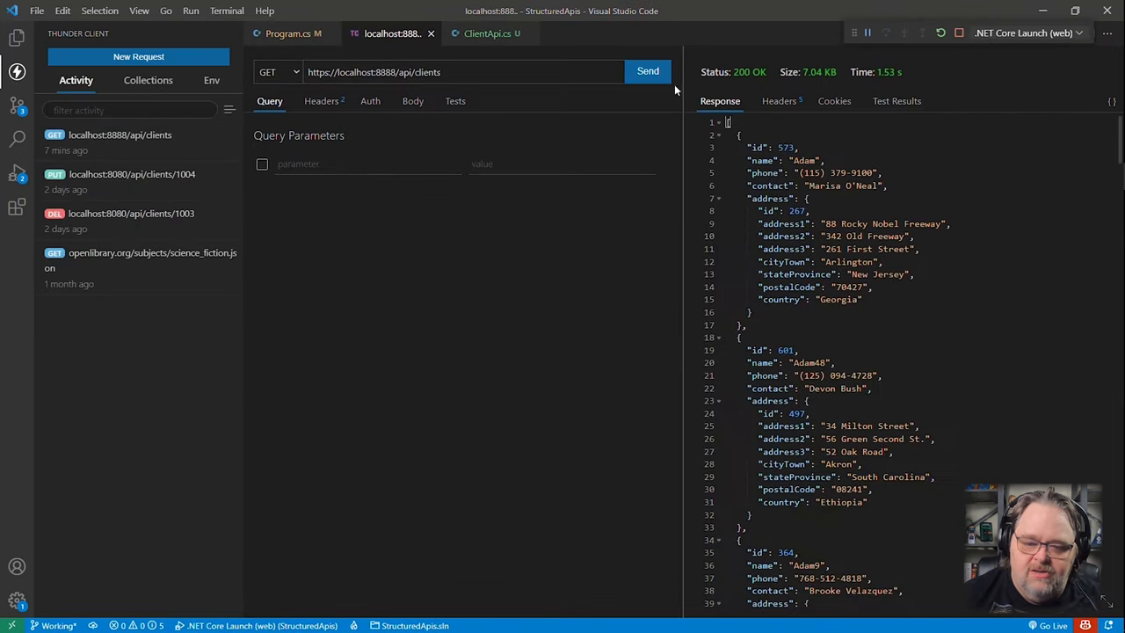
left_click(647, 71)
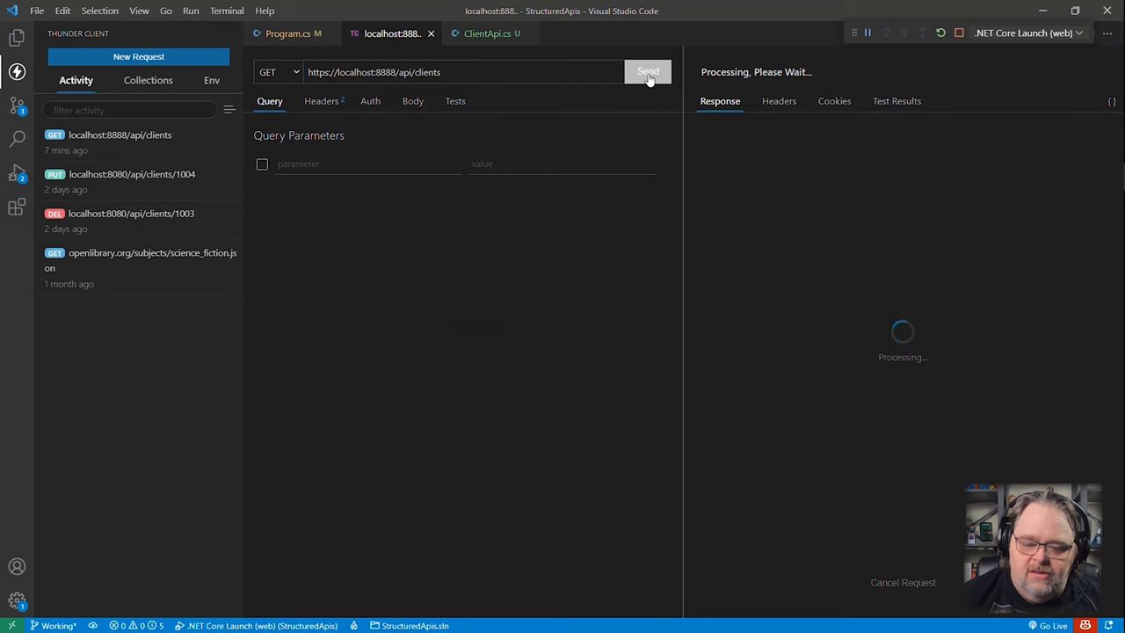
left_click(648, 71)
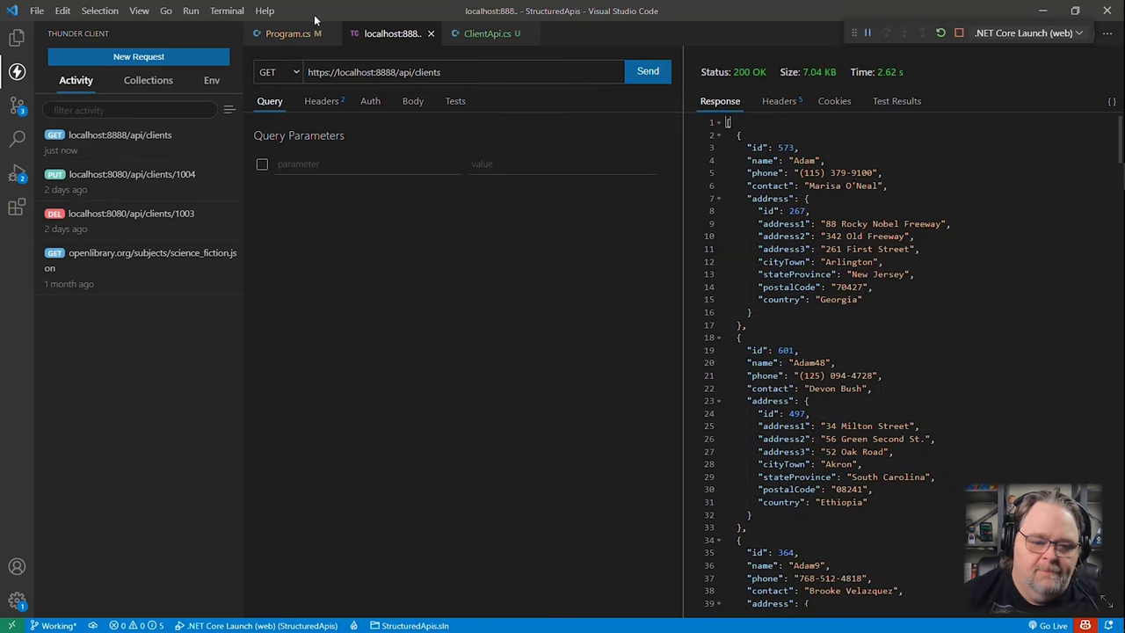
left_click(288, 33)
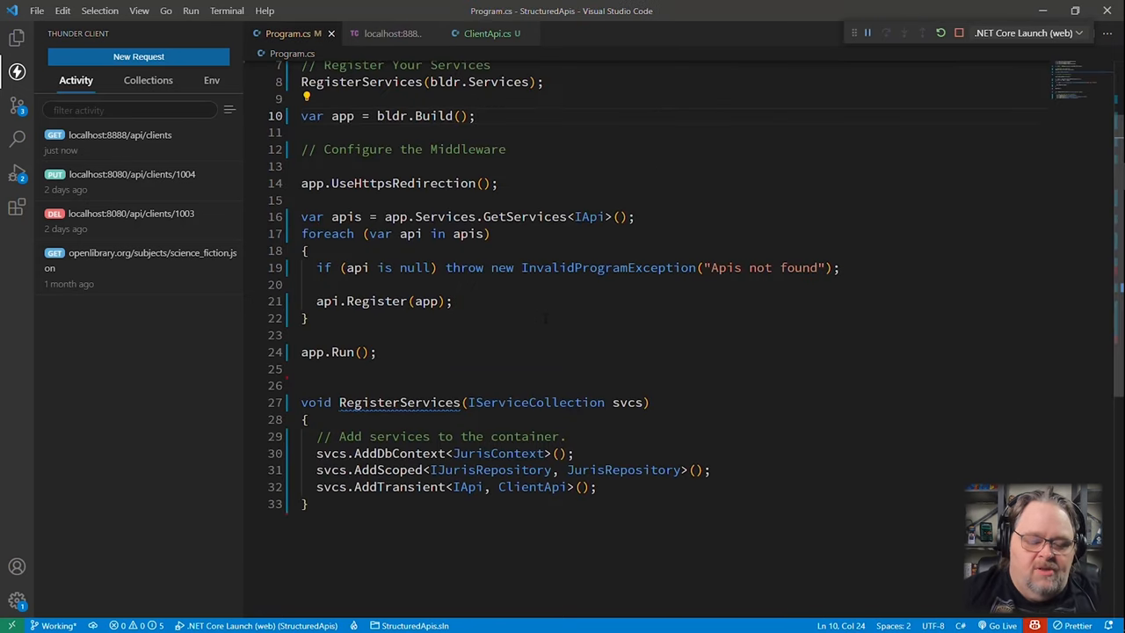